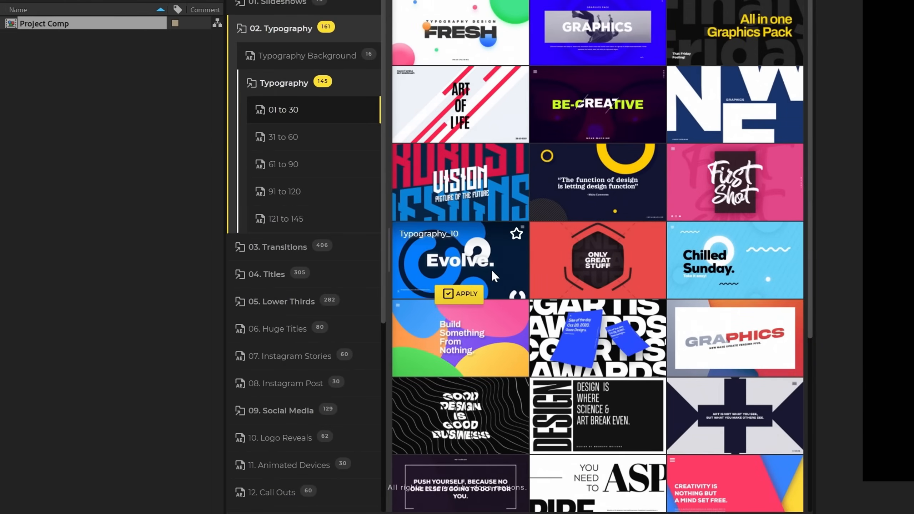
Apply the Evolve Typography_10 template from the AtomX panel and edit its headline text.
{"action": "left_click", "coordinate": [459, 293]}
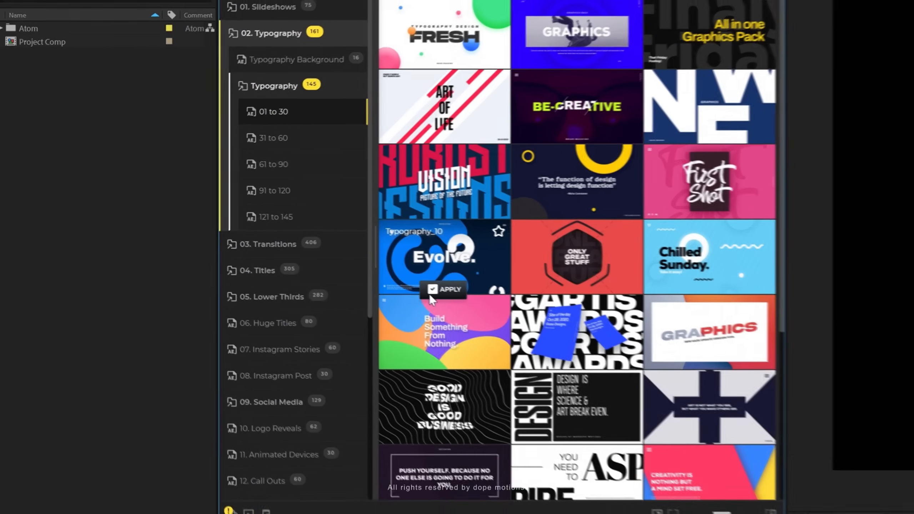
{"action": "left_click", "coordinate": [449, 289]}
{"action": "type", "text": "Creativ"}
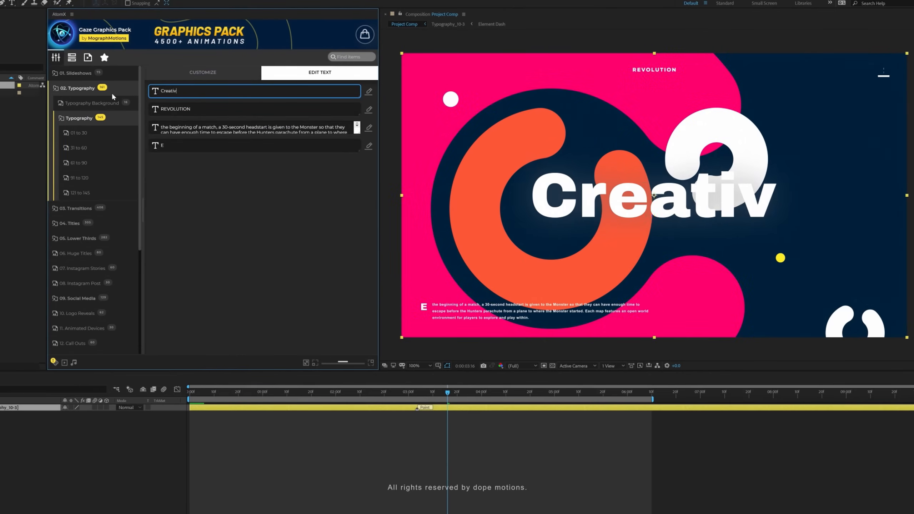
{"action": "left_click", "coordinate": [202, 73]}
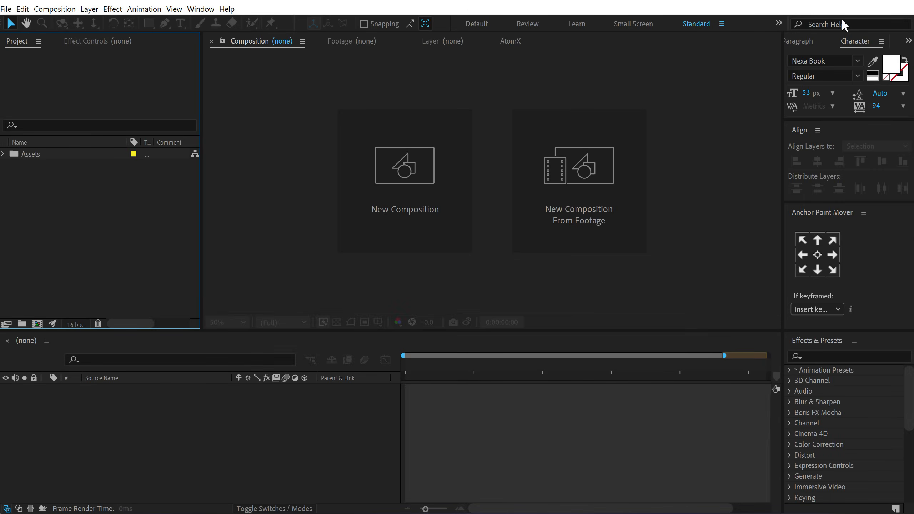
{"action": "mouse_move", "coordinate": [670, 246]}
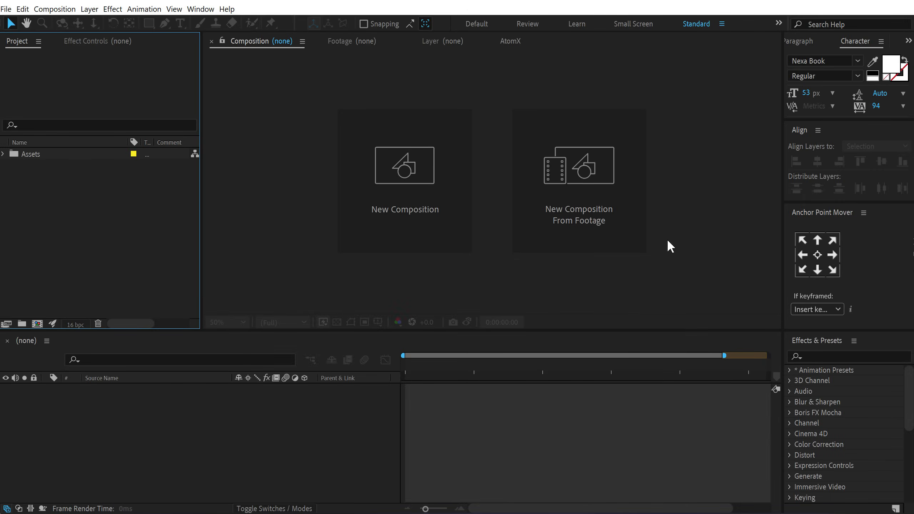
Create a 1920×1080, 30 fps, 10-second composition named Render.
{"action": "left_click", "coordinate": [405, 180]}
{"action": "type", "text": "R"}
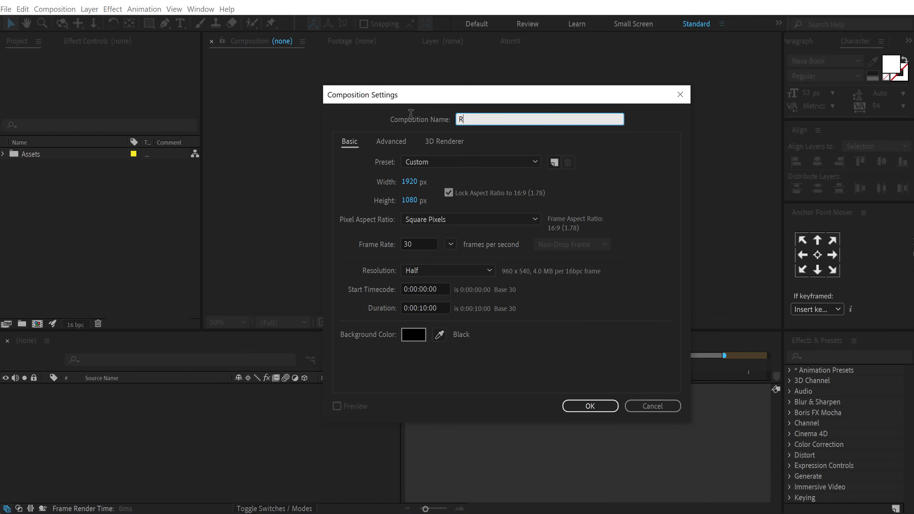
{"action": "type", "text": "ender"}
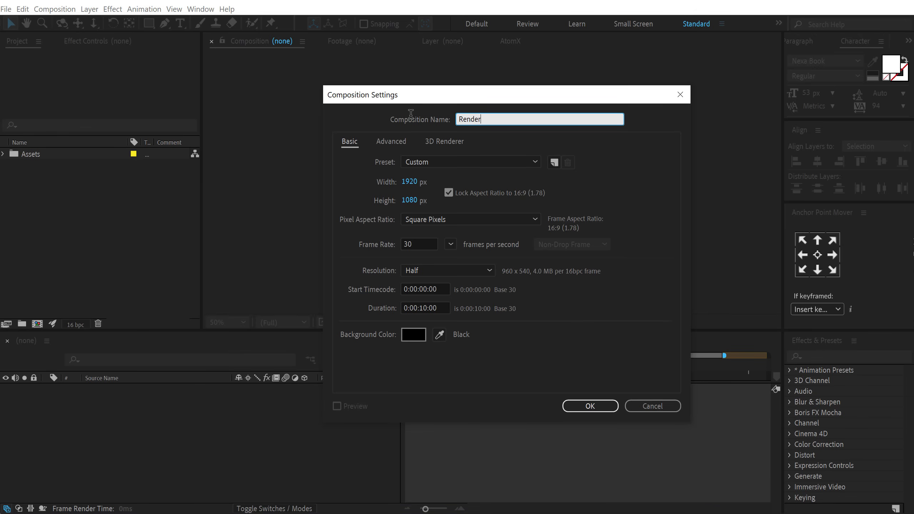
{"action": "left_click", "coordinate": [589, 405]}
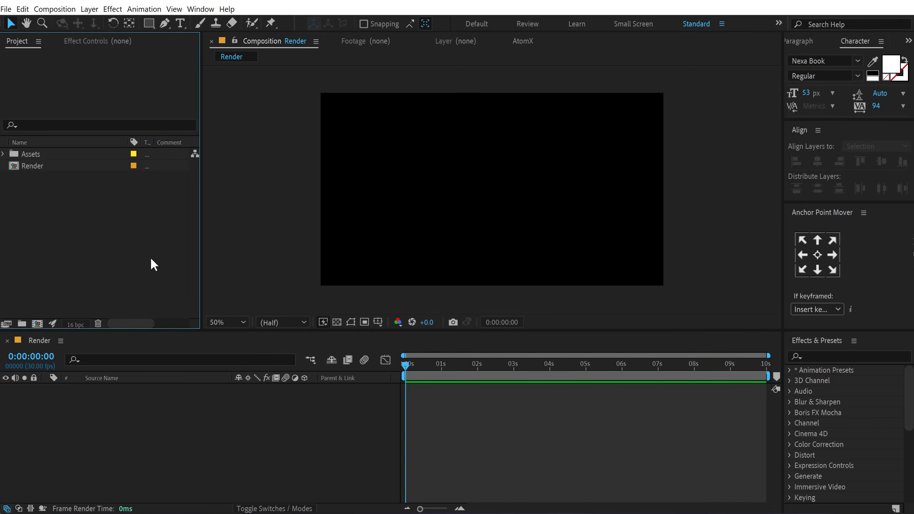
Create a second matching composition named Title and leave it open.
{"action": "left_click", "coordinate": [54, 9]}
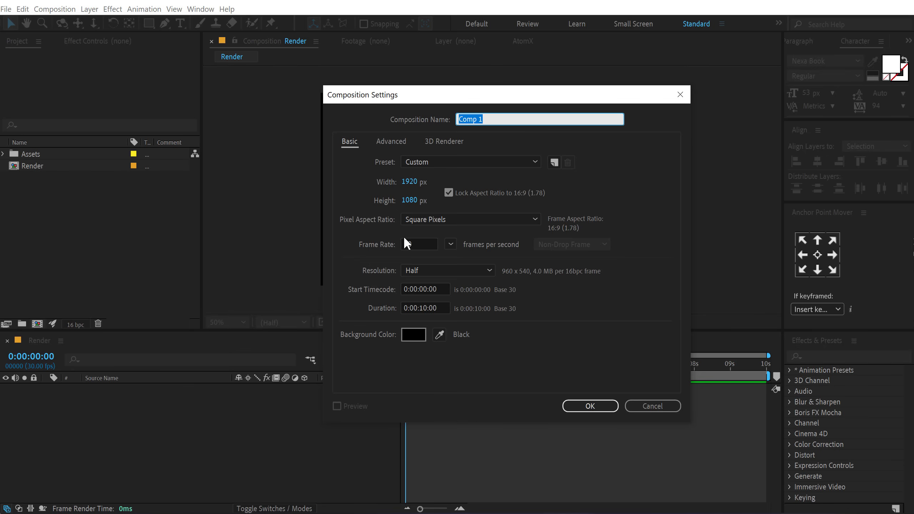
{"action": "type", "text": "Title"}
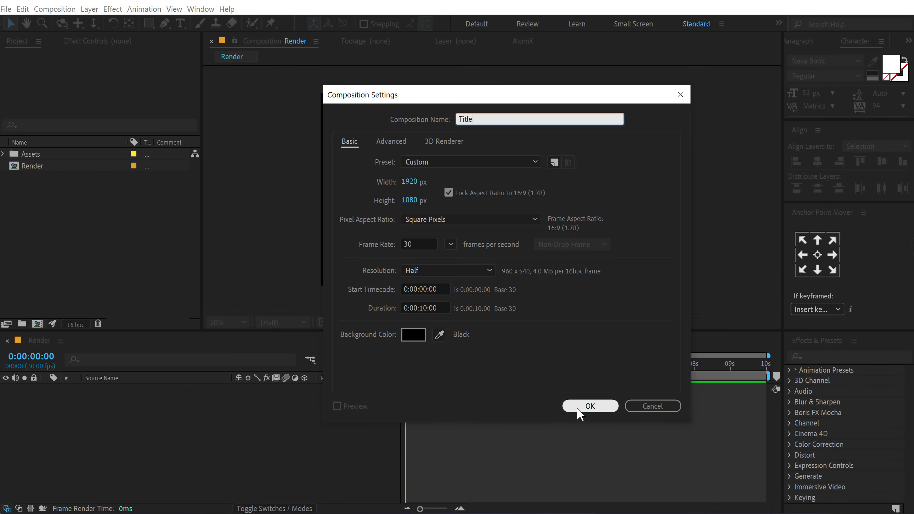
{"action": "left_click", "coordinate": [590, 406]}
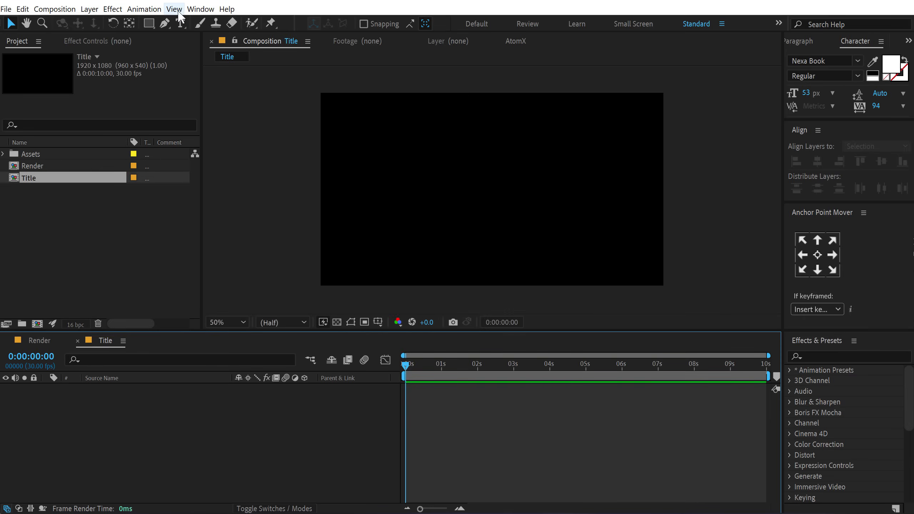
Add a white 'New year' text layer near centre in the Homework font at 210 px.
{"action": "left_click", "coordinate": [180, 24]}
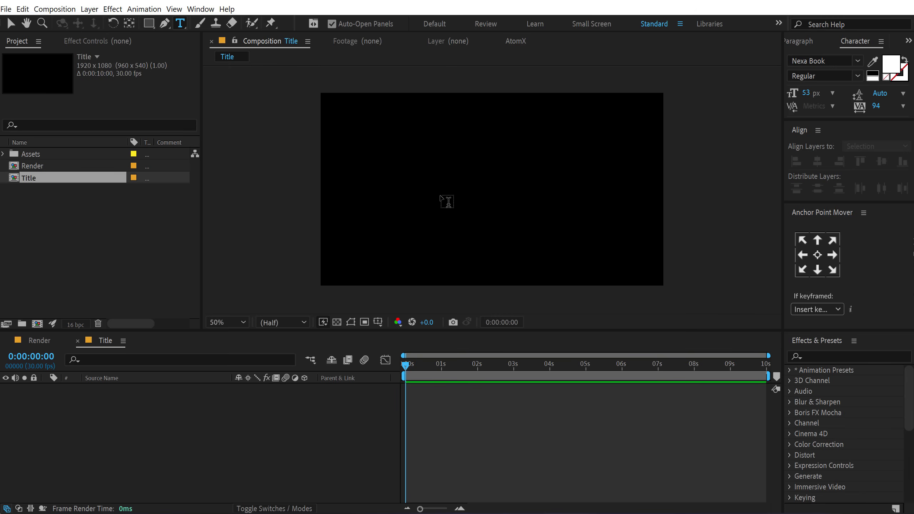
{"action": "left_click", "coordinate": [446, 202]}
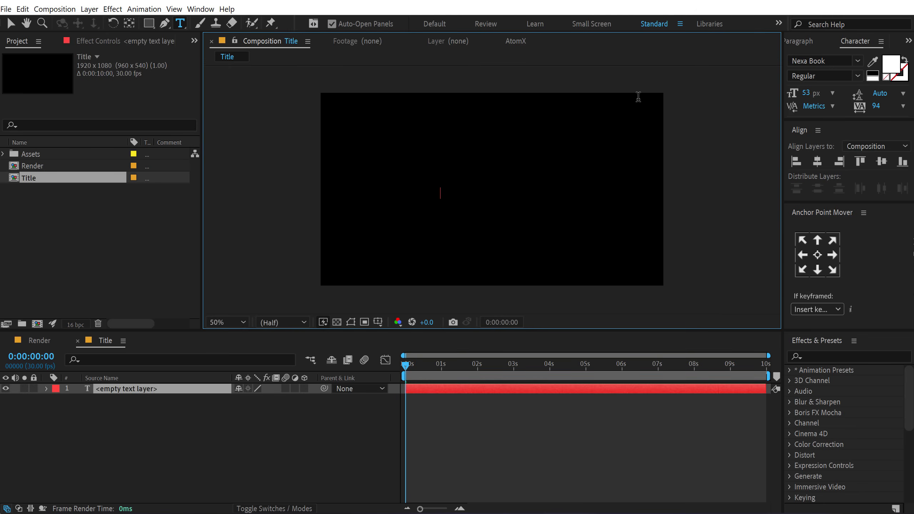
{"action": "type", "text": "New"}
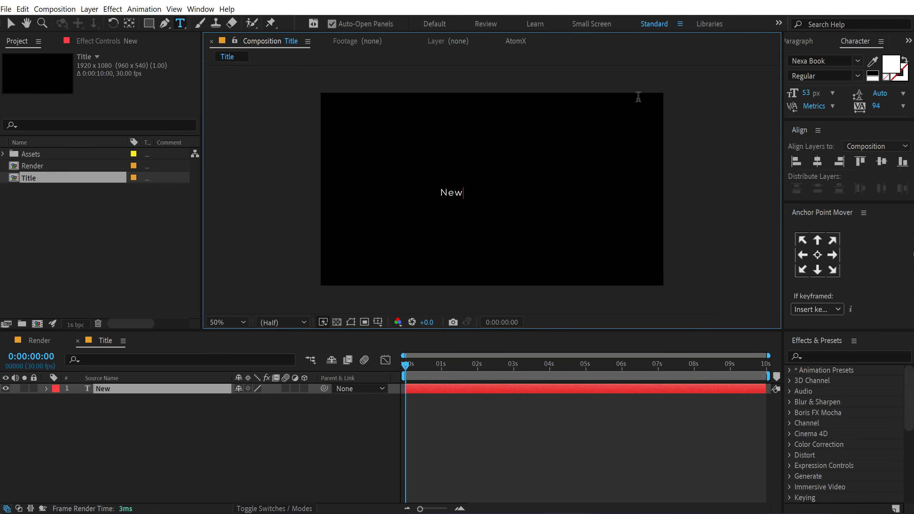
{"action": "type", "text": "year"}
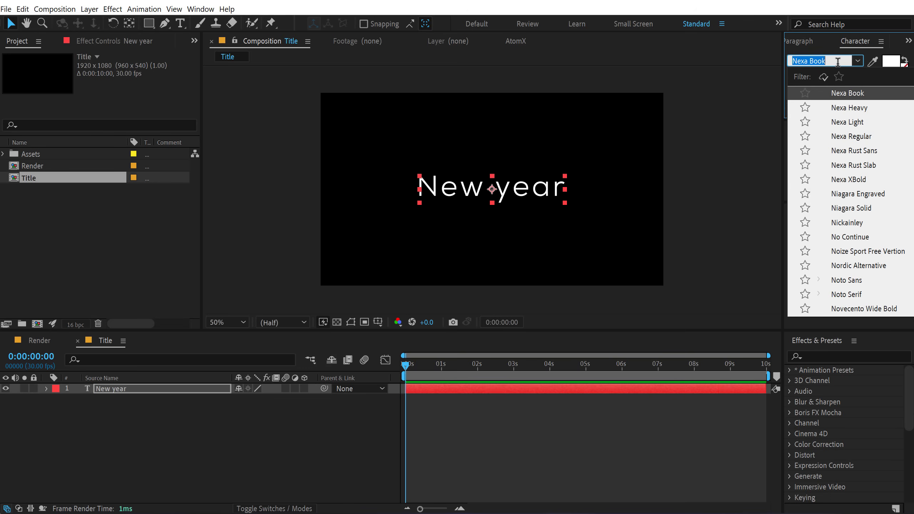
{"action": "type", "text": "homework"}
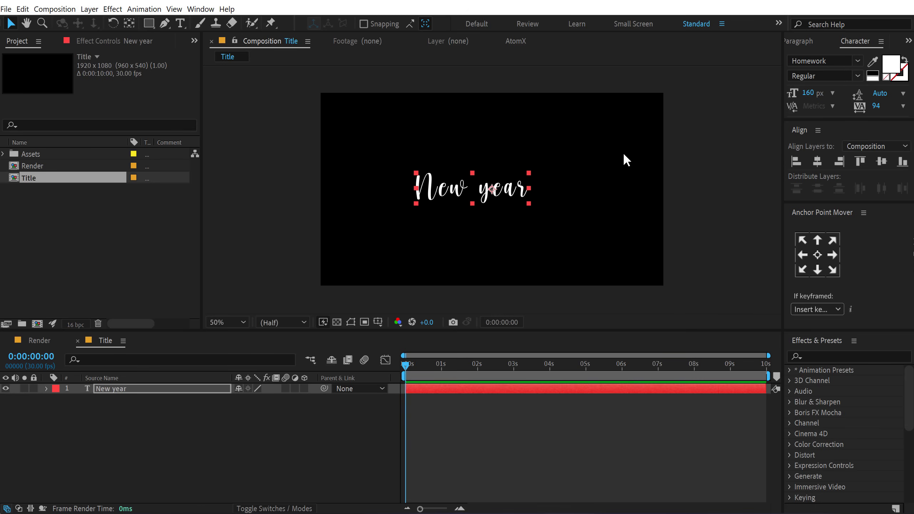
{"action": "mouse_move", "coordinate": [500, 202]}
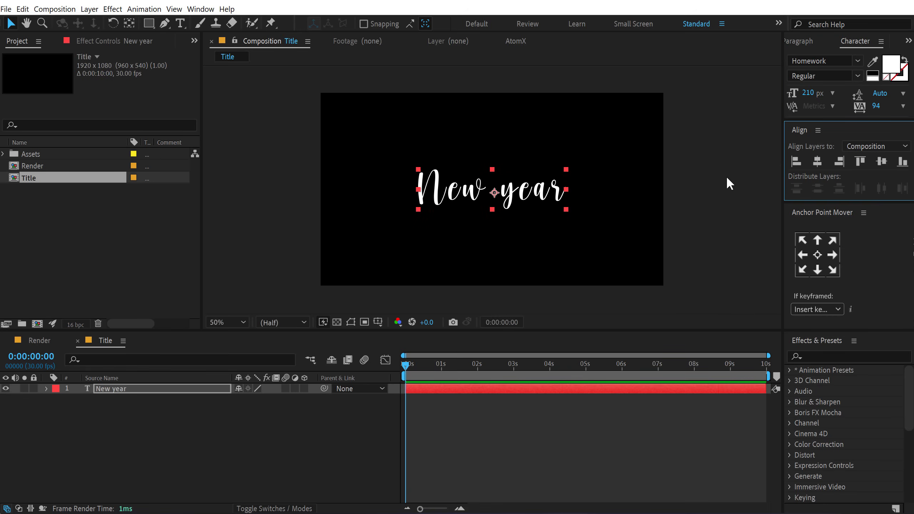
{"action": "left_click", "coordinate": [572, 164]}
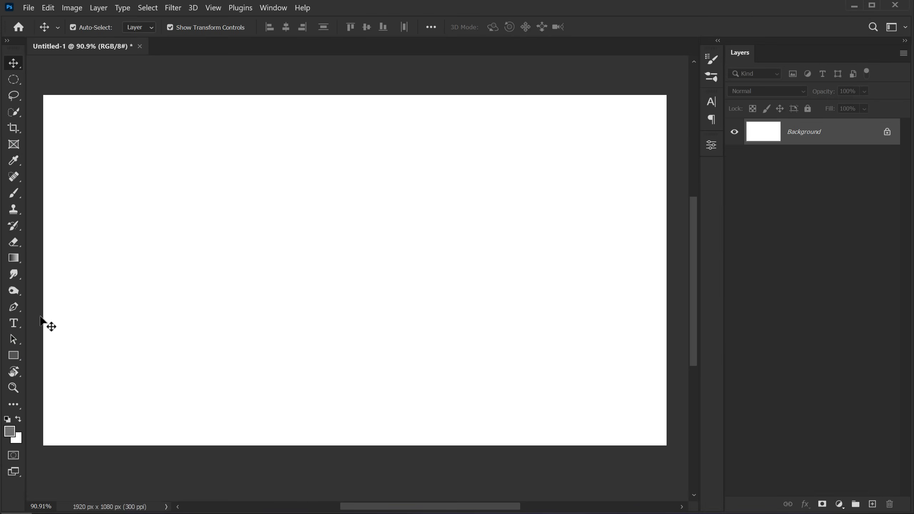
Add a grey 'New Year' script text layer in Photoshop, scaled up and centred on the canvas.
{"action": "left_click", "coordinate": [14, 323]}
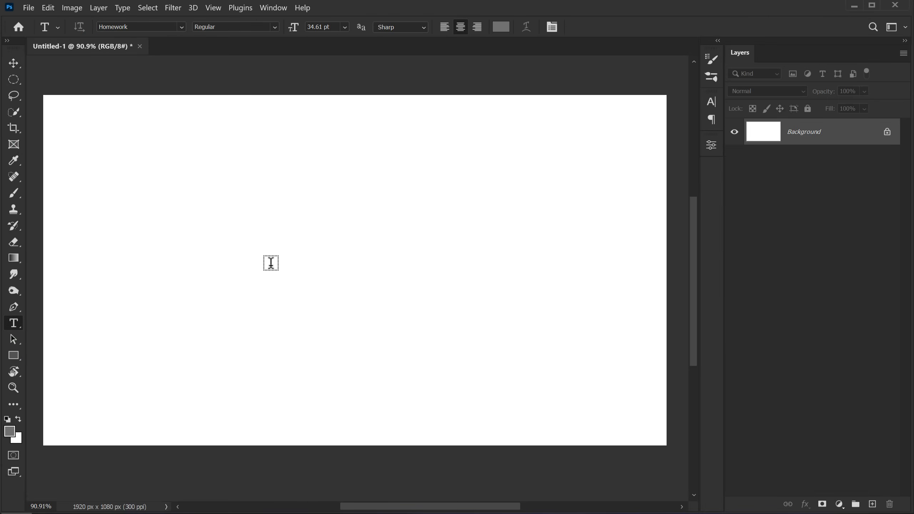
{"action": "type", "text": "Lorem Ipsum"}
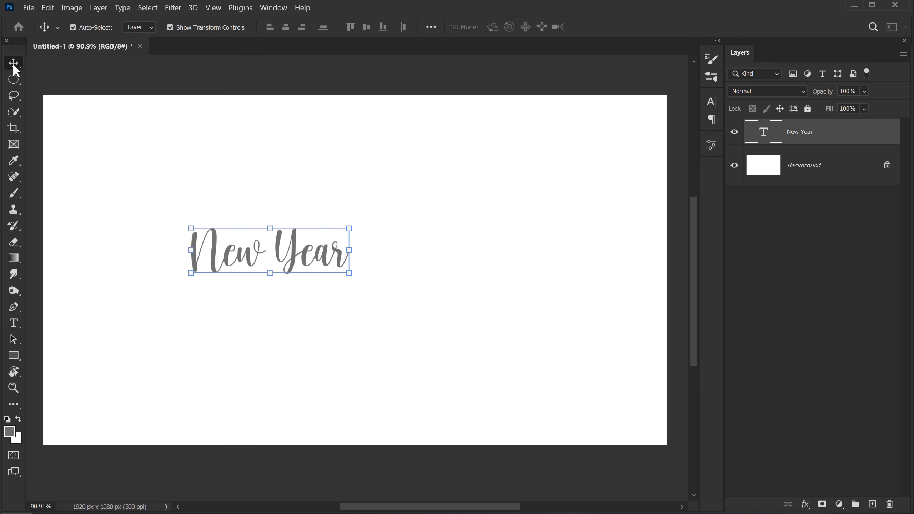
{"action": "left_click", "coordinate": [711, 101]}
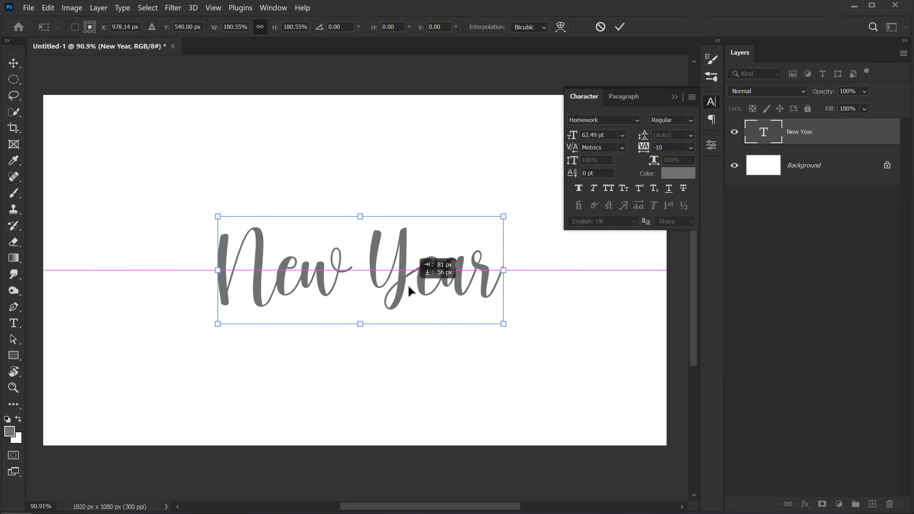
{"action": "left_click", "coordinate": [619, 27]}
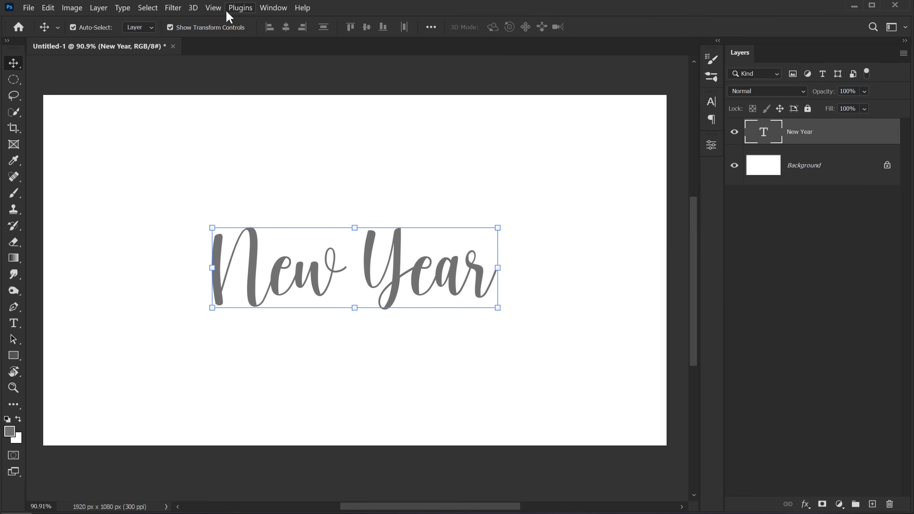
Show the Glyphs panel and browse the Homework font's swash alternates.
{"action": "left_click", "coordinate": [273, 8]}
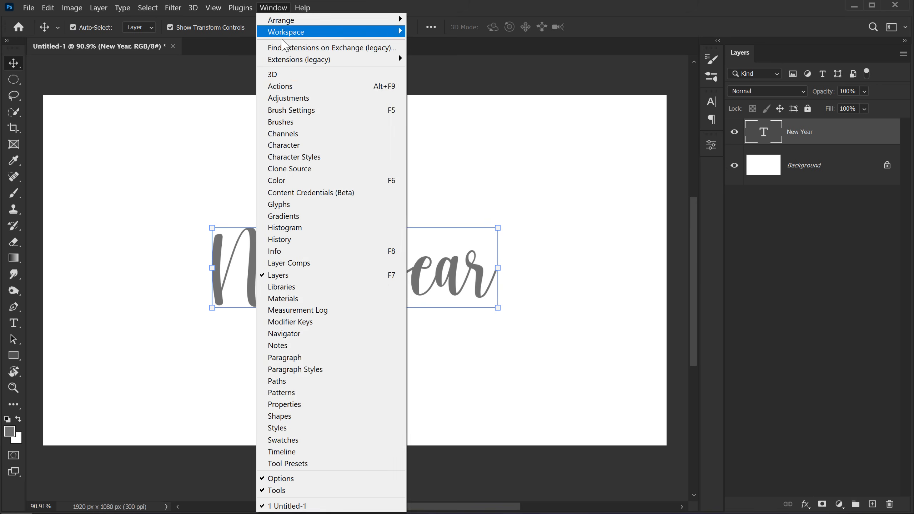
{"action": "left_click", "coordinate": [279, 205]}
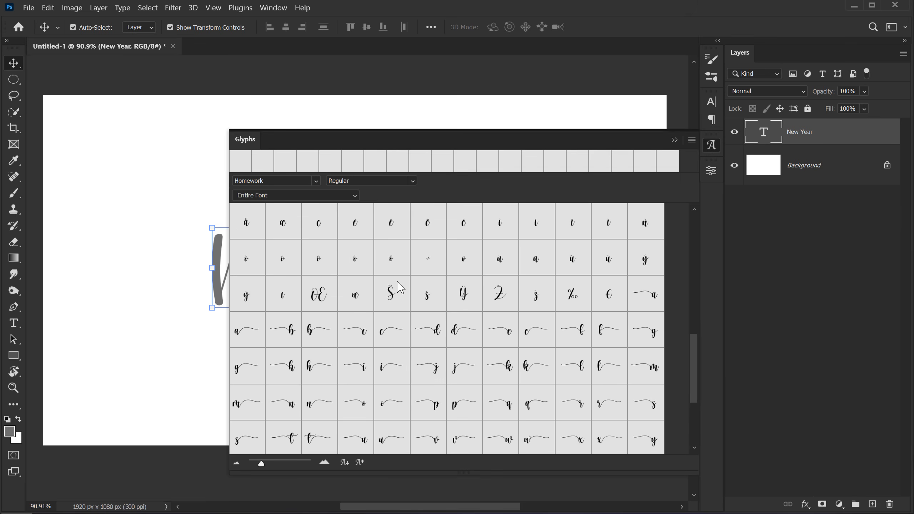
{"action": "scroll", "scroll_direction": "up", "scroll_amount": 3}
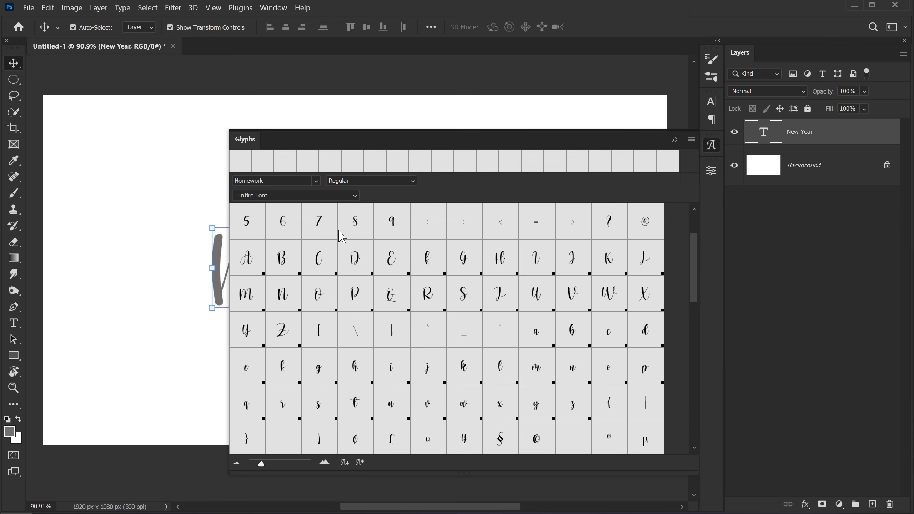
{"action": "scroll", "scroll_direction": "down", "scroll_amount": 3}
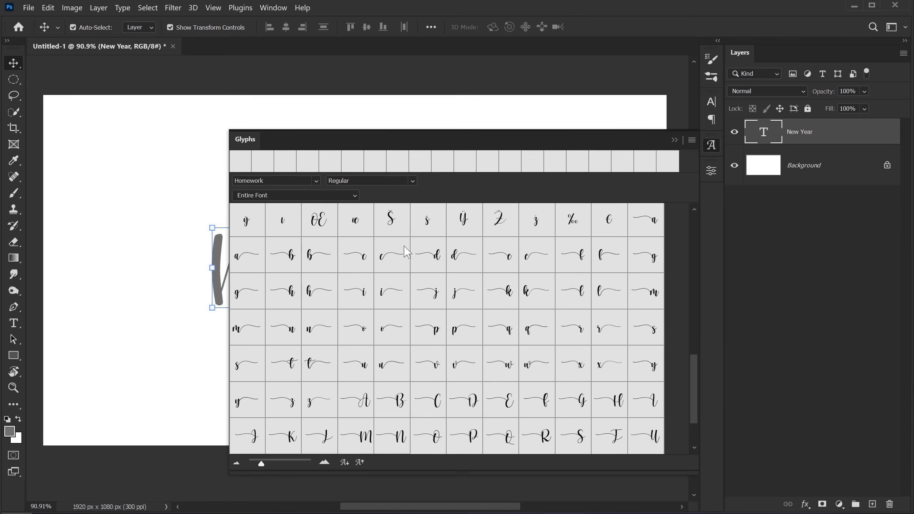
{"action": "scroll", "scroll_direction": "down", "scroll_amount": 3}
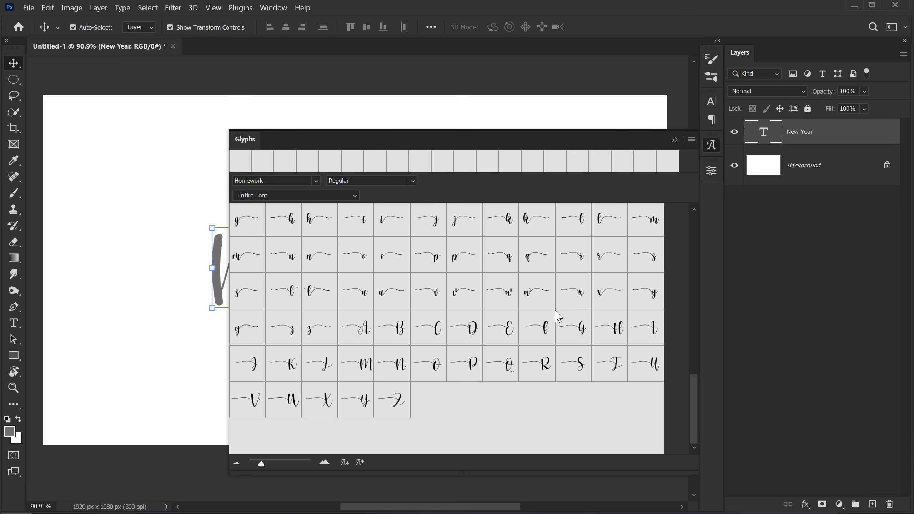
{"action": "mouse_move", "coordinate": [535, 246]}
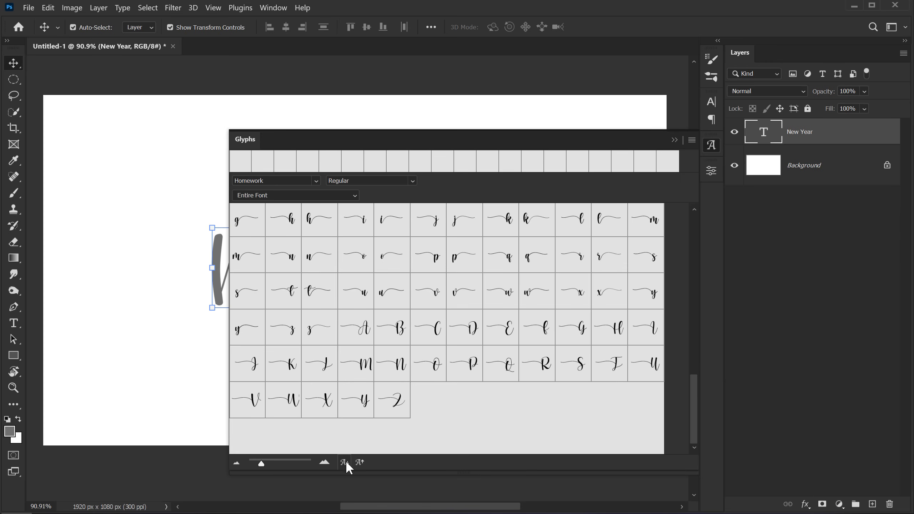
{"action": "left_click", "coordinate": [343, 463]}
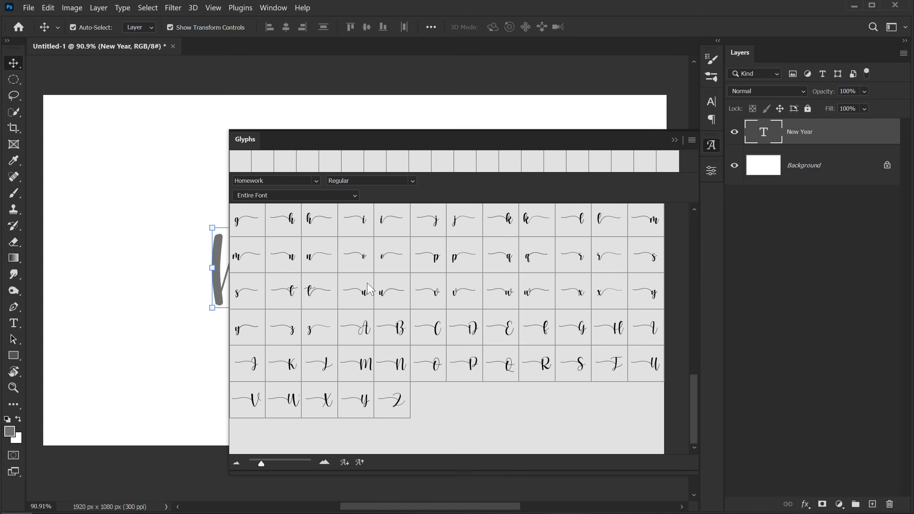
{"action": "scroll", "scroll_direction": "up", "scroll_amount": 3}
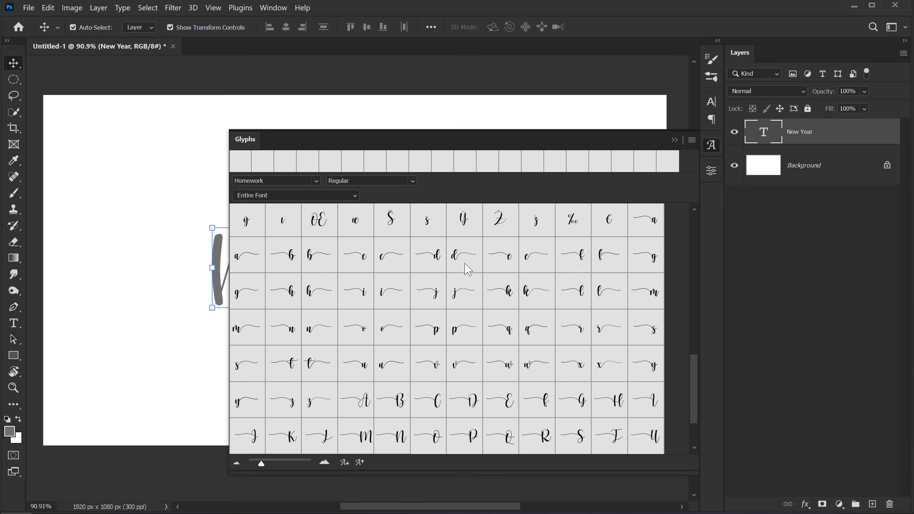
{"action": "mouse_move", "coordinate": [246, 260]}
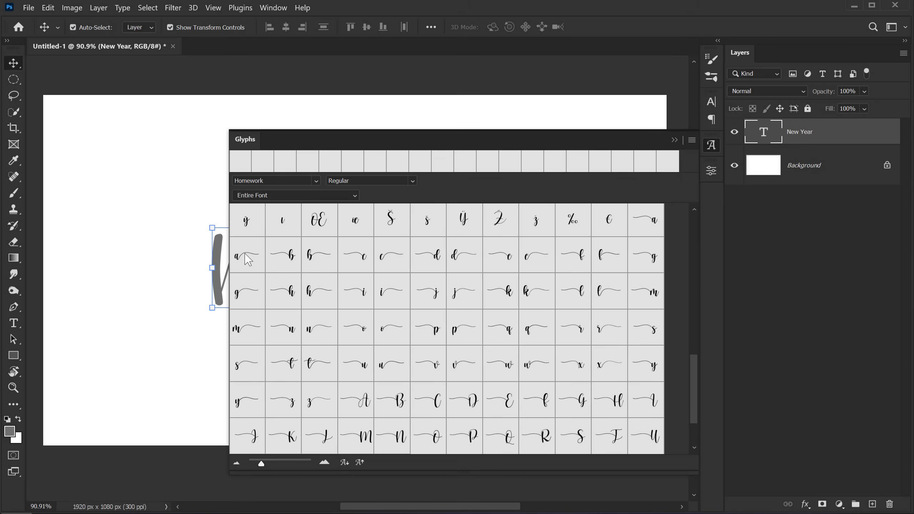
{"action": "mouse_move", "coordinate": [328, 148]}
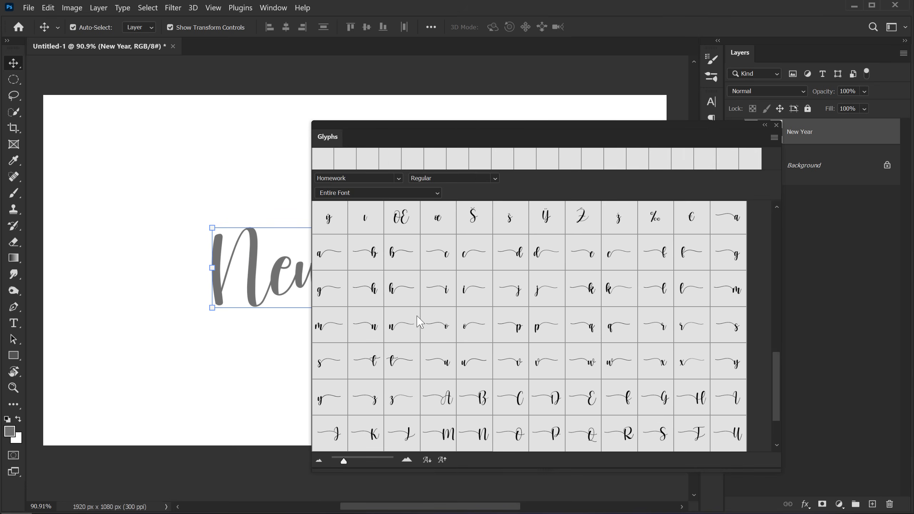
{"action": "scroll", "scroll_direction": "down", "scroll_amount": 3}
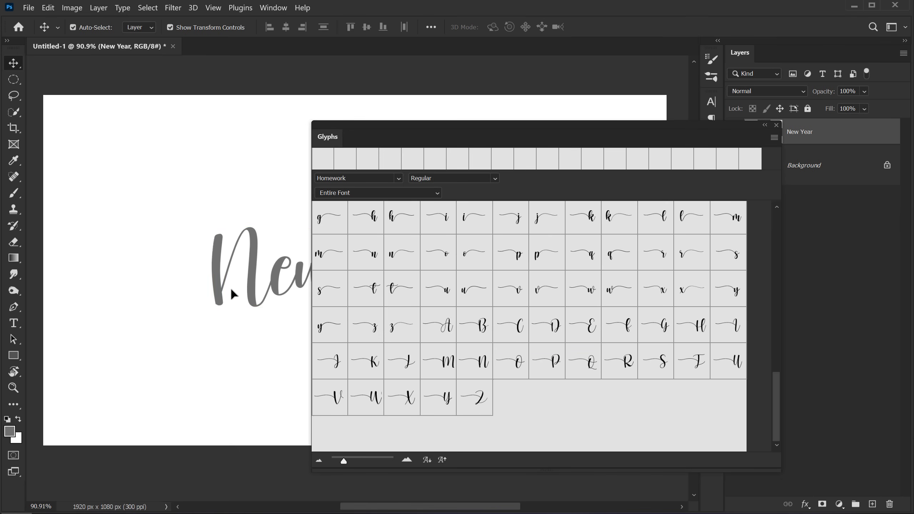
Swap the capital N of 'New Year' for the swash N with a long lead-in flourish.
{"action": "double_click", "coordinate": [365, 218]}
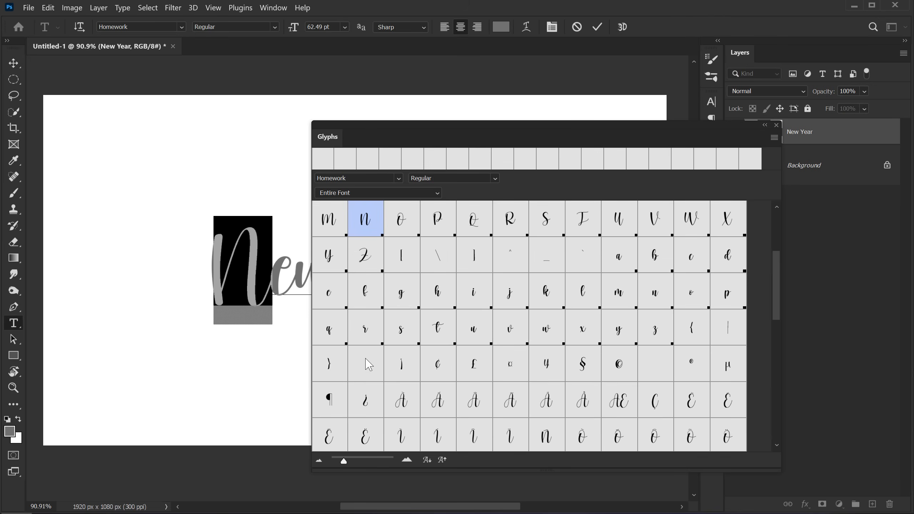
{"action": "scroll", "scroll_direction": "down", "scroll_amount": 3}
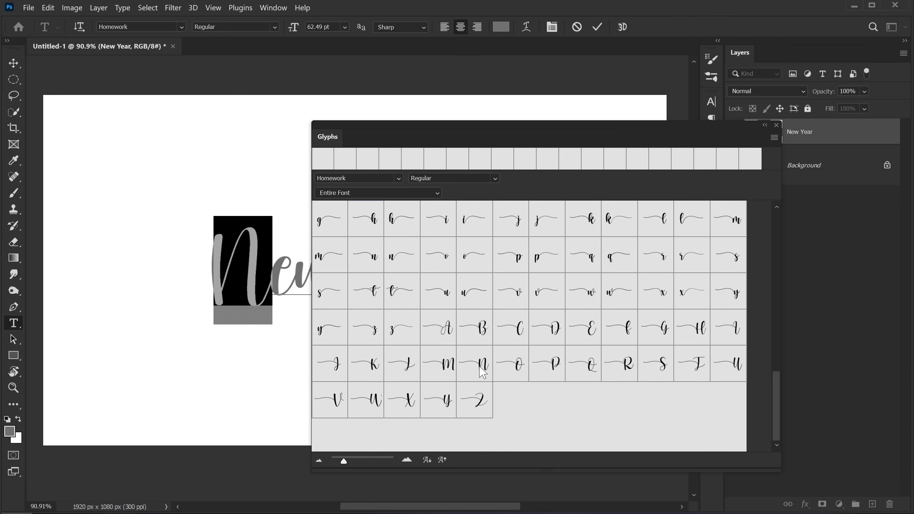
{"action": "double_click", "coordinate": [474, 364]}
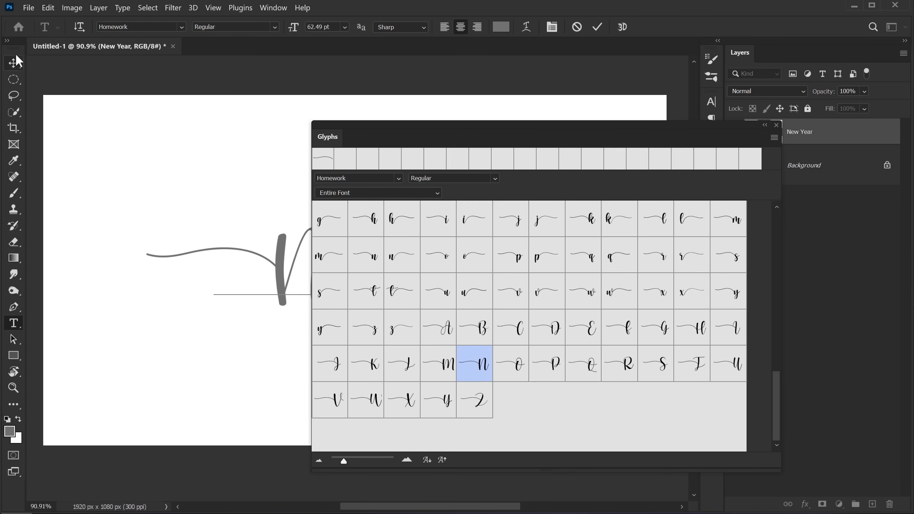
Swap the final r of 'New Year' for the swash r with a trailing flourish.
{"action": "left_click", "coordinate": [14, 63]}
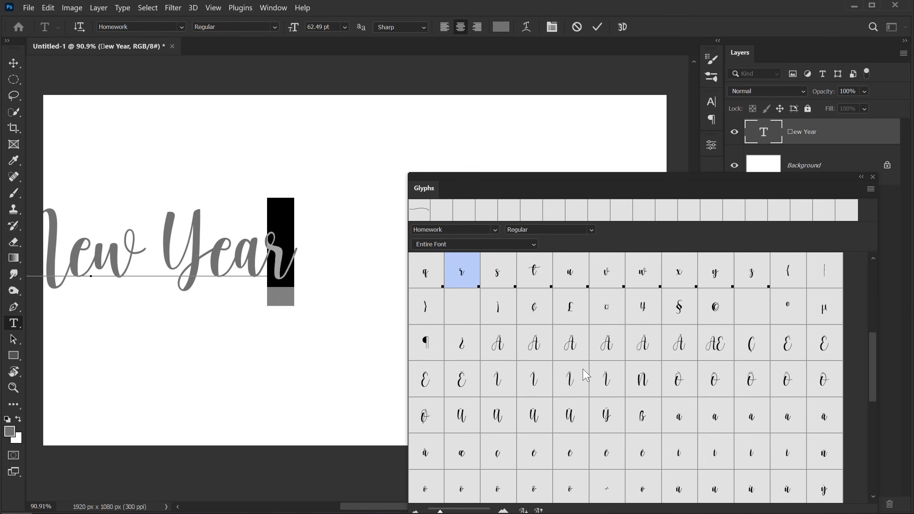
{"action": "scroll", "scroll_direction": "down", "scroll_amount": 3}
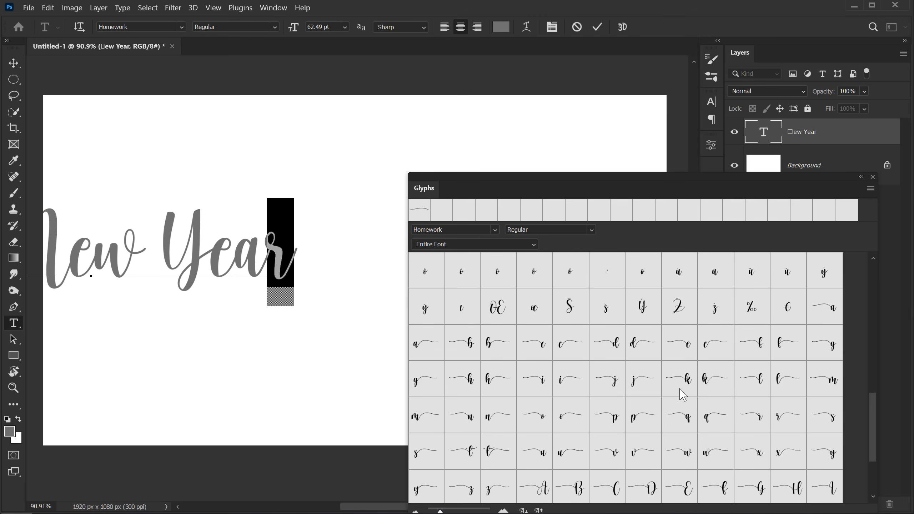
{"action": "scroll", "scroll_direction": "down", "scroll_amount": 3}
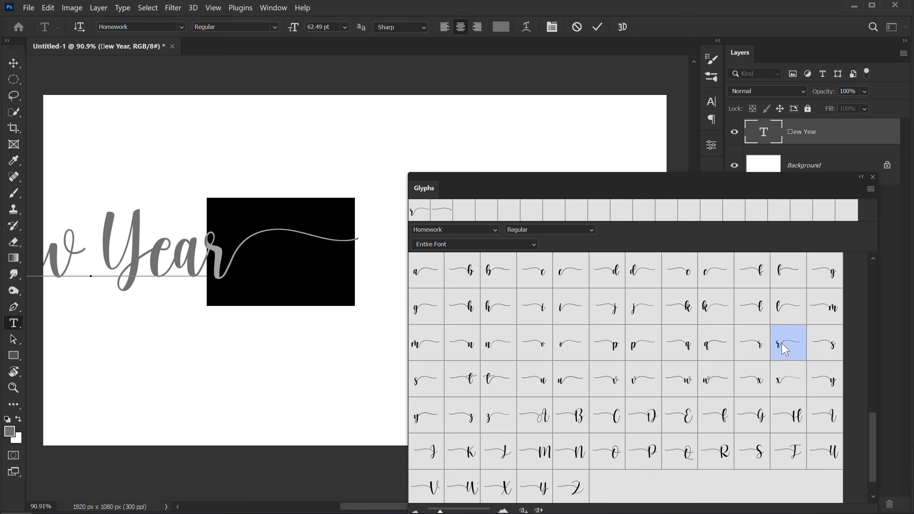
{"action": "left_click", "coordinate": [872, 177]}
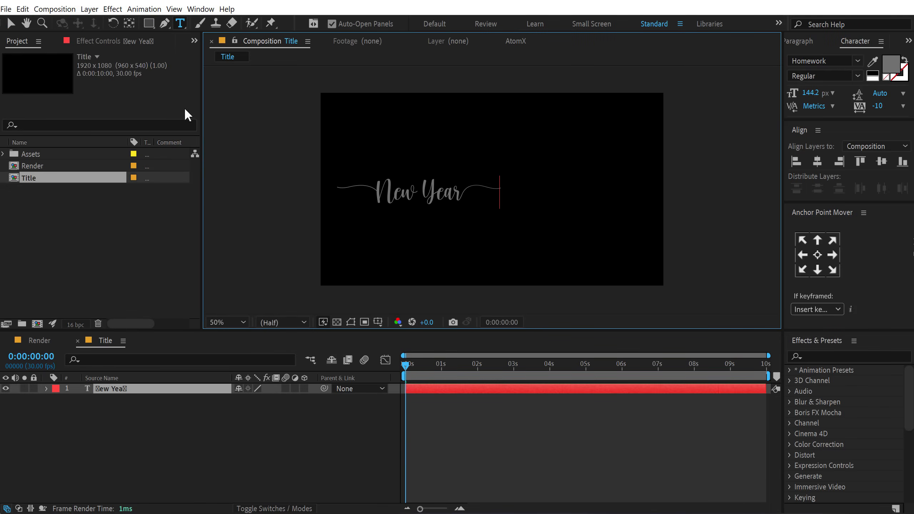
Make the title white, centre its anchor point and enlarge it to 244 px.
{"action": "left_click", "coordinate": [9, 23]}
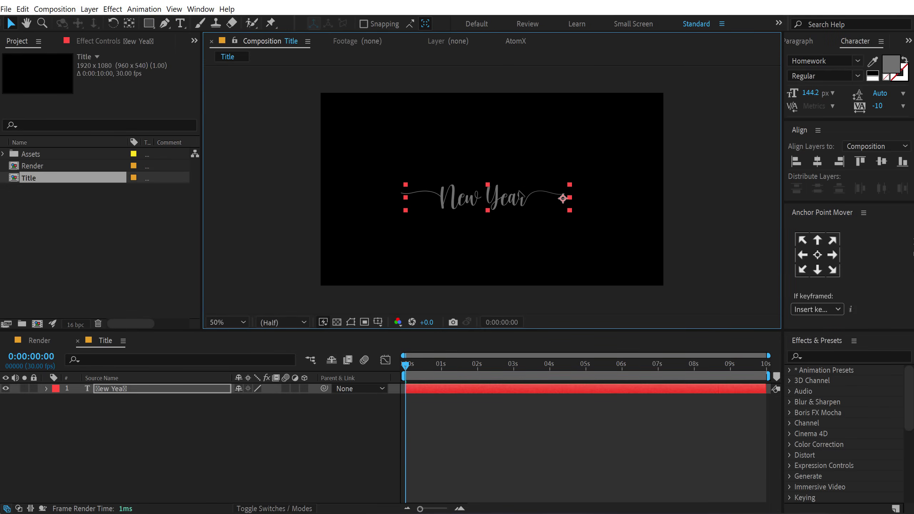
{"action": "left_click", "coordinate": [896, 69]}
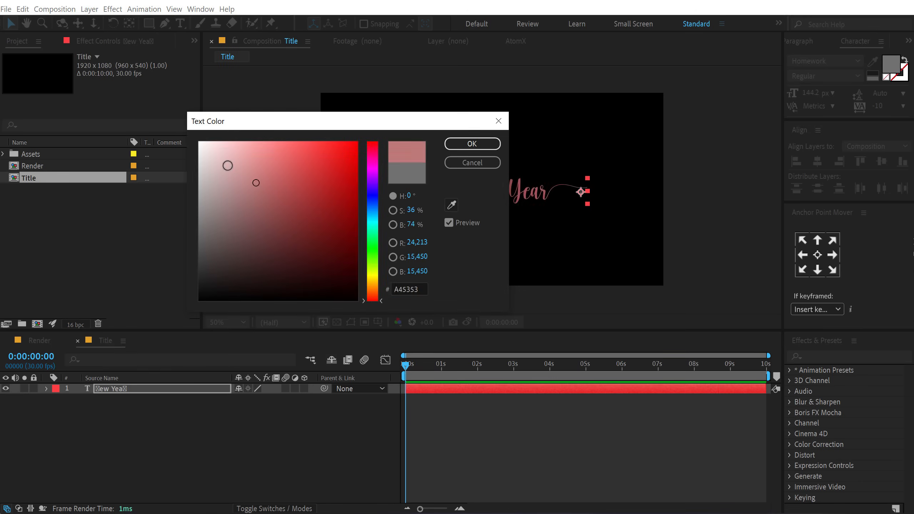
{"action": "left_click", "coordinate": [471, 144]}
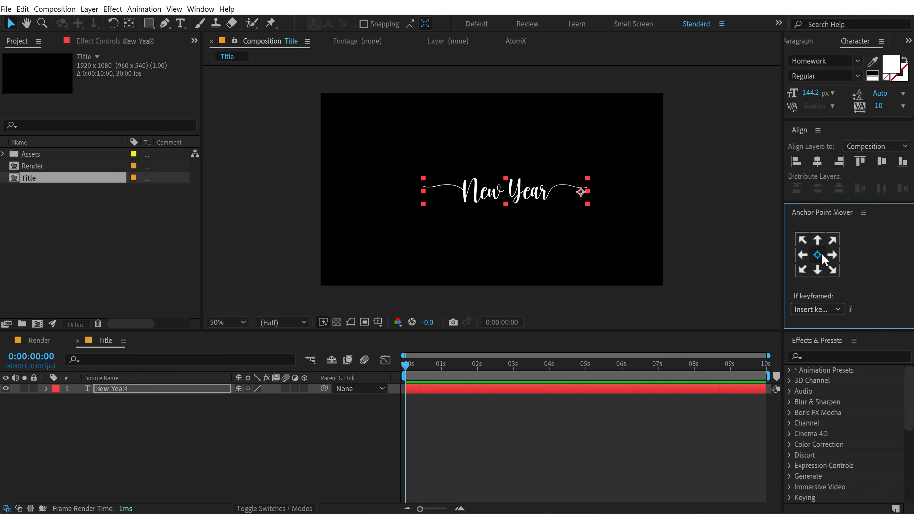
{"action": "left_click", "coordinate": [817, 255]}
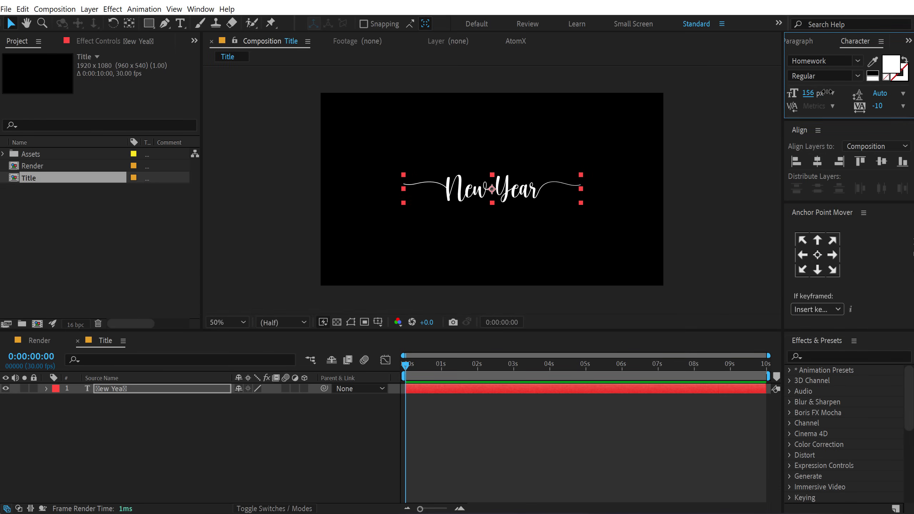
{"action": "type", "text": "243"}
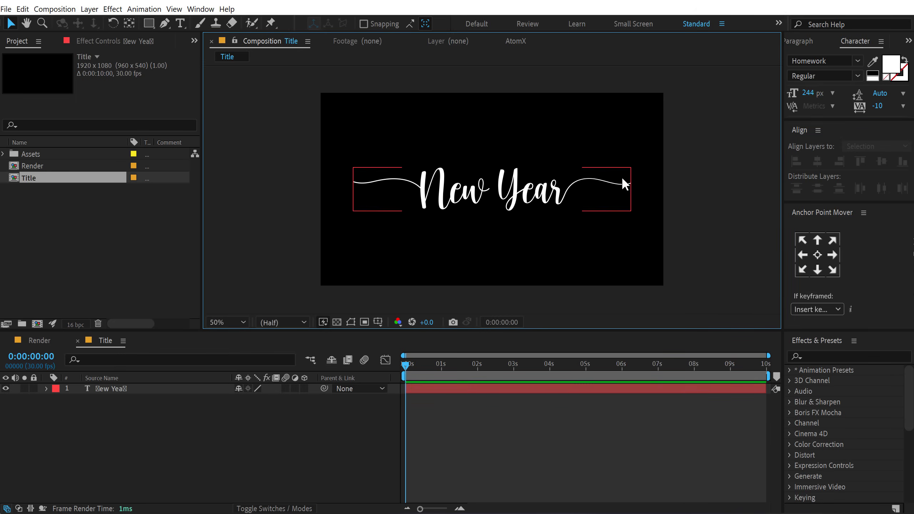
{"action": "left_click", "coordinate": [72, 415]}
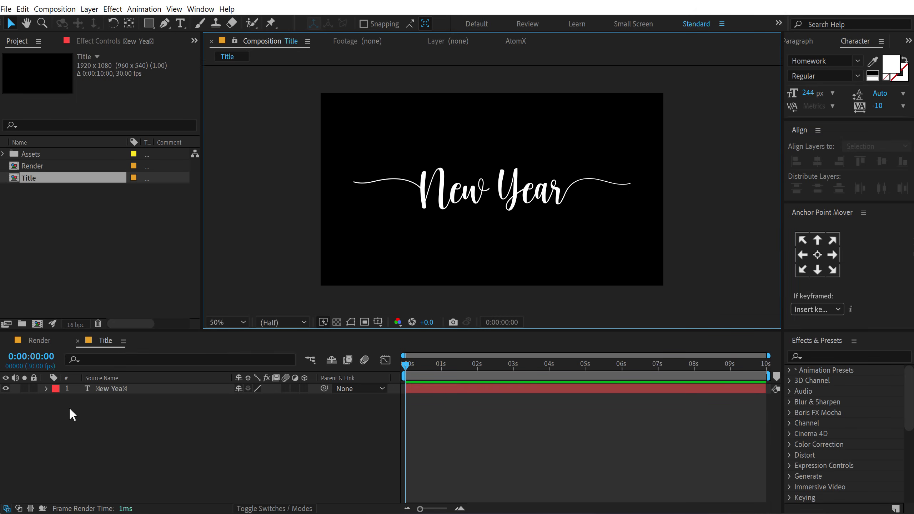
{"action": "mouse_move", "coordinate": [59, 404]}
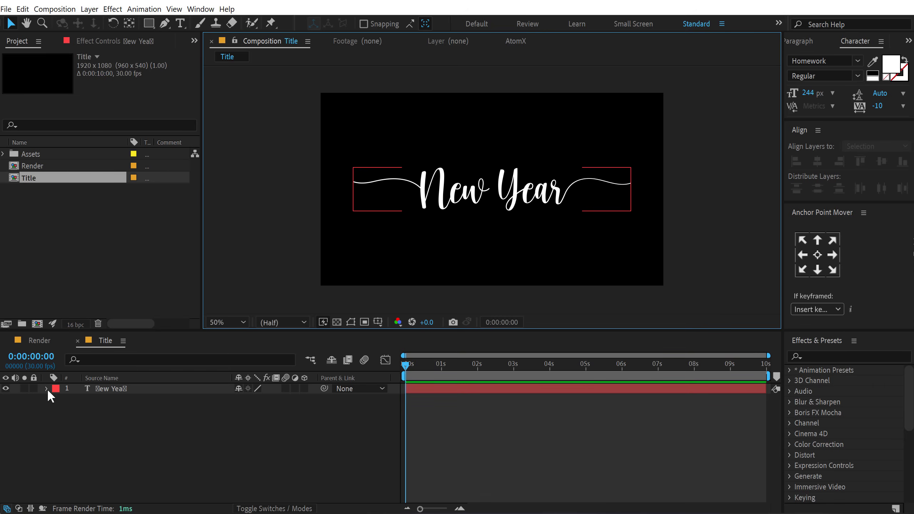
Add a Gradient Overlay layer style at 45° angle and 150% scale.
{"action": "right_click", "coordinate": [111, 388]}
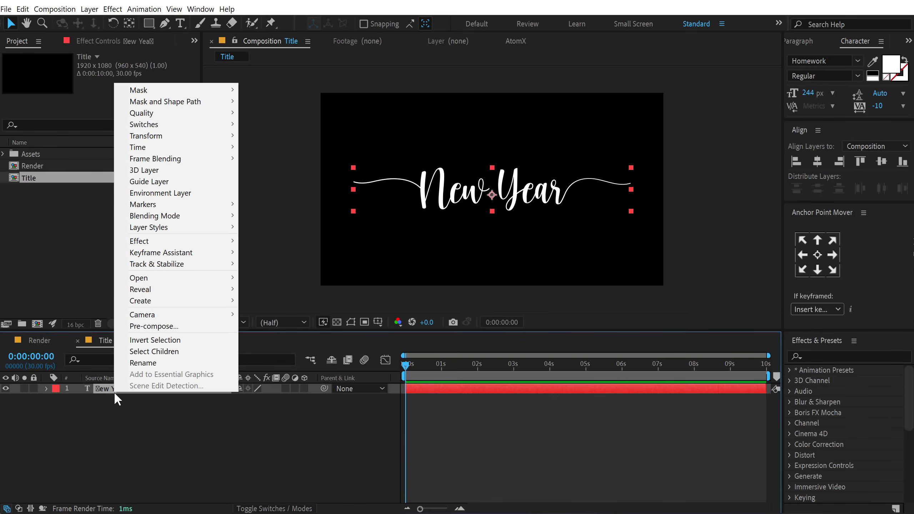
{"action": "mouse_move", "coordinate": [149, 227]}
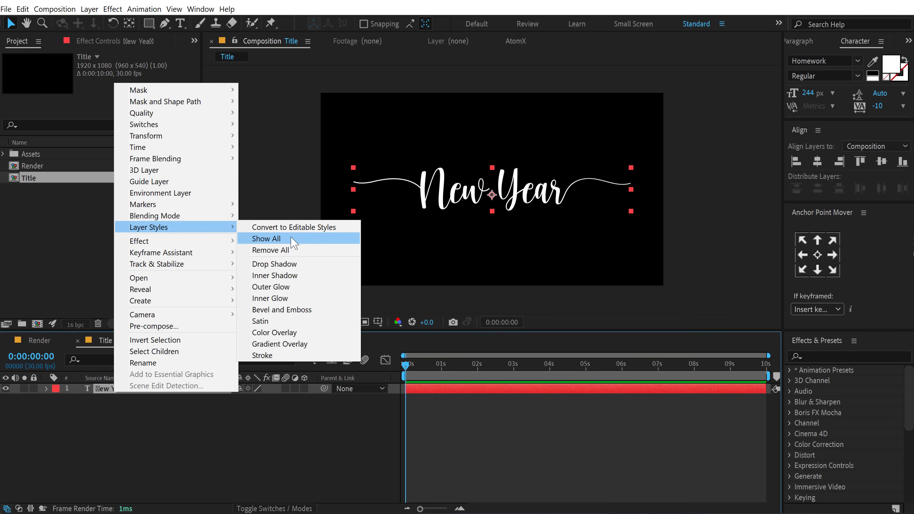
{"action": "mouse_move", "coordinate": [268, 344]}
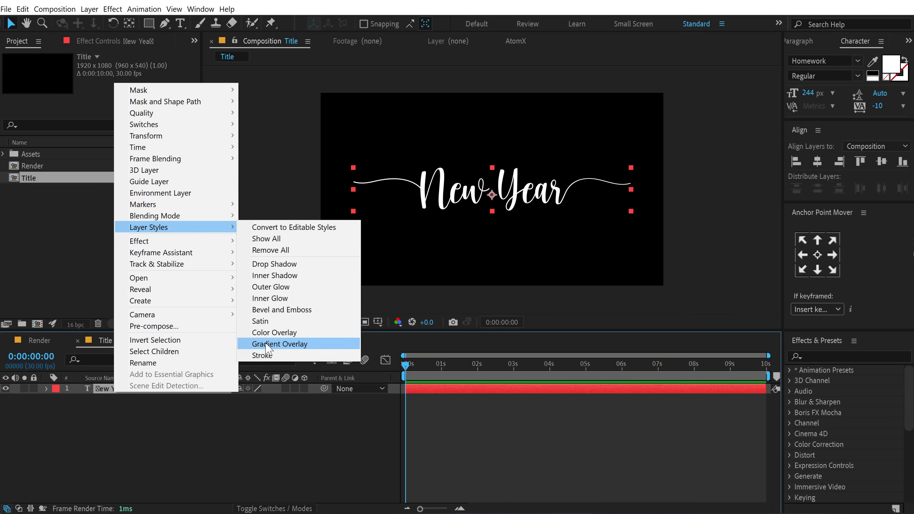
{"action": "left_click", "coordinate": [280, 343]}
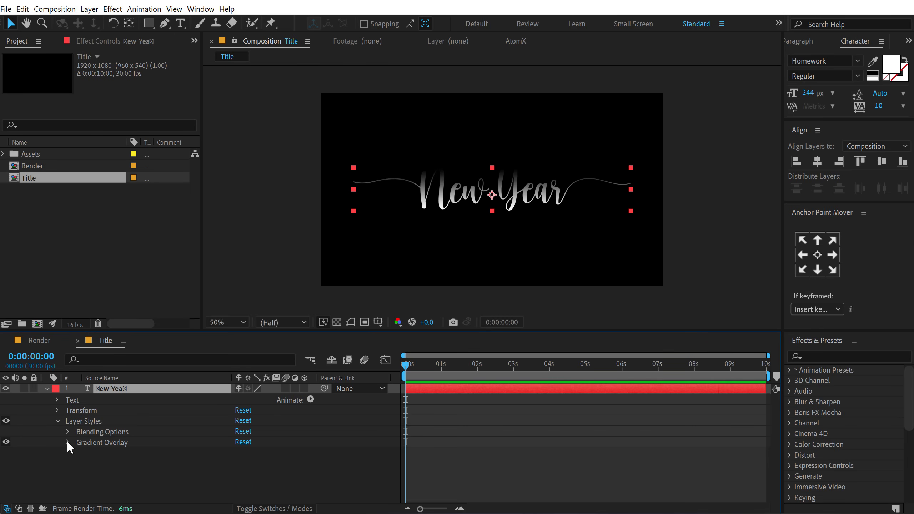
{"action": "left_click", "coordinate": [67, 443]}
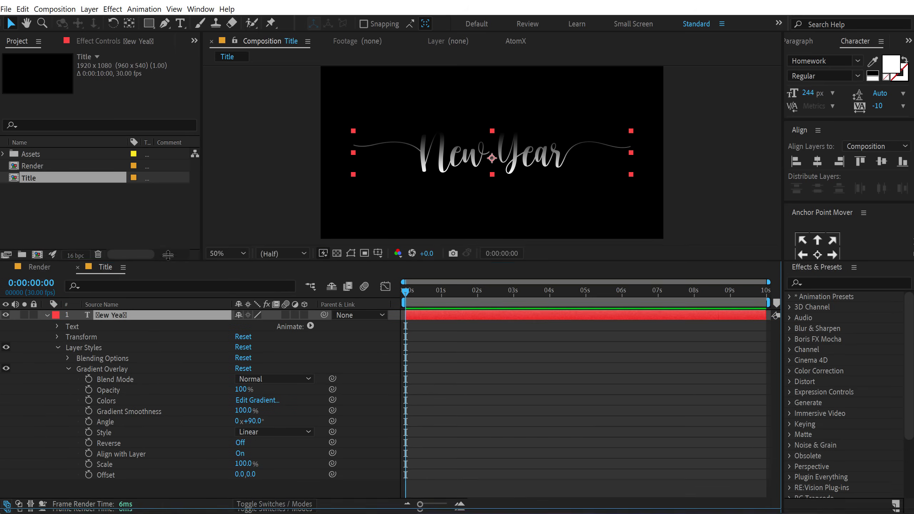
{"action": "double_click", "coordinate": [244, 420]}
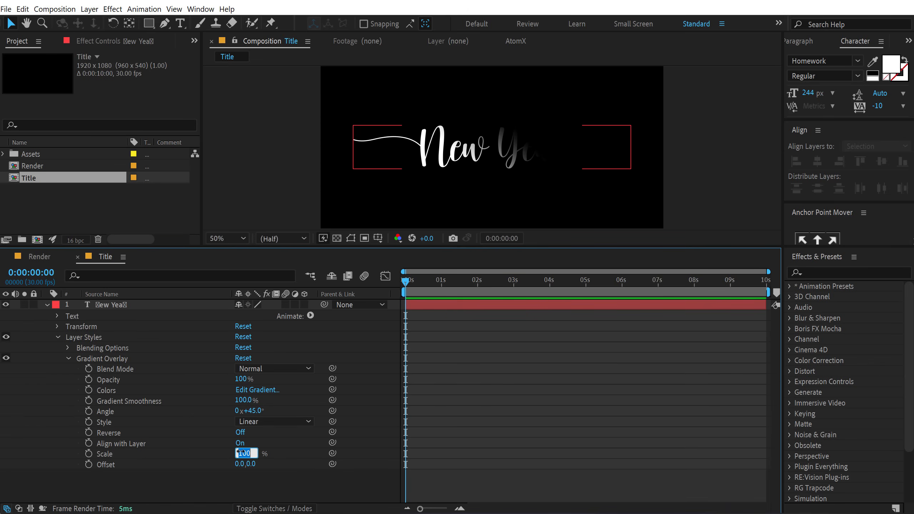
{"action": "type", "text": "150."}
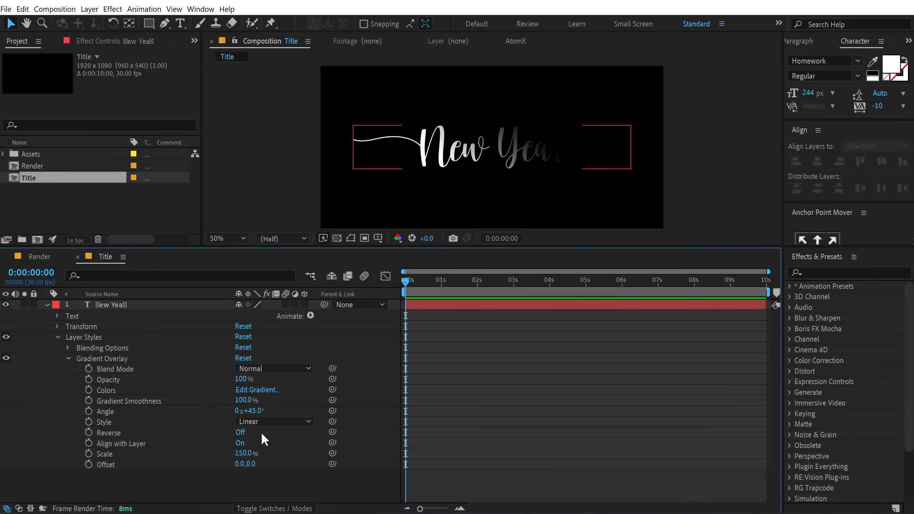
Edit the gradient stops to run from pale gold to rich gold and confirm.
{"action": "left_click", "coordinate": [257, 389]}
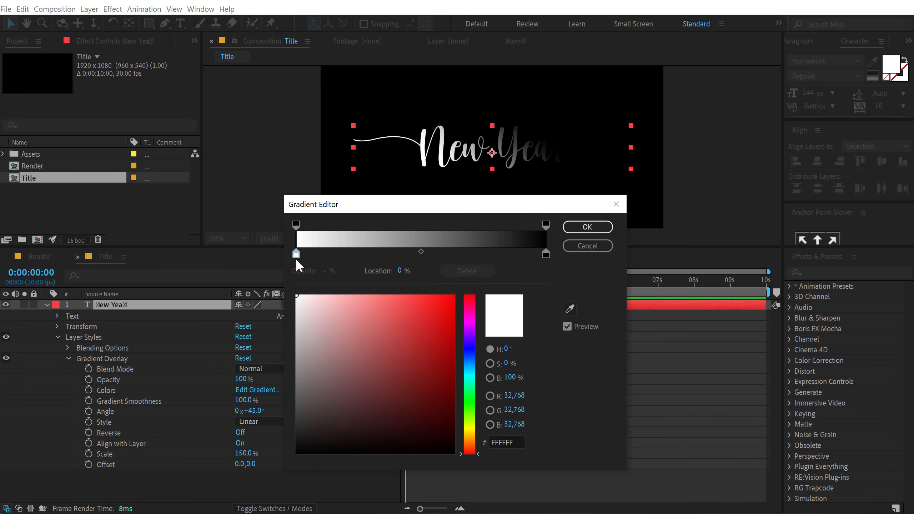
{"action": "left_click", "coordinate": [331, 328]}
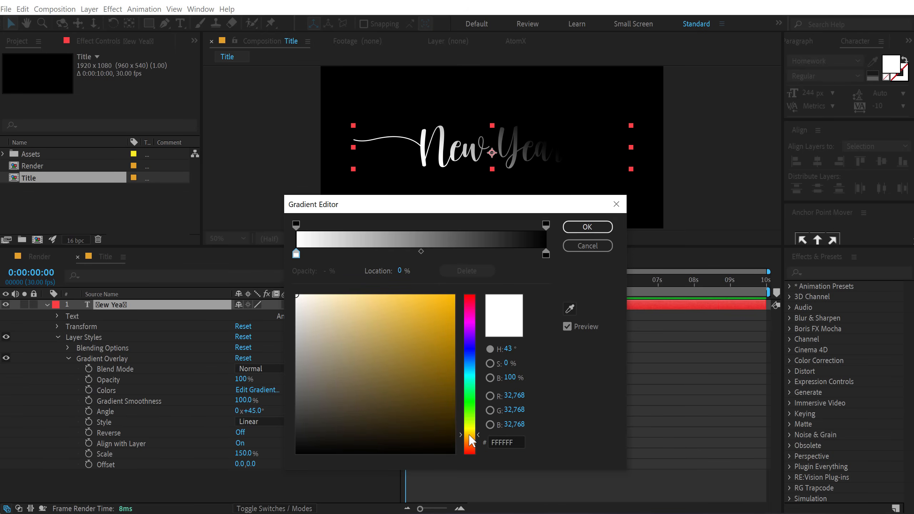
{"action": "left_click", "coordinate": [364, 306]}
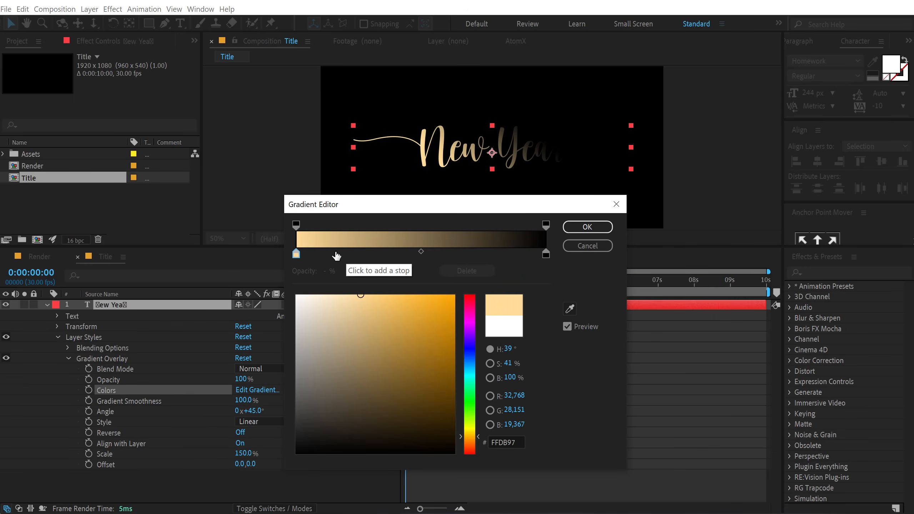
{"action": "mouse_move", "coordinate": [348, 256]}
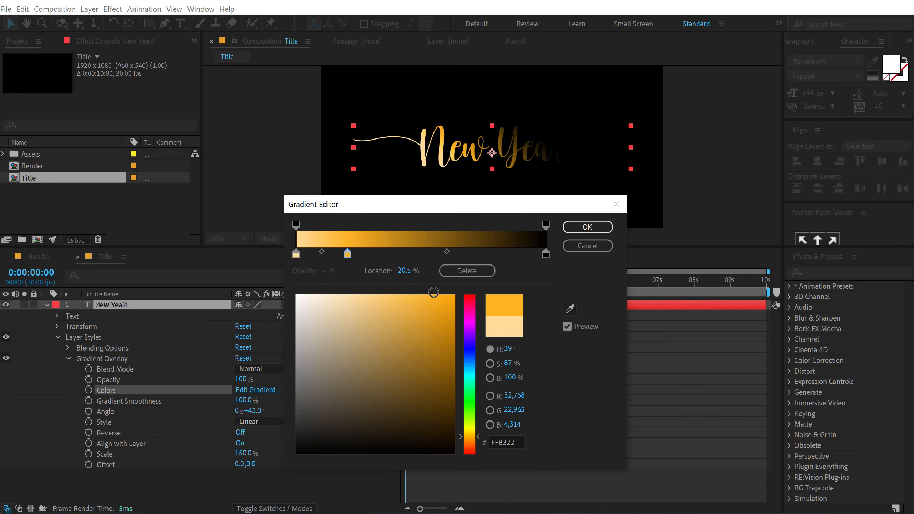
{"action": "mouse_move", "coordinate": [373, 226]}
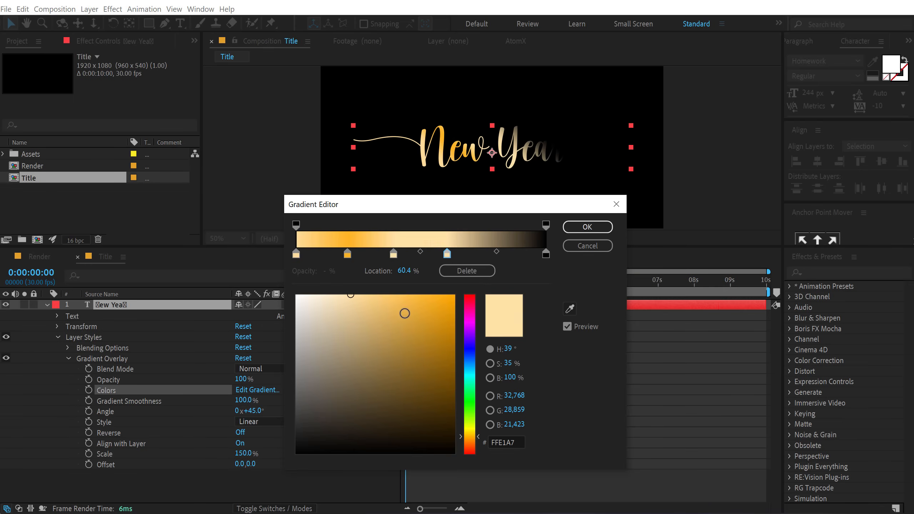
{"action": "left_click", "coordinate": [426, 295]}
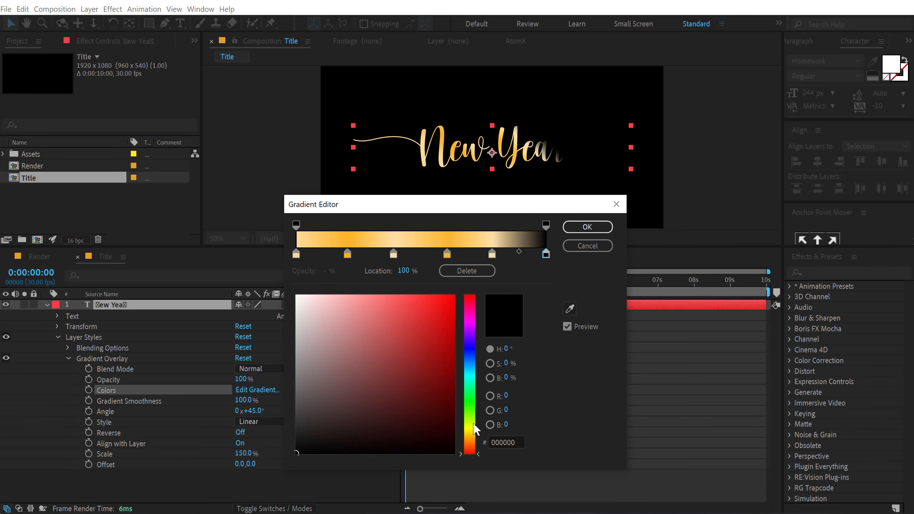
{"action": "left_click", "coordinate": [425, 337]}
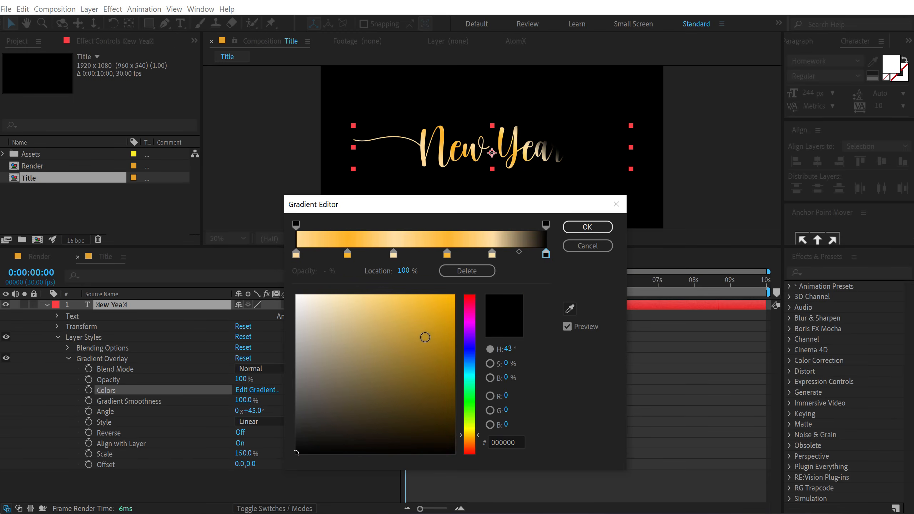
{"action": "left_click", "coordinate": [434, 313]}
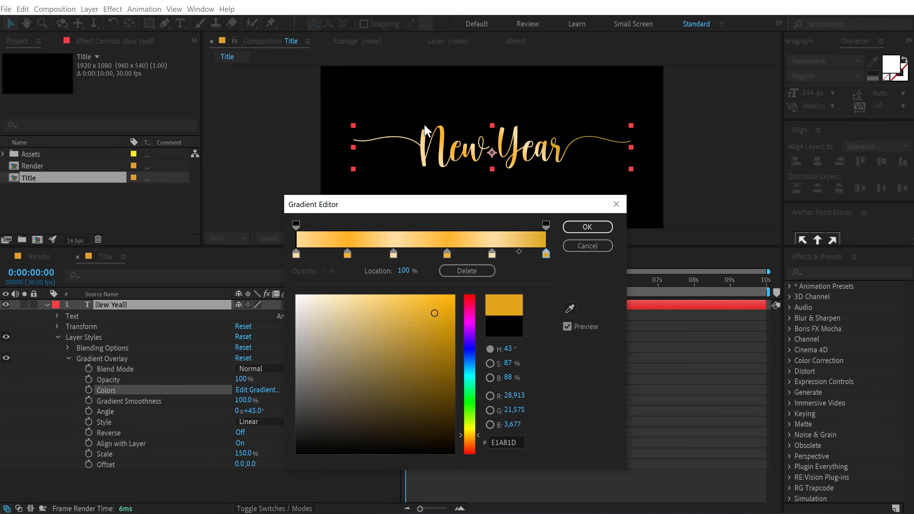
{"action": "left_click", "coordinate": [586, 227]}
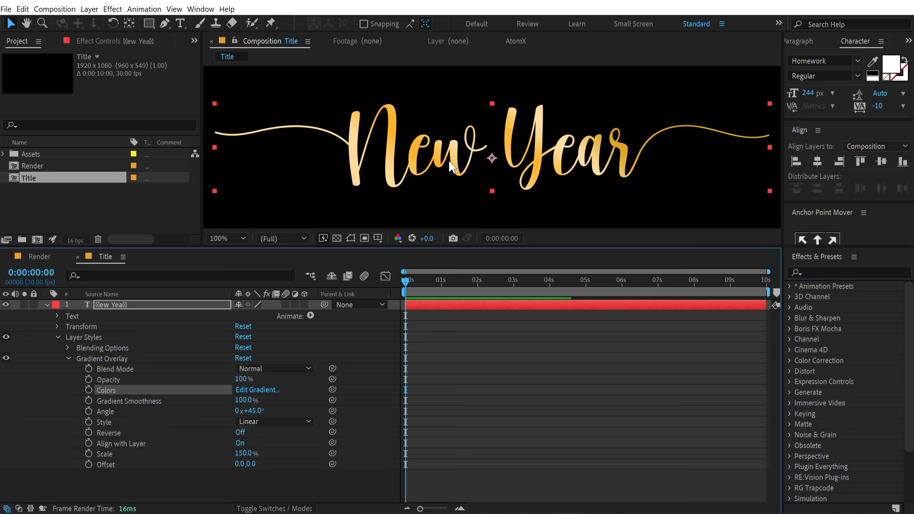
{"action": "mouse_move", "coordinate": [537, 148]}
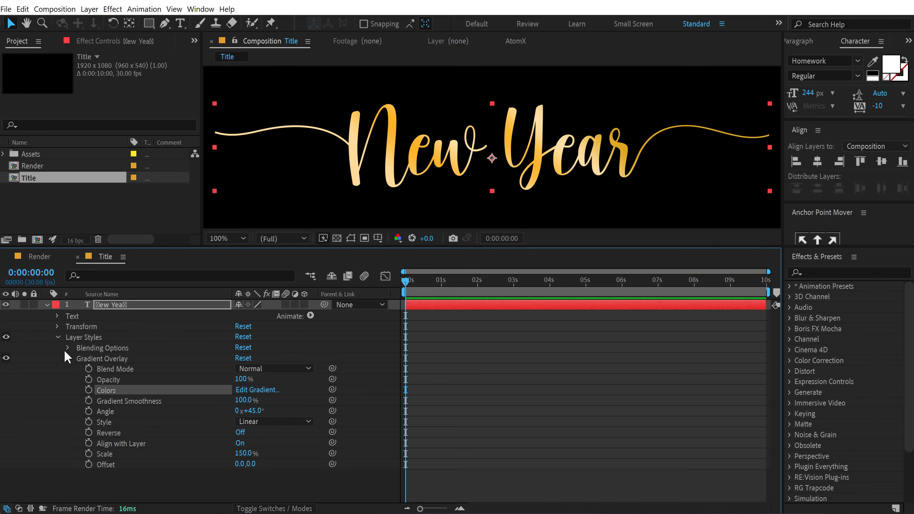
Add Bevel and Emboss with Soften 5, Normal highlight and Color Dodge shadow at 80%.
{"action": "left_click", "coordinate": [89, 8]}
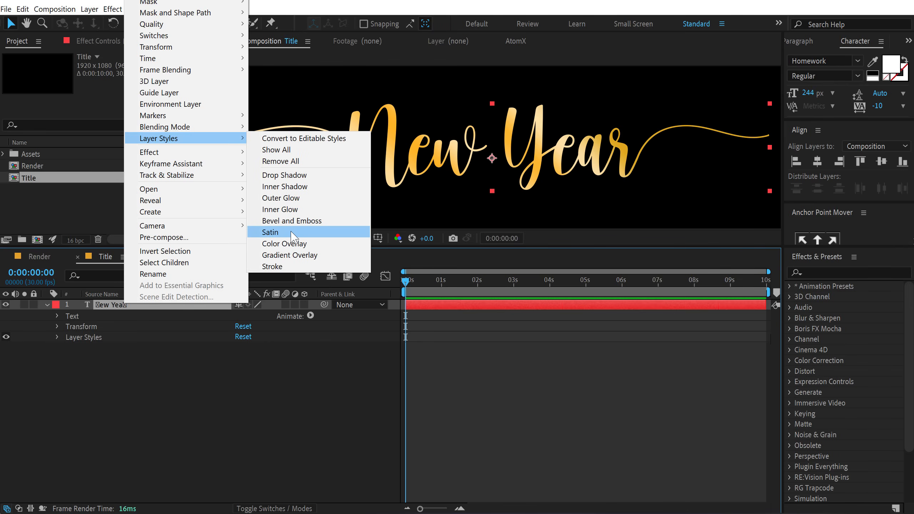
{"action": "left_click", "coordinate": [291, 255]}
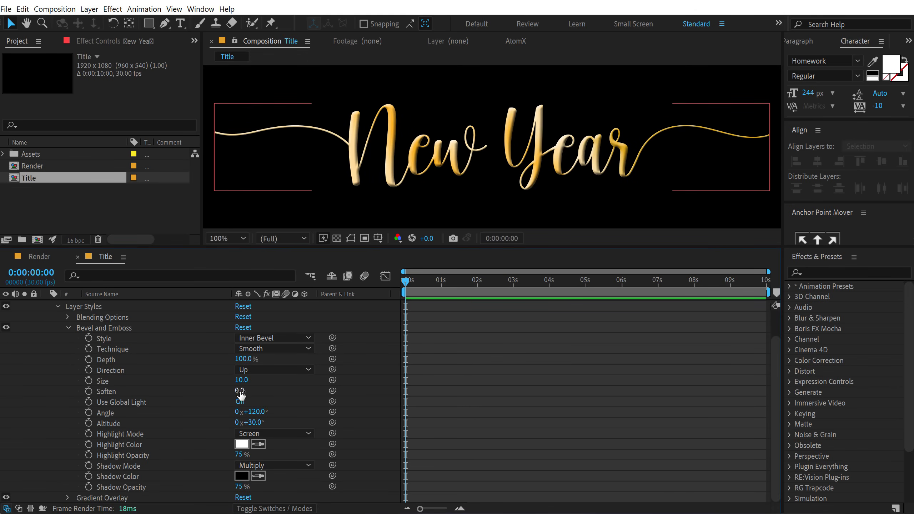
{"action": "double_click", "coordinate": [240, 390]}
{"action": "type", "text": "5"}
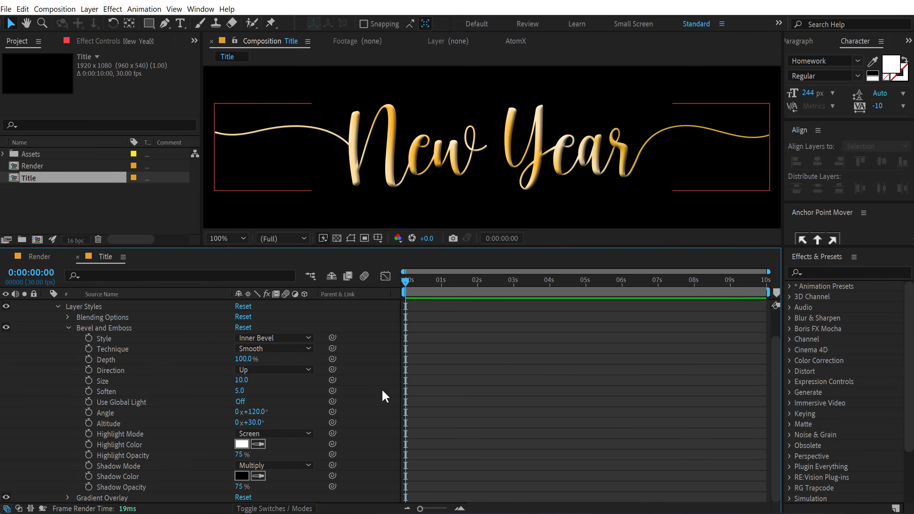
{"action": "mouse_move", "coordinate": [248, 396]}
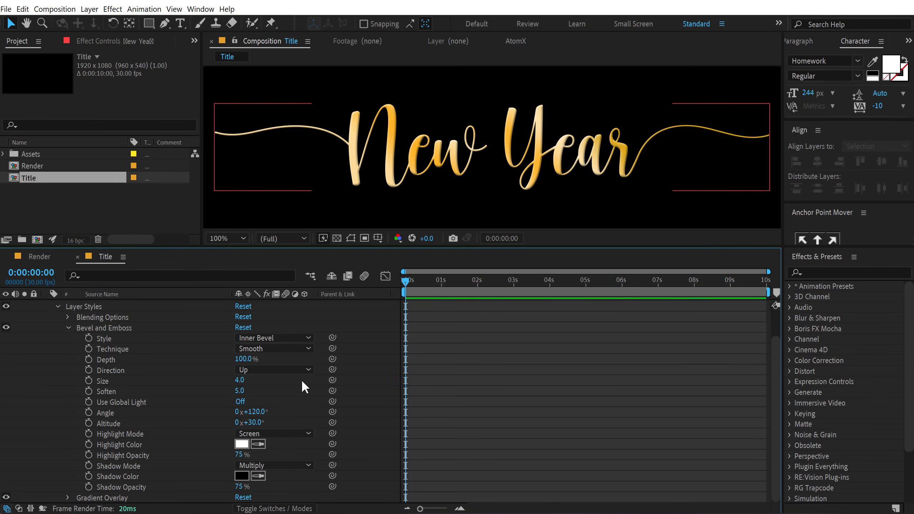
{"action": "mouse_move", "coordinate": [293, 403]}
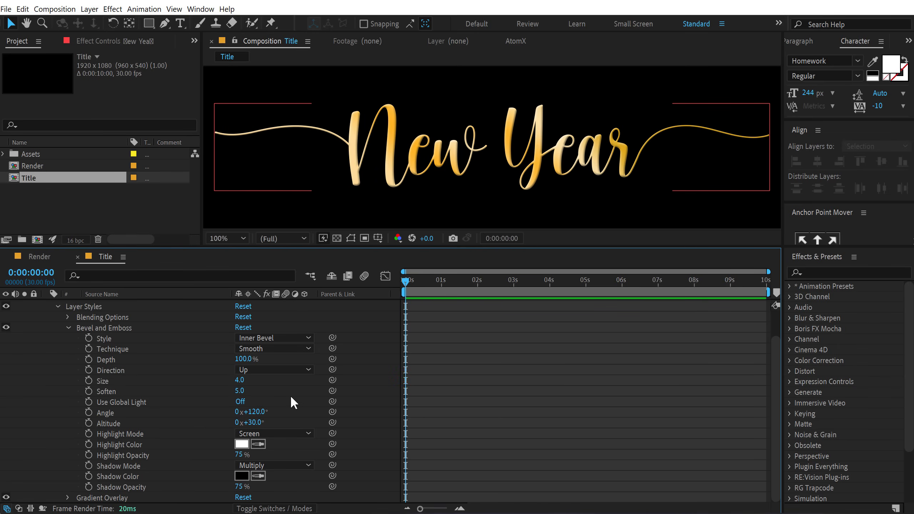
{"action": "mouse_move", "coordinate": [194, 448]}
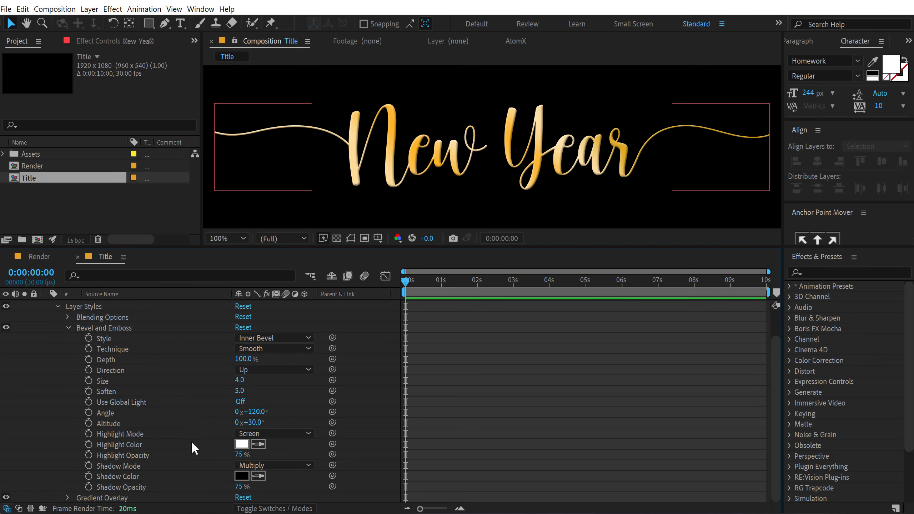
{"action": "left_click", "coordinate": [274, 434]}
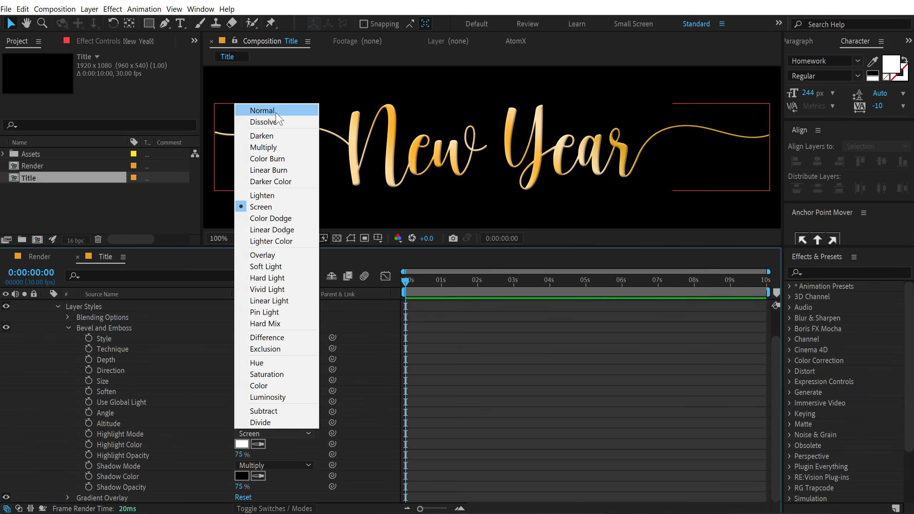
{"action": "left_click", "coordinate": [263, 110]}
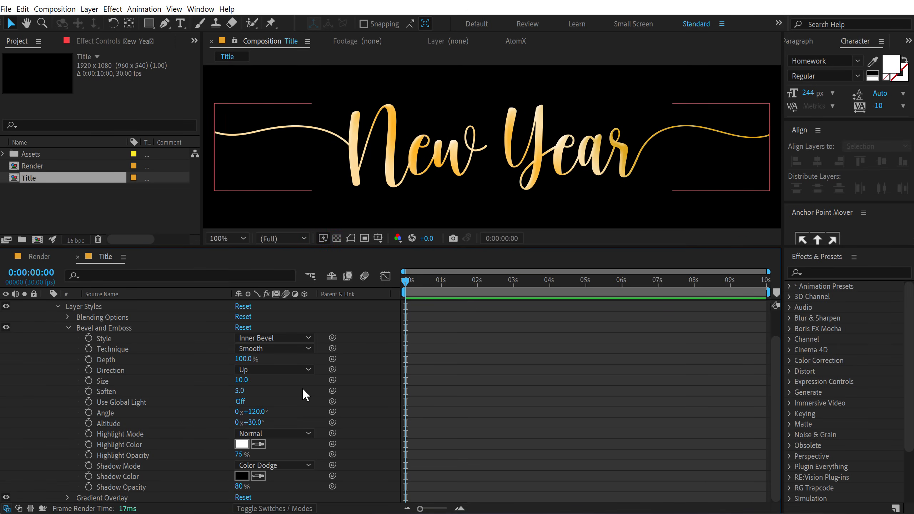
{"action": "mouse_move", "coordinate": [8, 331]}
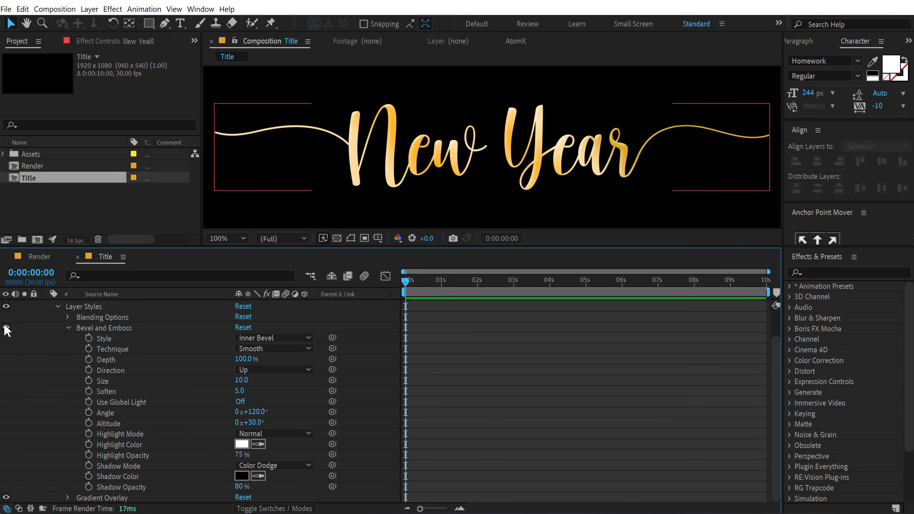
{"action": "left_click", "coordinate": [219, 238]}
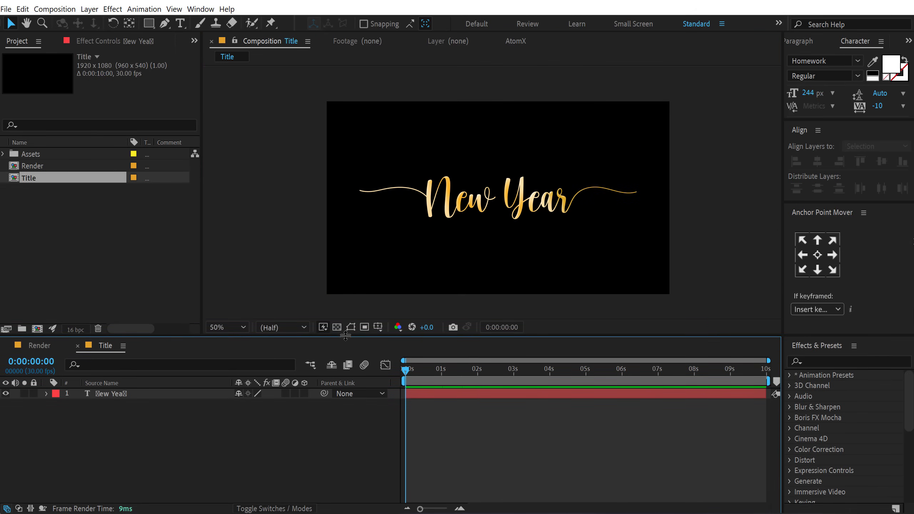
Create a new text layer above the title reading 'happy'.
{"action": "left_click", "coordinate": [435, 192]}
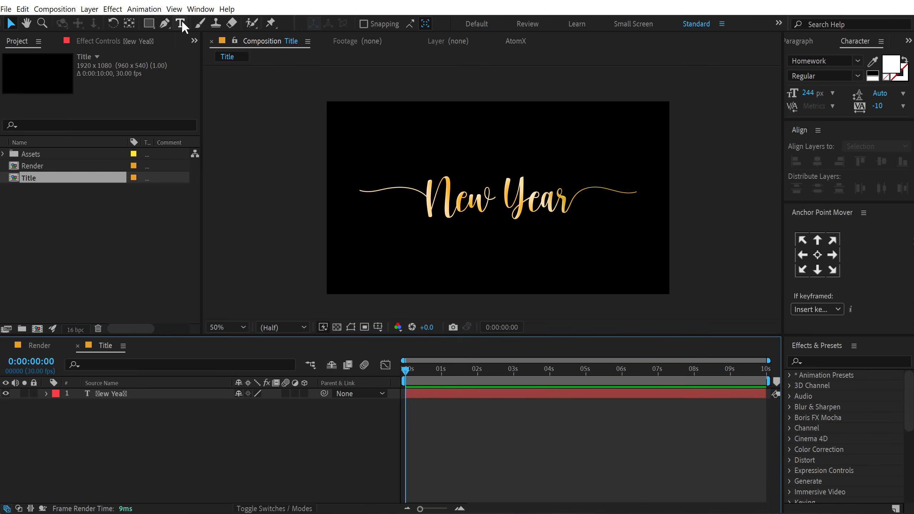
{"action": "left_click", "coordinate": [542, 146]}
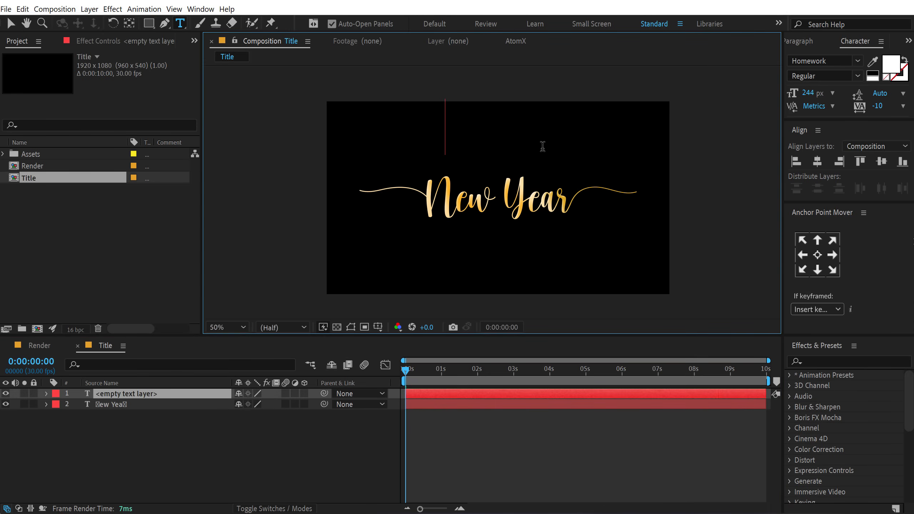
{"action": "type", "text": "happy"}
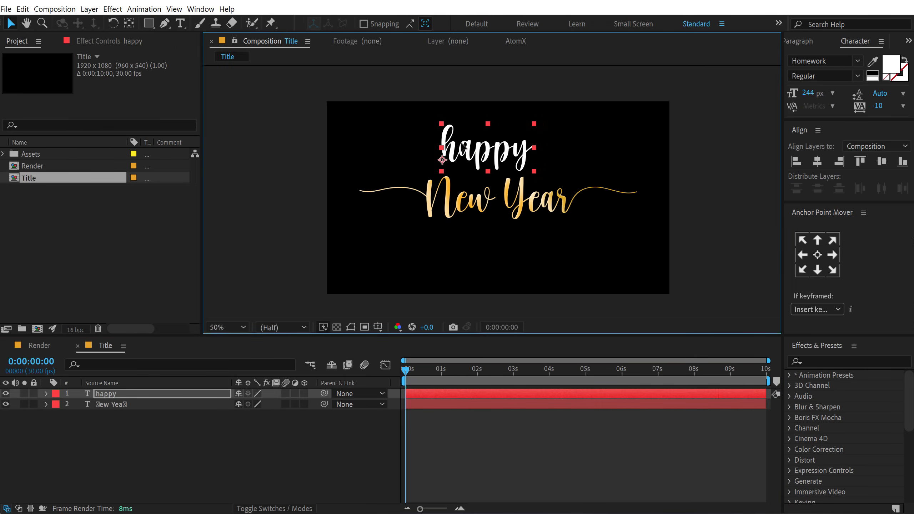
Set the 'happy' text to the thin Nexa Book typeface.
{"action": "left_click", "coordinate": [821, 60]}
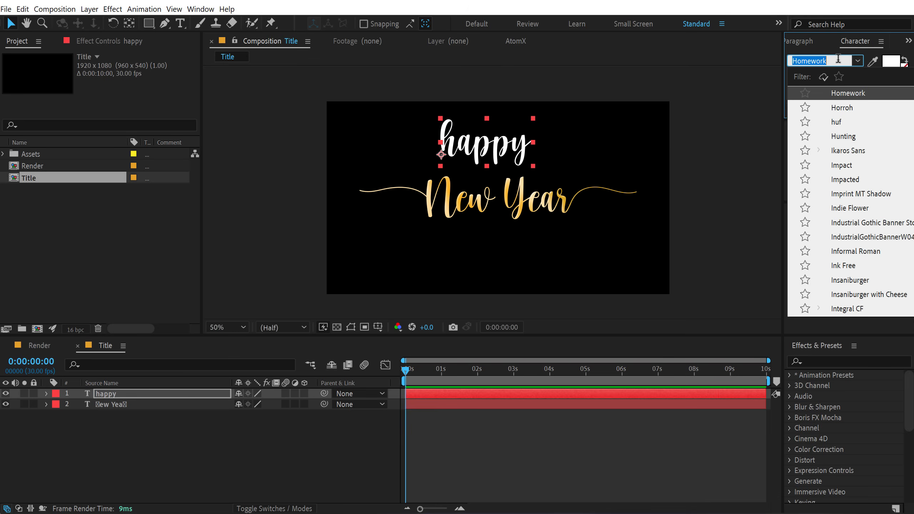
{"action": "type", "text": "ne"}
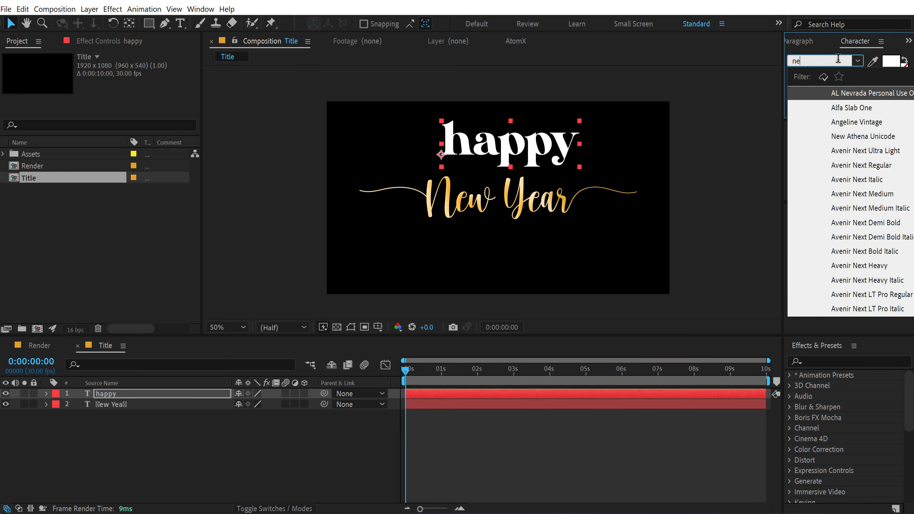
{"action": "type", "text": "a"}
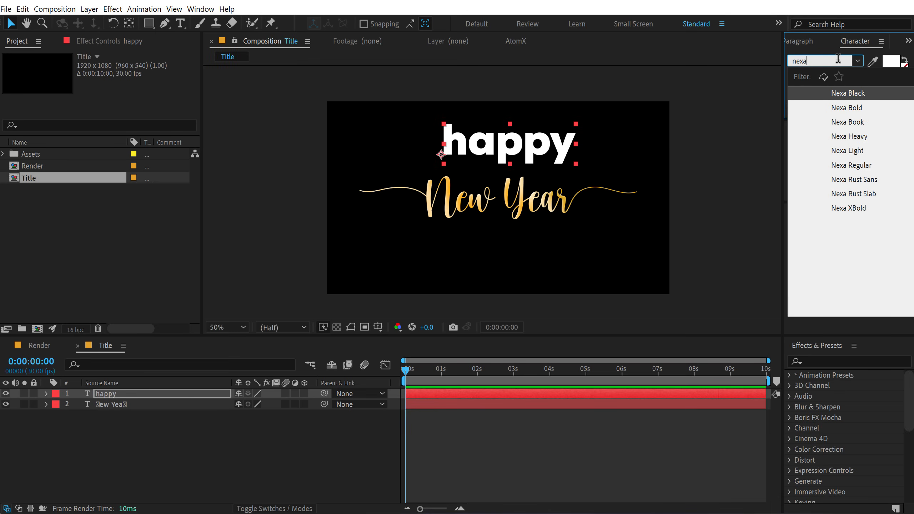
{"action": "left_click", "coordinate": [848, 122]}
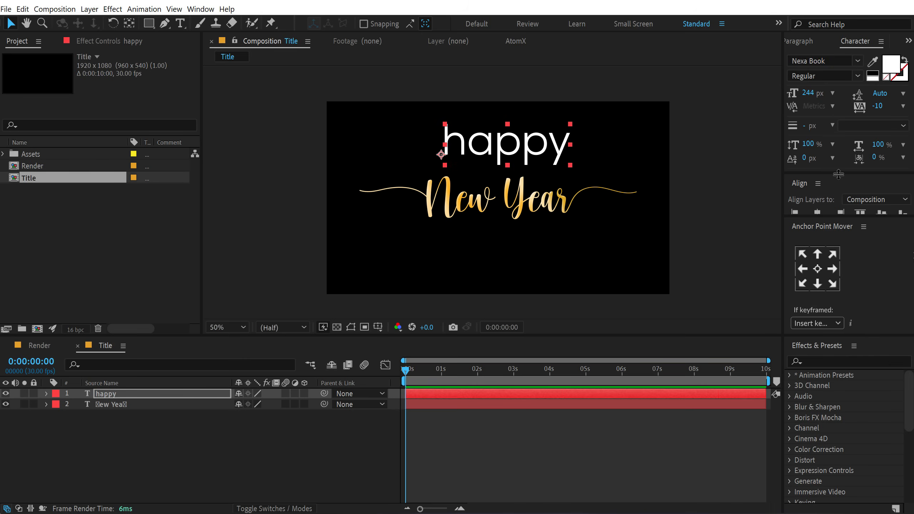
{"action": "left_click", "coordinate": [842, 179]}
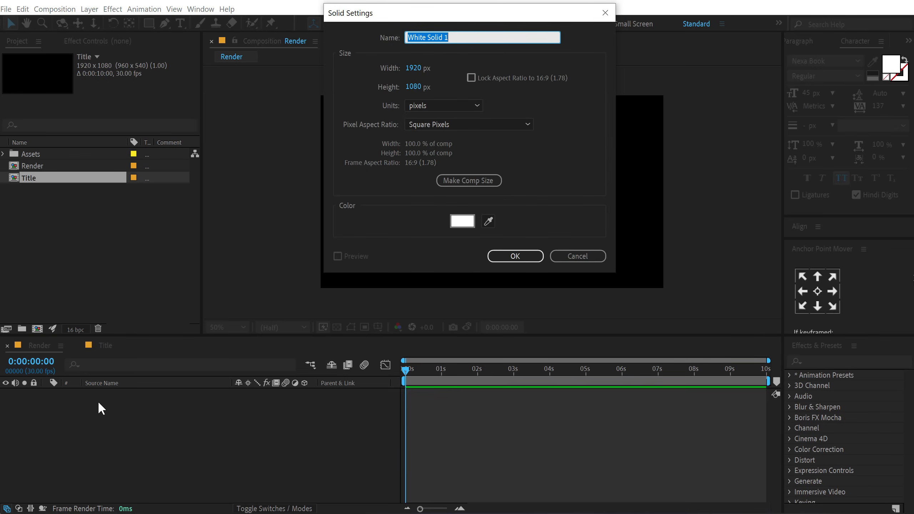
Create a white solid named Mask with a full elliptical mask, expansion −251.
{"action": "type", "text": "Mask"}
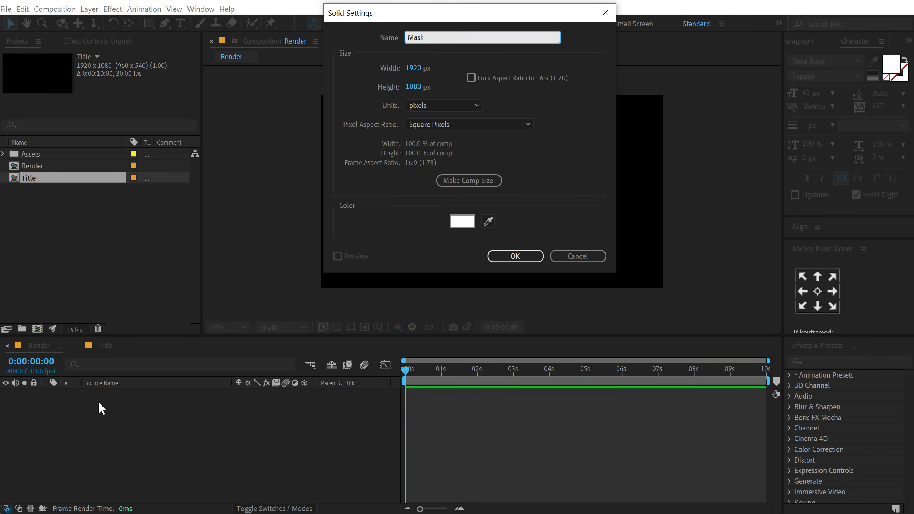
{"action": "left_click", "coordinate": [514, 256]}
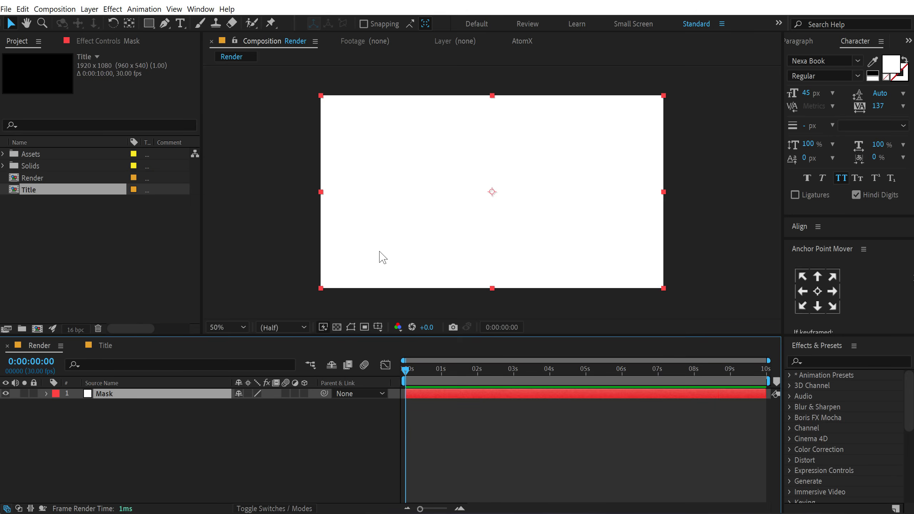
{"action": "left_click", "coordinate": [150, 24]}
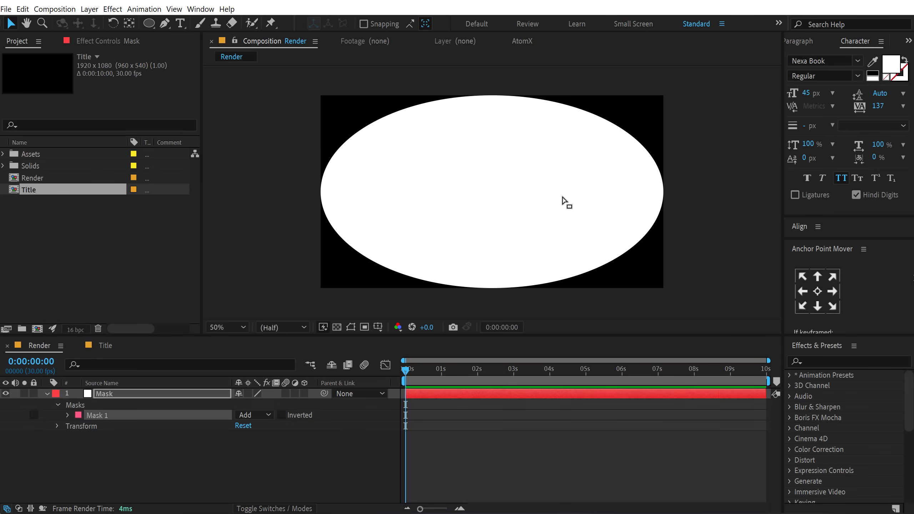
{"action": "left_click", "coordinate": [68, 415]}
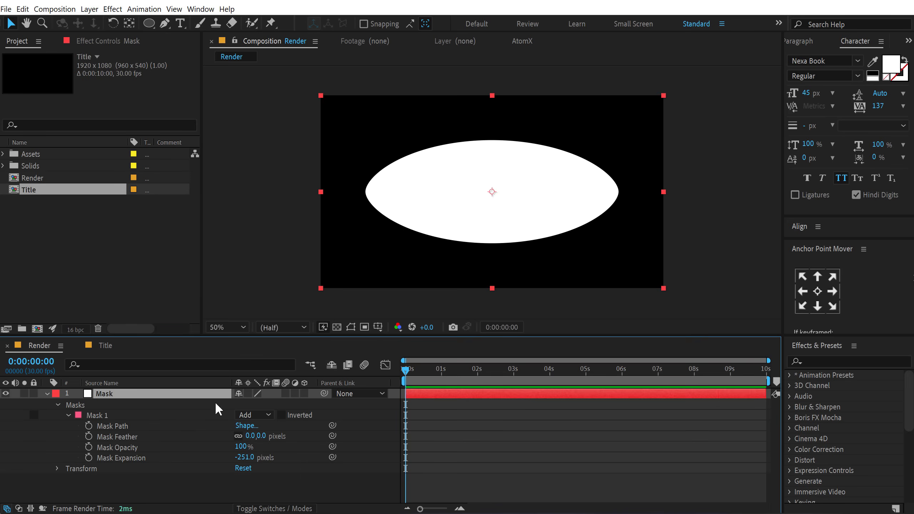
{"action": "left_click", "coordinate": [849, 360]}
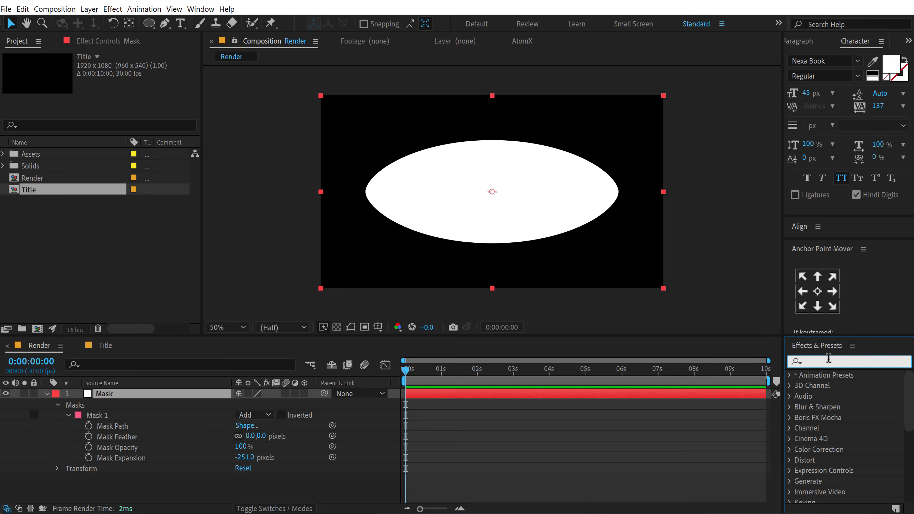
Apply Roughen Edges to Mask with Spiky edges, border 60, sharpness 0.7, complexity 3.
{"action": "type", "text": "rough"}
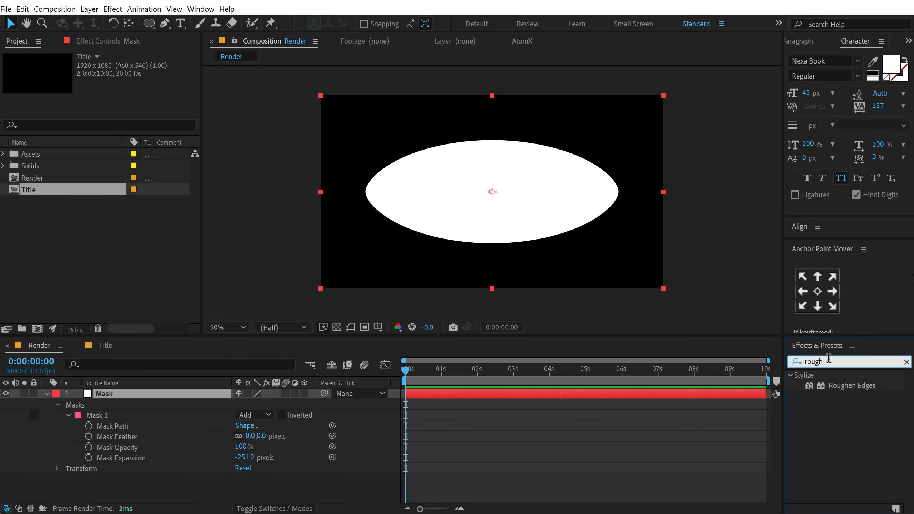
{"action": "mouse_move", "coordinate": [851, 386]}
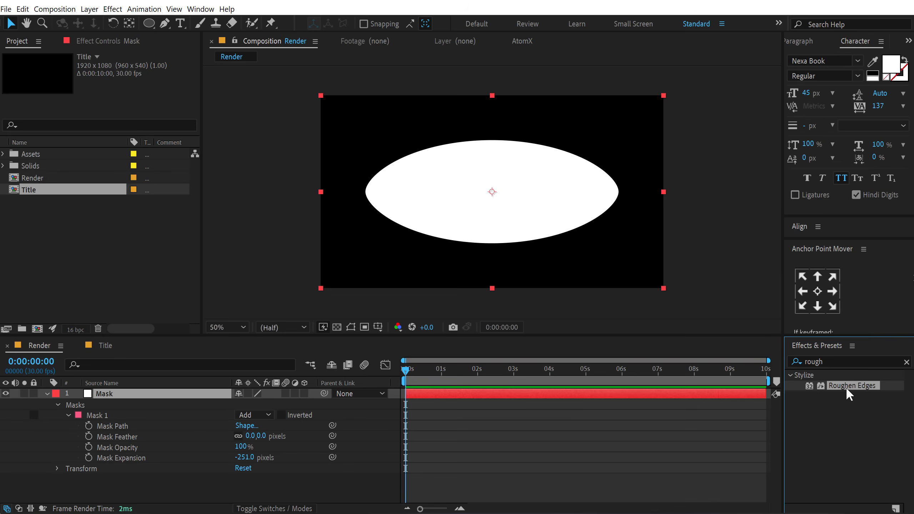
{"action": "double_click", "coordinate": [852, 386]}
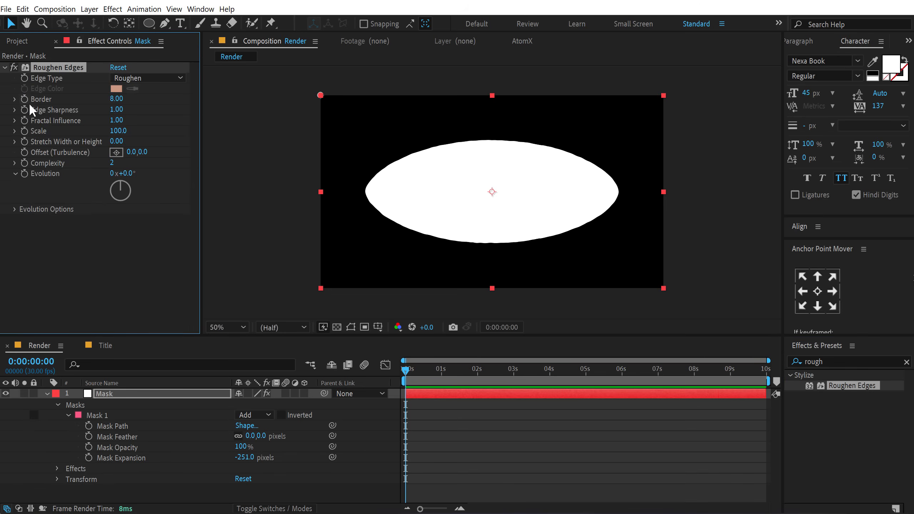
{"action": "mouse_move", "coordinate": [93, 86]}
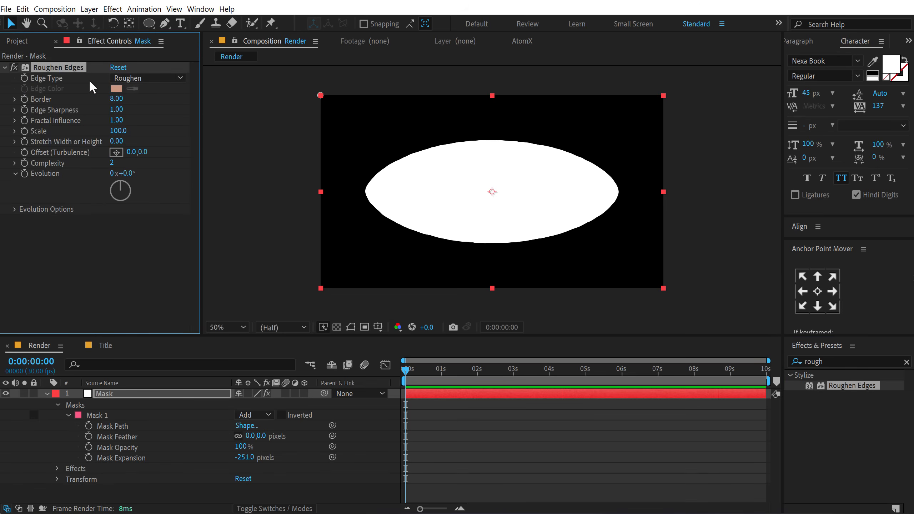
{"action": "left_click", "coordinate": [148, 78]}
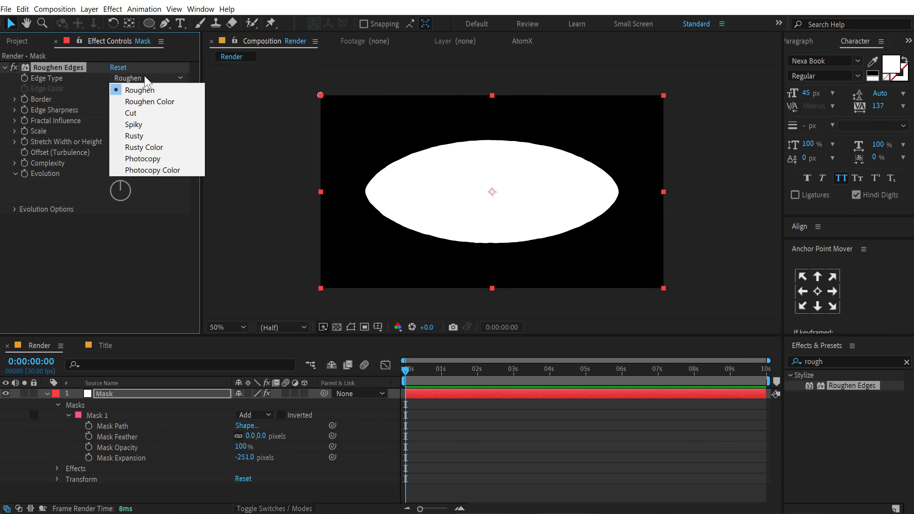
{"action": "left_click", "coordinate": [134, 124]}
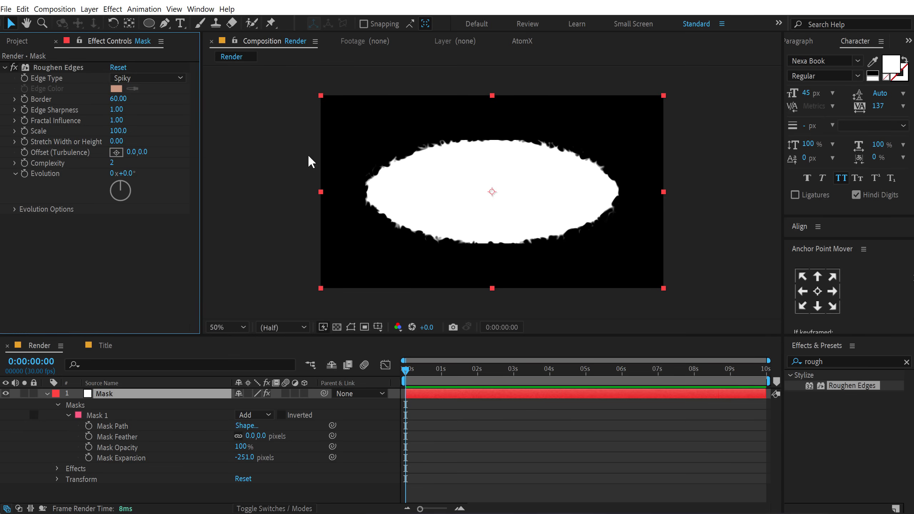
{"action": "left_click", "coordinate": [225, 327]}
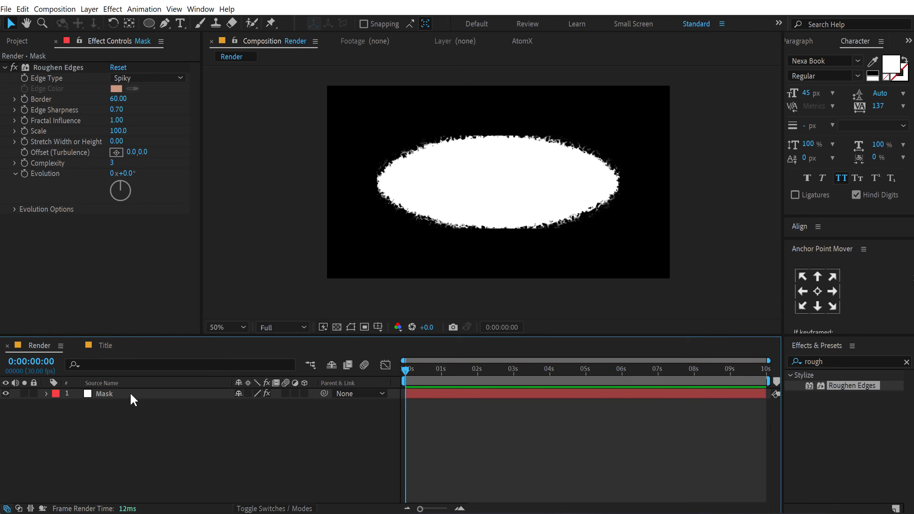
Keyframe the Roughen Edges Evolution so the ragged edges change across the clip.
{"action": "left_click", "coordinate": [105, 394]}
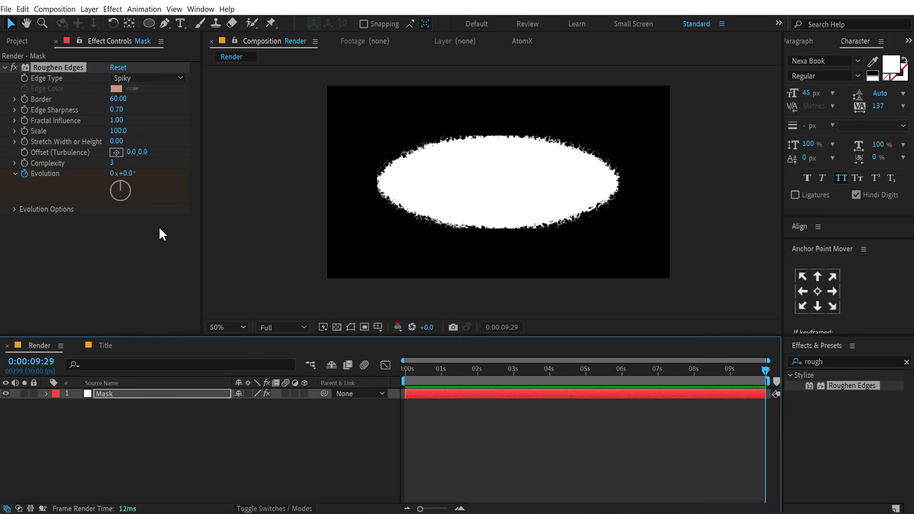
{"action": "left_click_drag", "start_coordinate": [116, 173], "coordinate": [126, 173]}
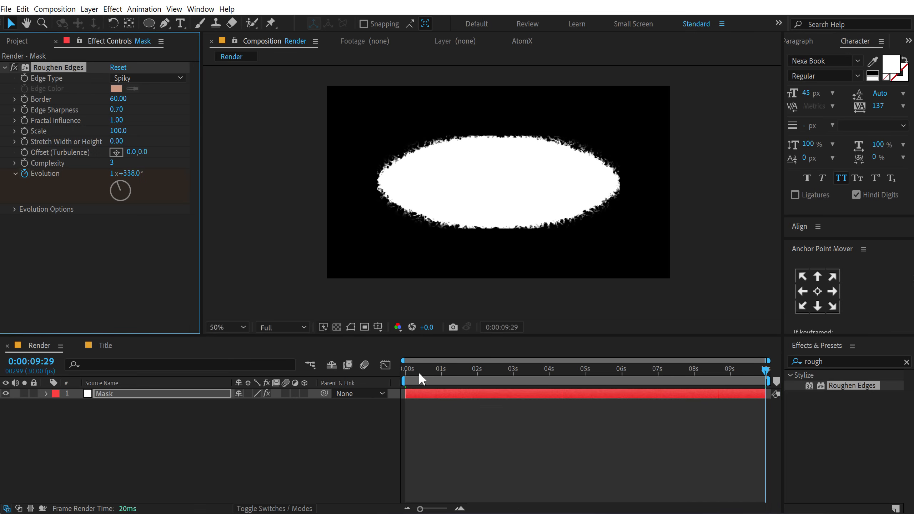
{"action": "left_click", "coordinate": [479, 370]}
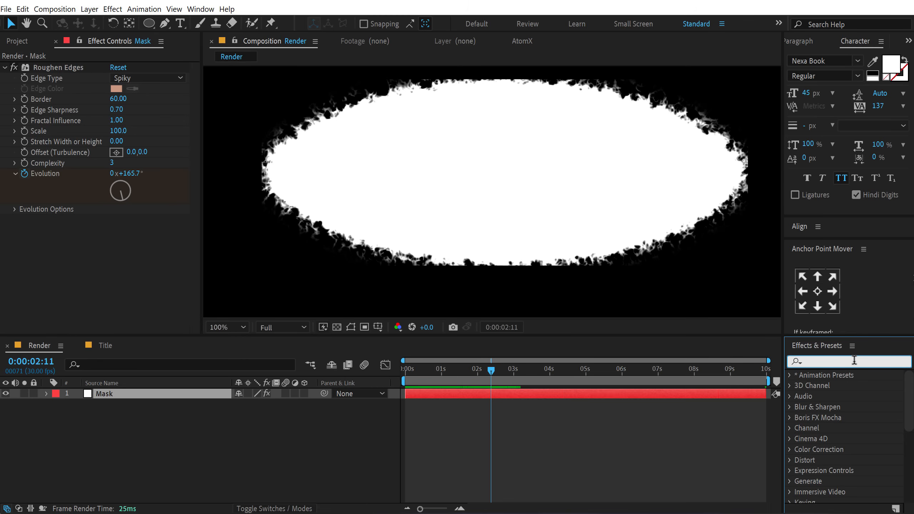
Apply Turbulent Noise with Dynamic Twist, Invert on, contrast 1008, brightness 43, complexity 12.
{"action": "type", "text": "t"}
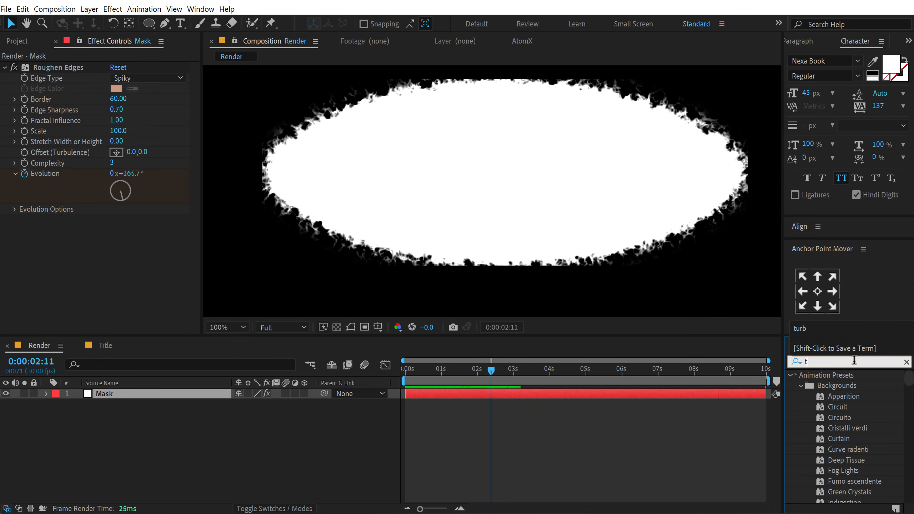
{"action": "type", "text": "ub"}
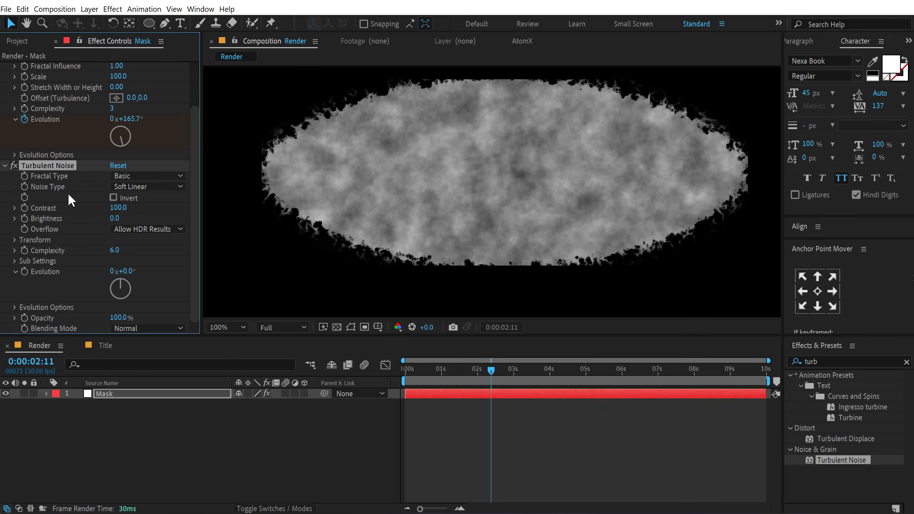
{"action": "left_click", "coordinate": [147, 175]}
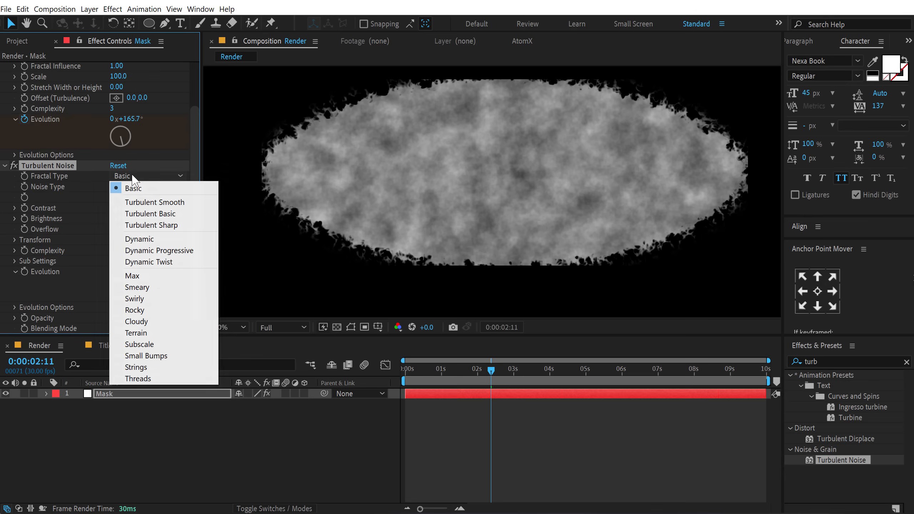
{"action": "mouse_move", "coordinate": [140, 345]}
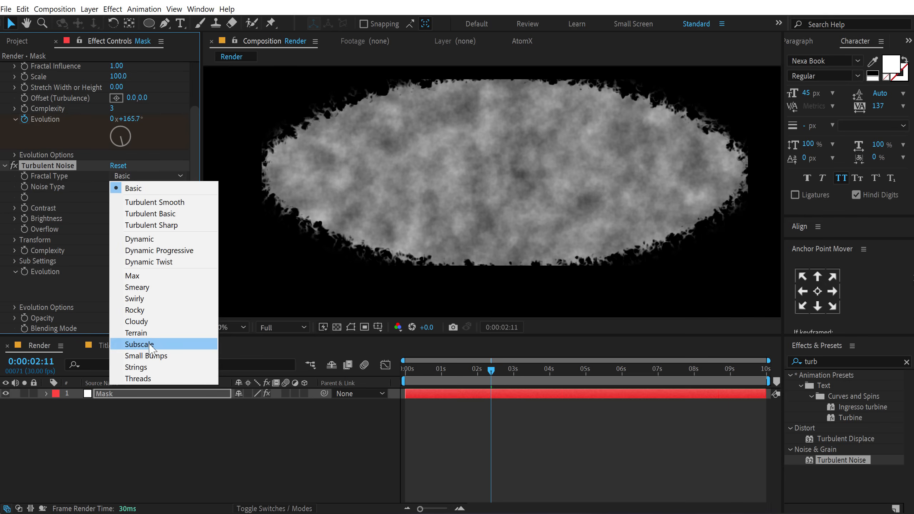
{"action": "left_click", "coordinate": [148, 262]}
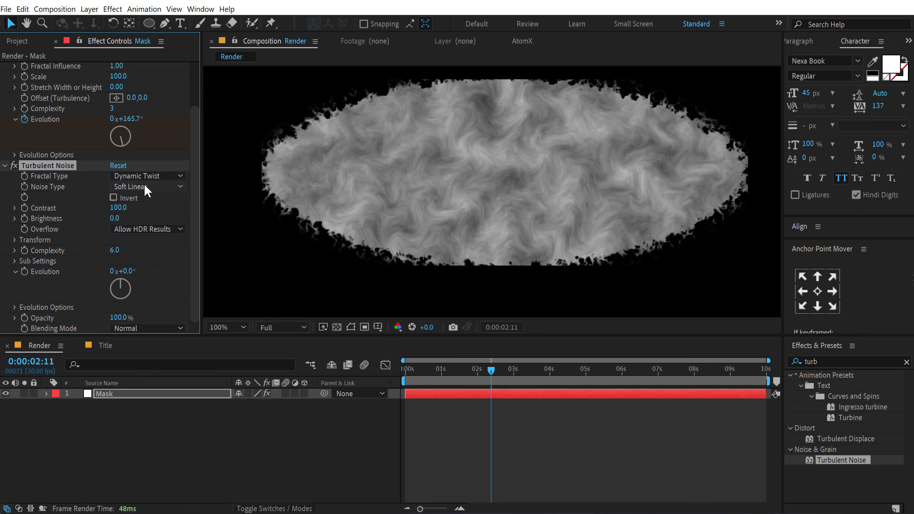
{"action": "left_click", "coordinate": [114, 198]}
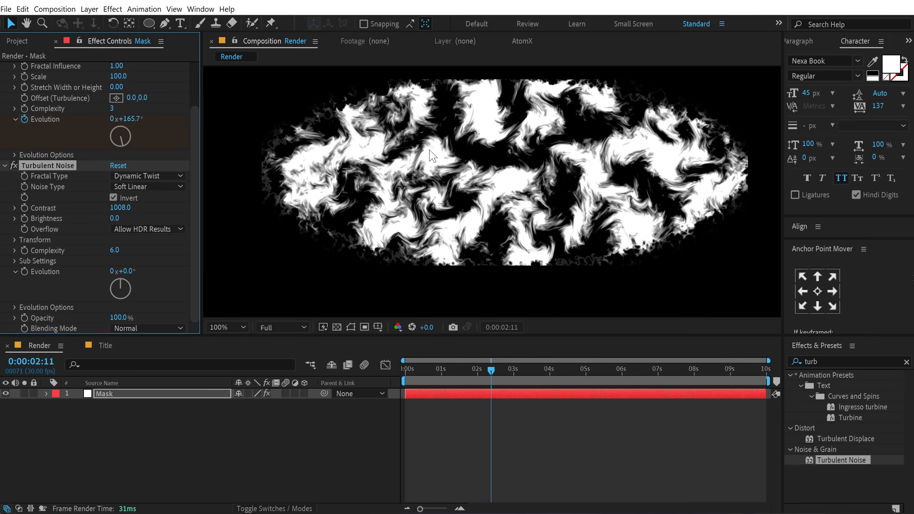
{"action": "mouse_move", "coordinate": [51, 233]}
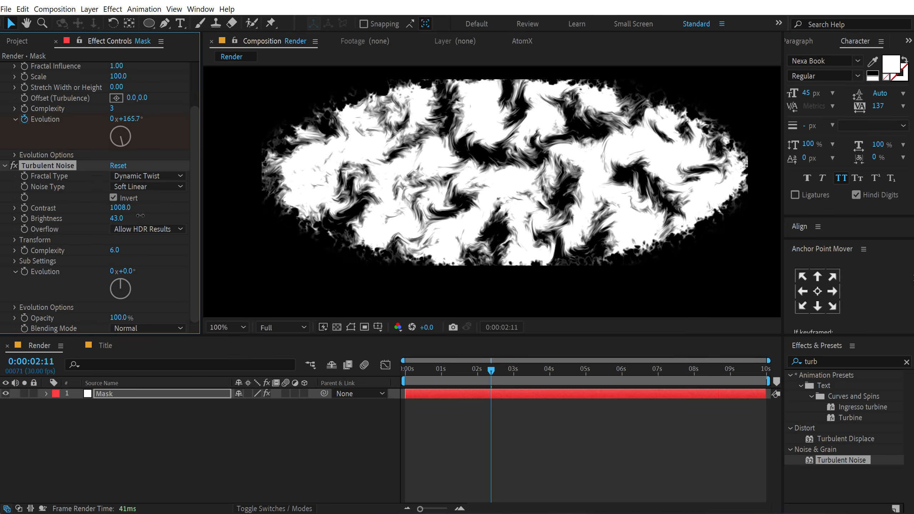
{"action": "mouse_move", "coordinate": [80, 179]}
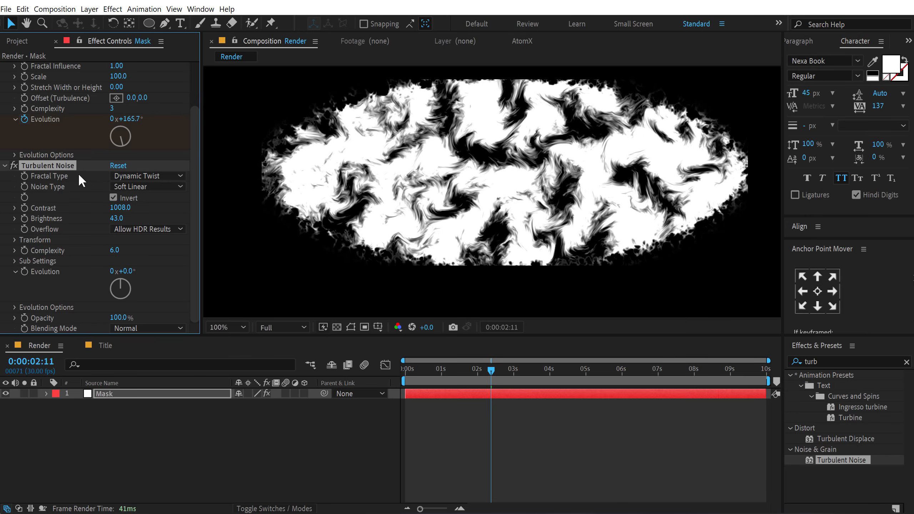
{"action": "double_click", "coordinate": [114, 250]}
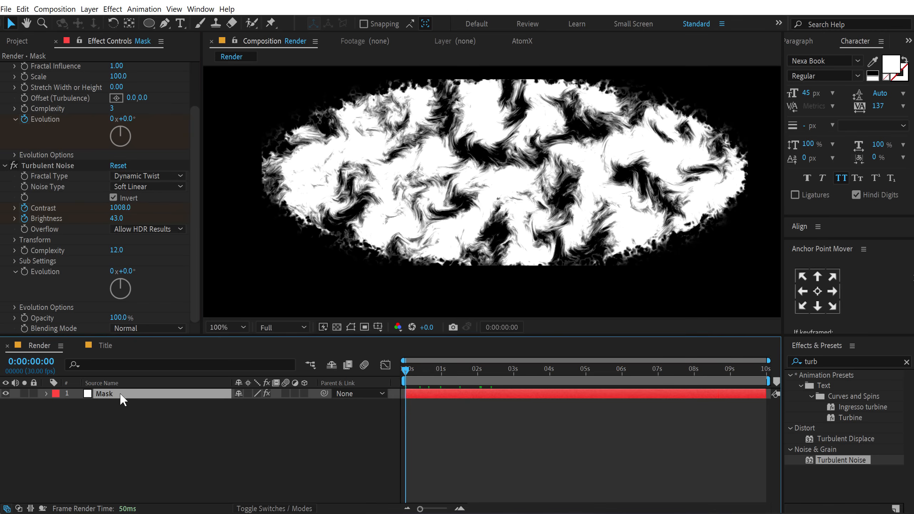
Keyframe Mask Expansion to 450 plus contrast and brightness so the oval grows to solid white.
{"action": "left_click", "coordinate": [46, 394]}
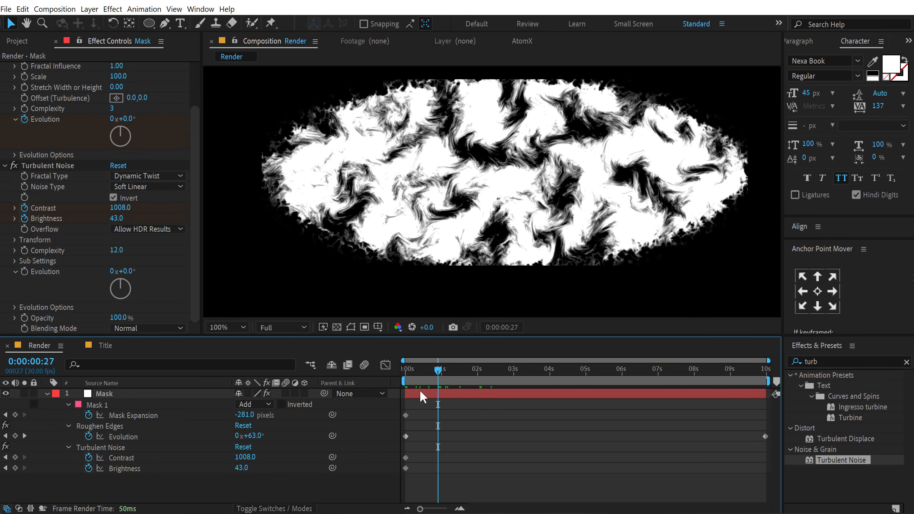
{"action": "left_click", "coordinate": [405, 368]}
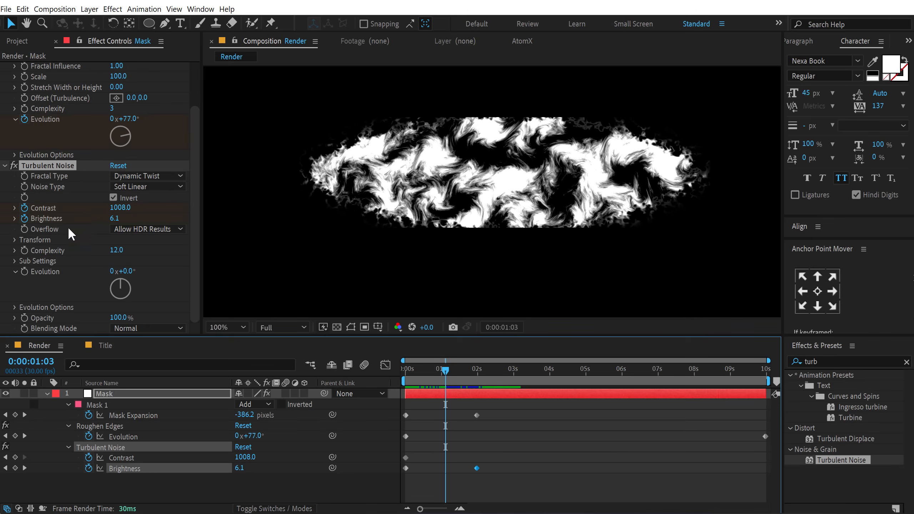
{"action": "mouse_move", "coordinate": [443, 379]}
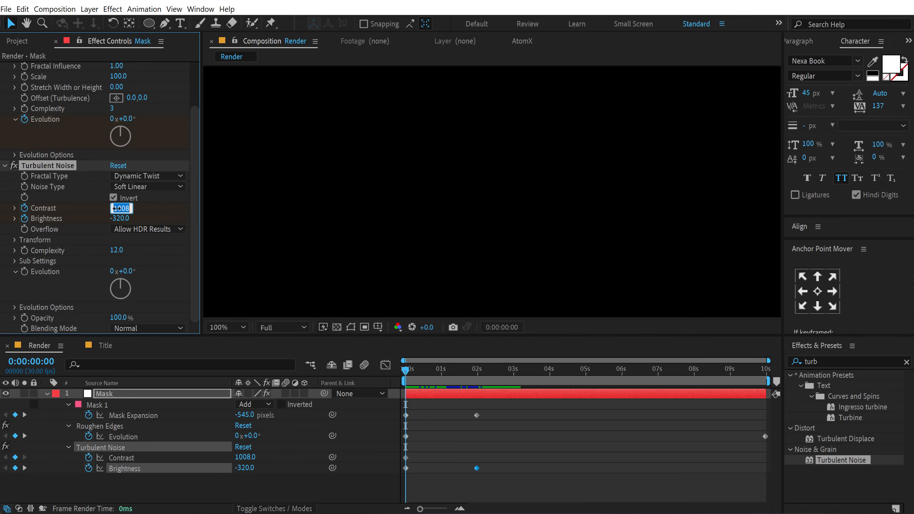
{"action": "type", "text": "450"}
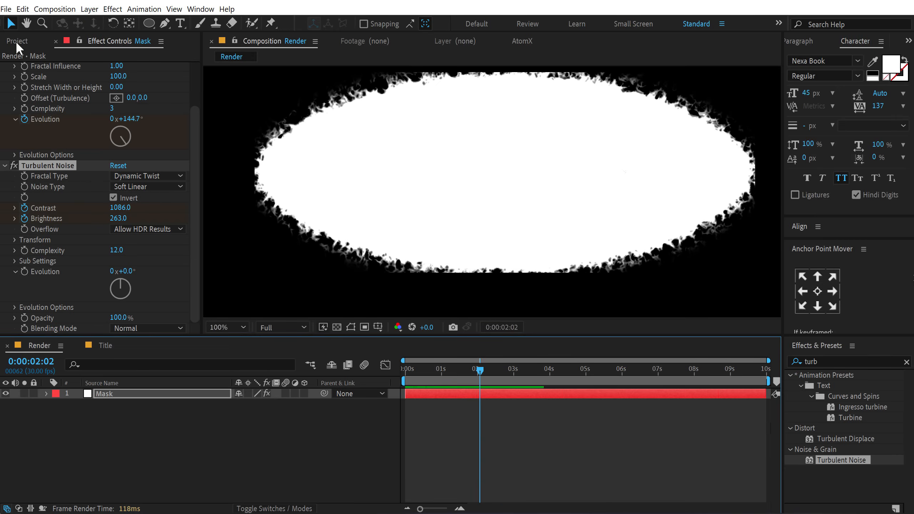
Place the Title comp below Mask in Render and set Mask as its luma track matte.
{"action": "left_click", "coordinate": [17, 41]}
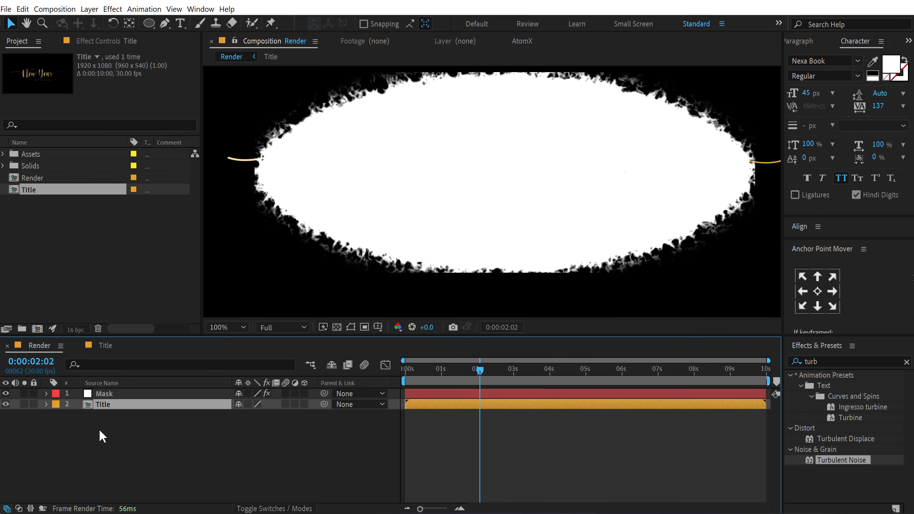
{"action": "left_click", "coordinate": [274, 509]}
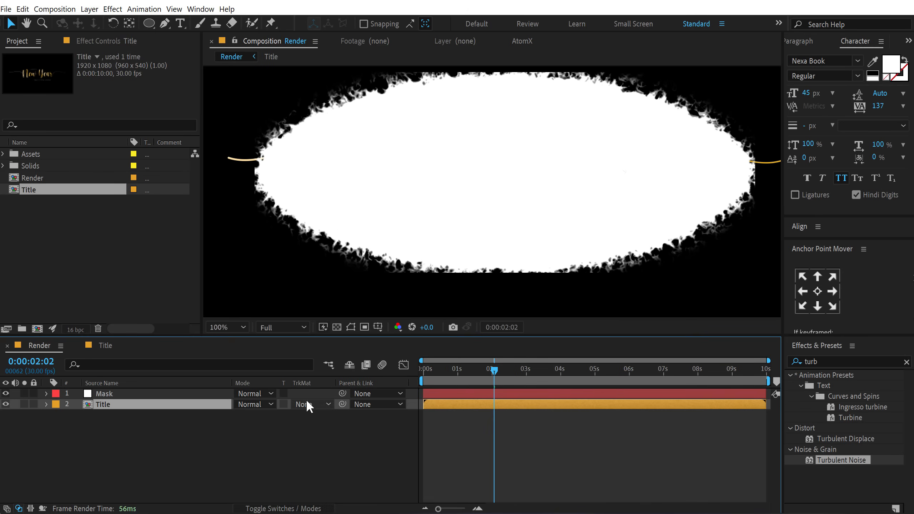
{"action": "left_click", "coordinate": [304, 404]}
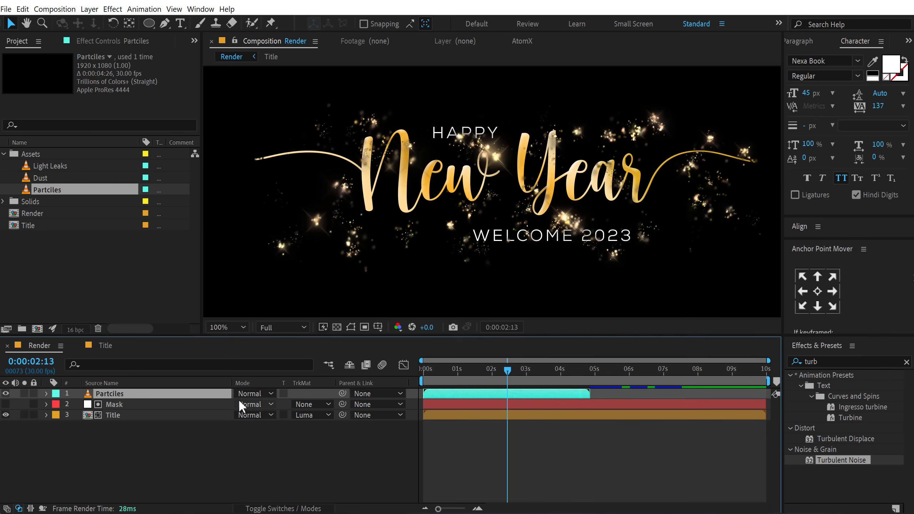
{"action": "mouse_move", "coordinate": [267, 340]}
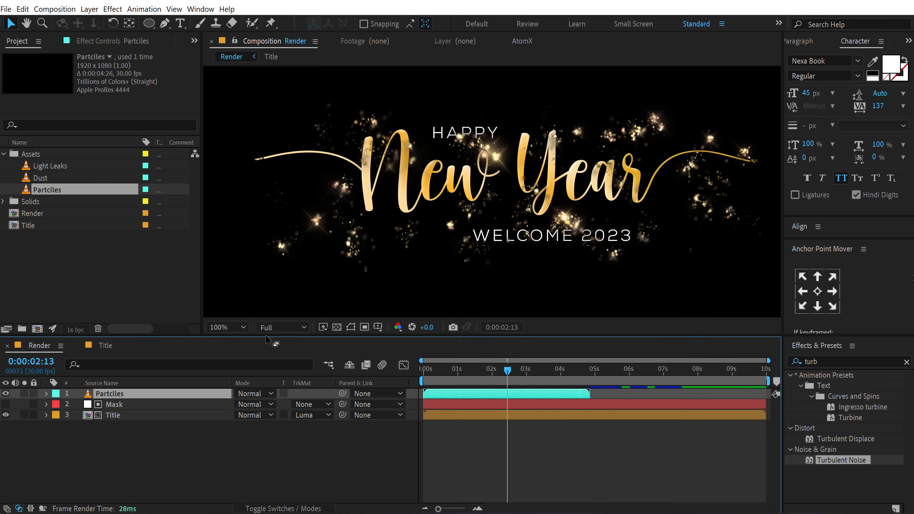
{"action": "mouse_move", "coordinate": [263, 309]}
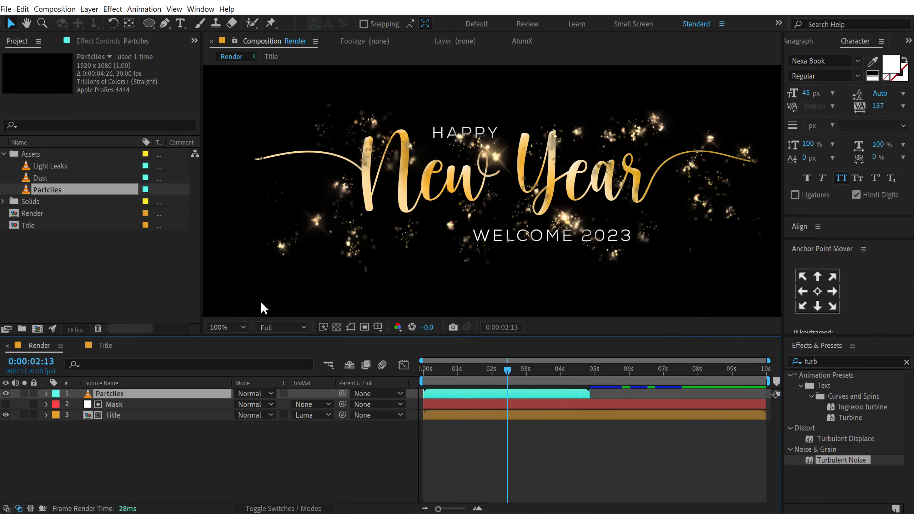
{"action": "mouse_move", "coordinate": [119, 401]}
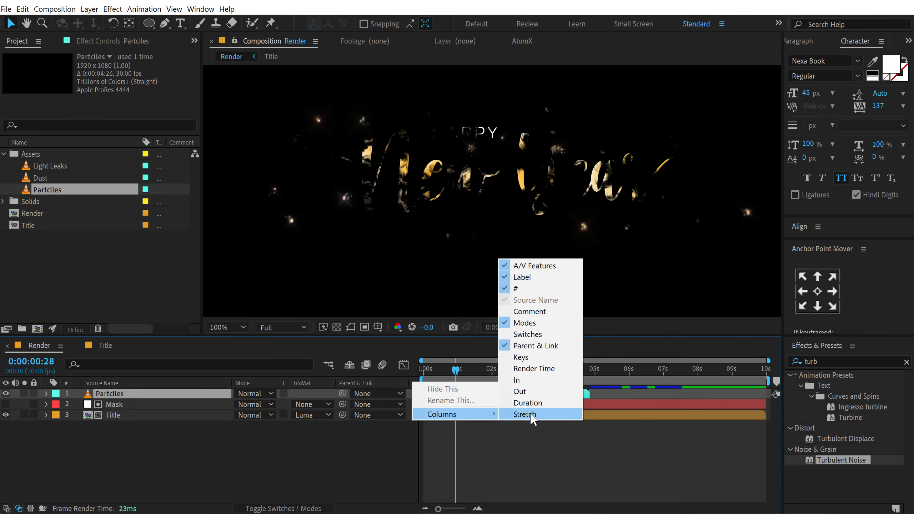
Time-stretch the Particles layer to 65% and set its blending mode to Add.
{"action": "left_click", "coordinate": [525, 414]}
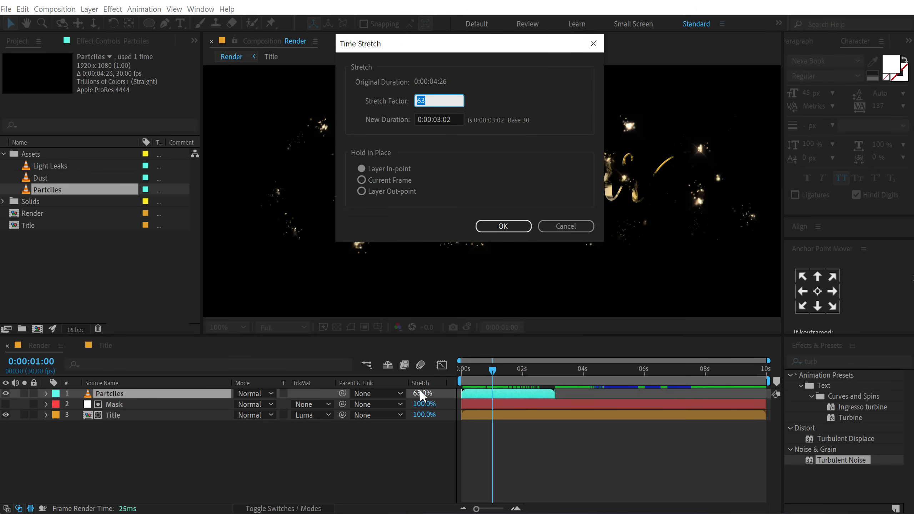
{"action": "left_click", "coordinate": [502, 226]}
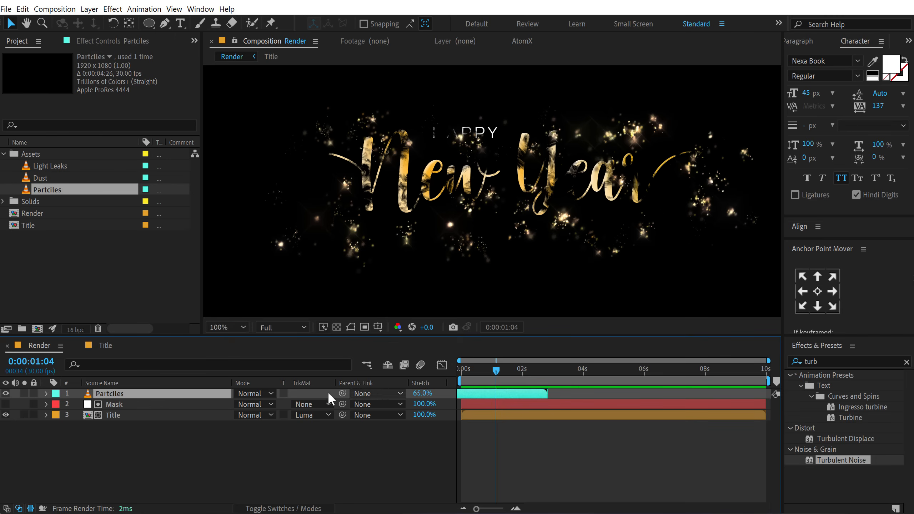
{"action": "left_click", "coordinate": [255, 393]}
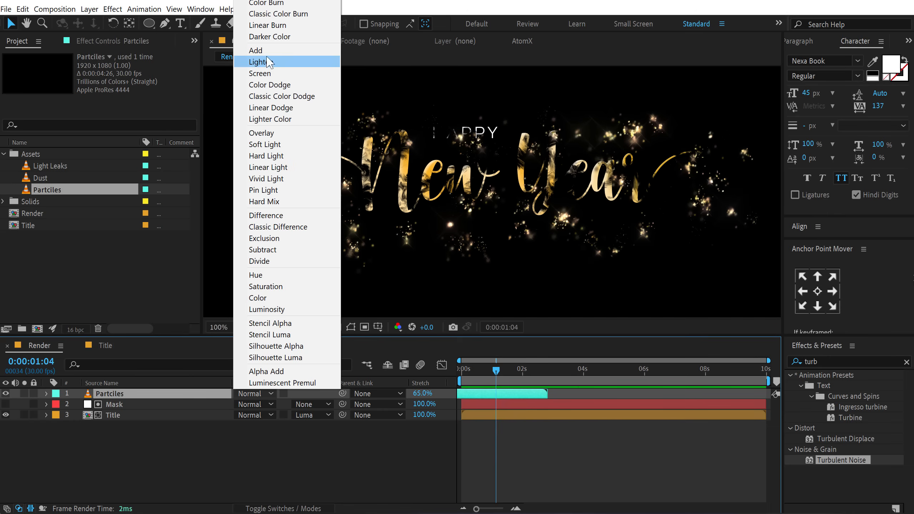
{"action": "left_click", "coordinate": [256, 50]}
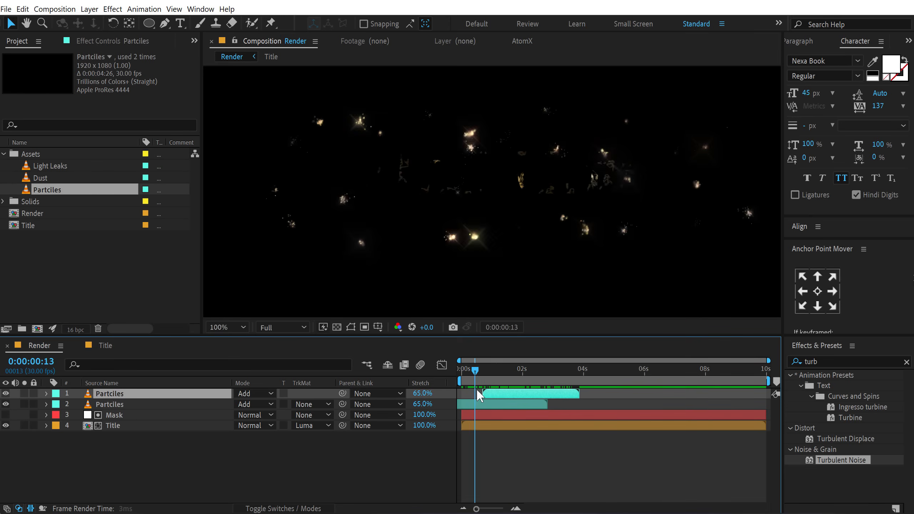
Duplicate Particles, offset the copy later in time and scale it to 71%.
{"action": "left_click", "coordinate": [470, 370]}
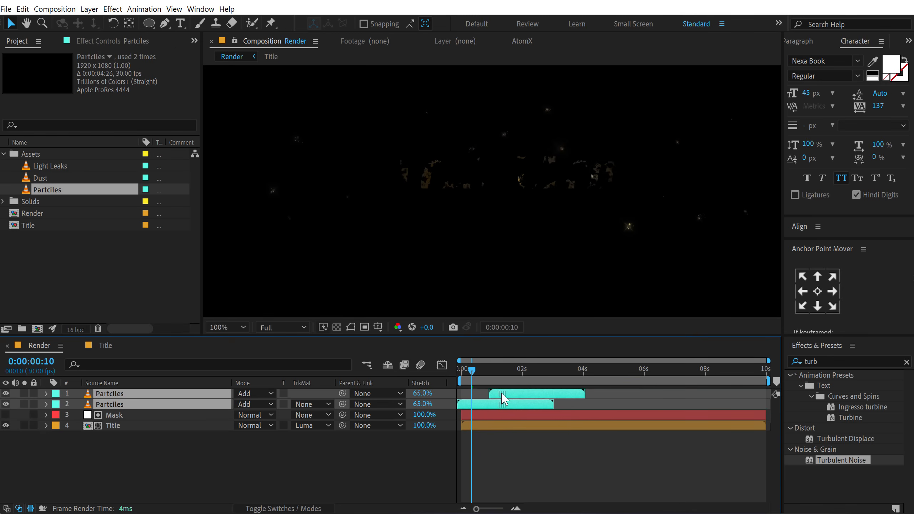
{"action": "left_click", "coordinate": [494, 369]}
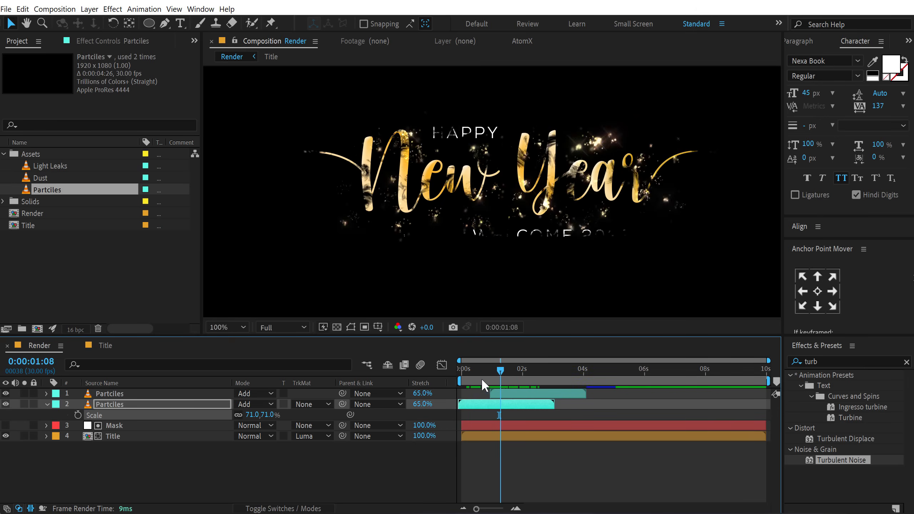
{"action": "left_click", "coordinate": [524, 370]}
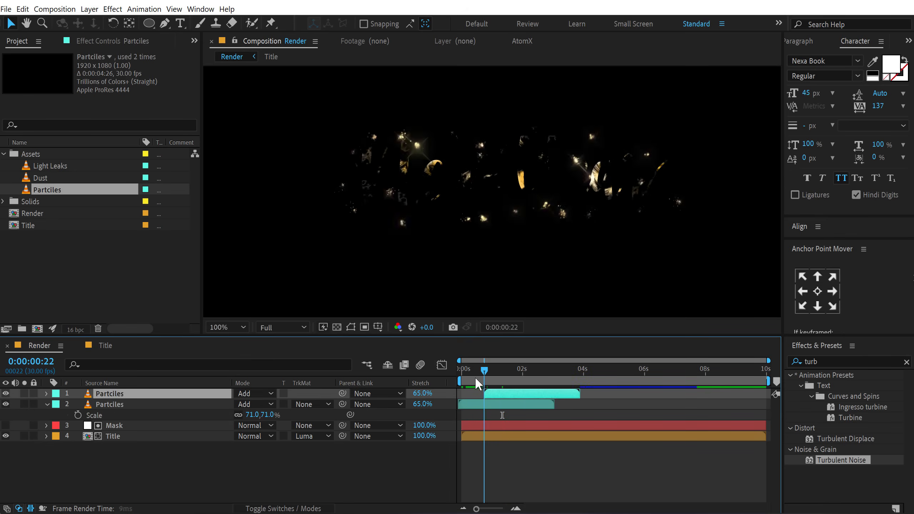
{"action": "left_click", "coordinate": [517, 370]}
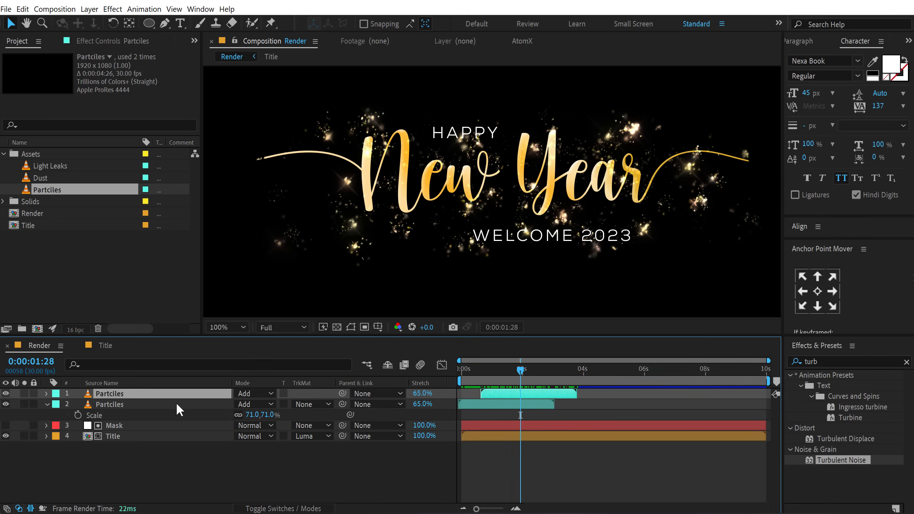
Apply Glow to the lower Particles layer with radius 136, intensity 1.2 and a lower threshold.
{"action": "left_click", "coordinate": [46, 405]}
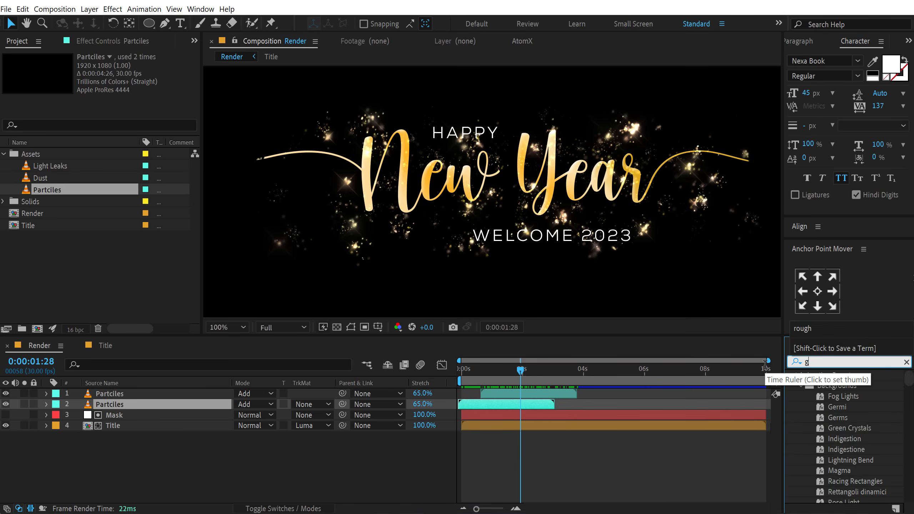
{"action": "type", "text": "glow"}
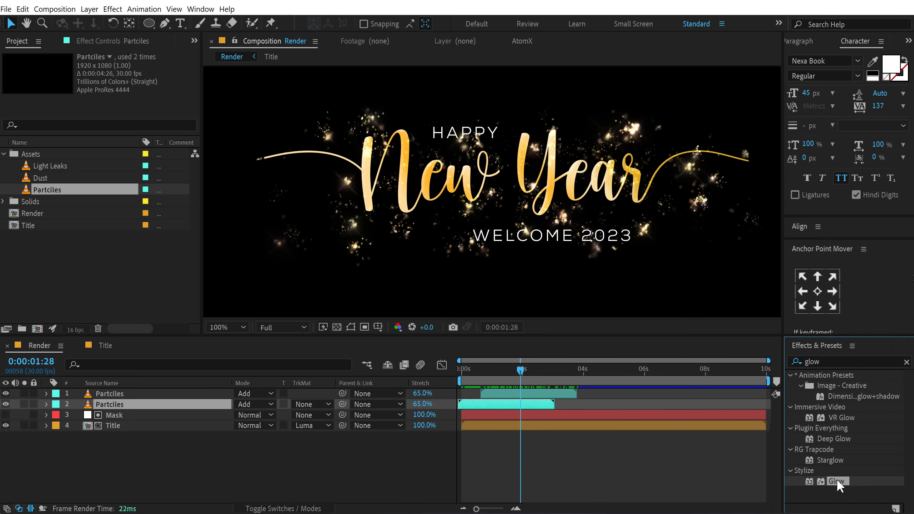
{"action": "double_click", "coordinate": [836, 481]}
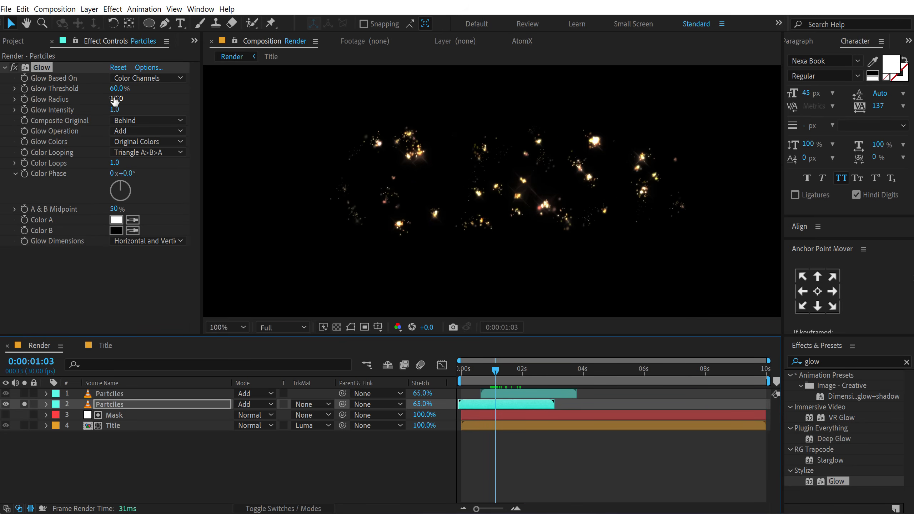
{"action": "left_click_drag", "start_coordinate": [116, 99], "coordinate": [138, 99]}
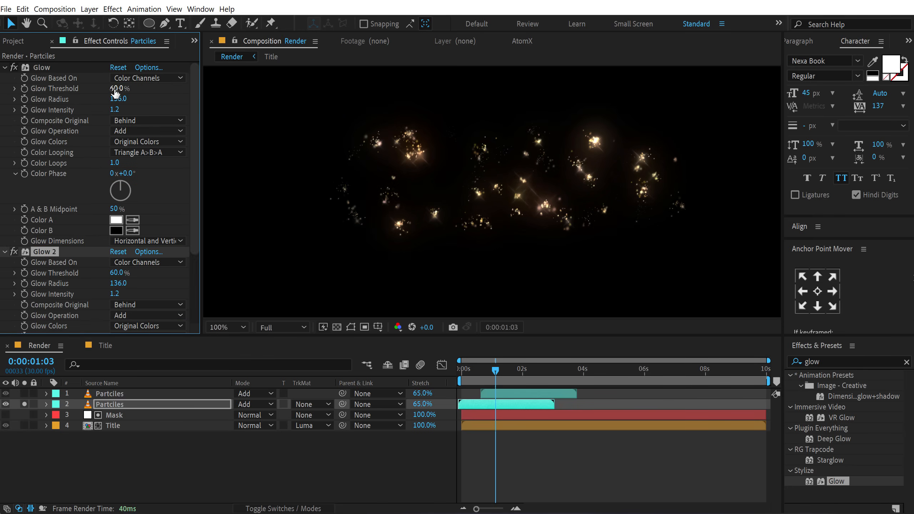
{"action": "left_click_drag", "start_coordinate": [113, 88], "coordinate": [106, 88]}
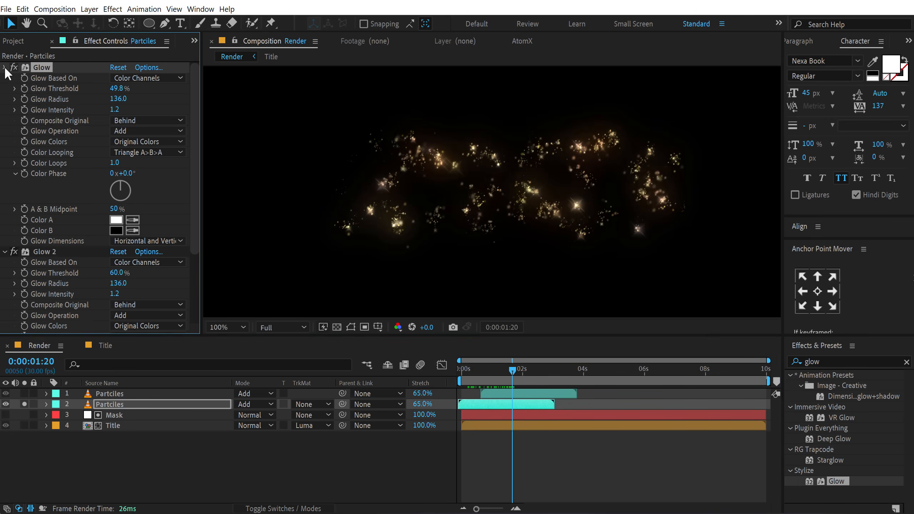
Duplicate the Glow and copy both glow effects onto the other Particles layer.
{"action": "left_click", "coordinate": [4, 68]}
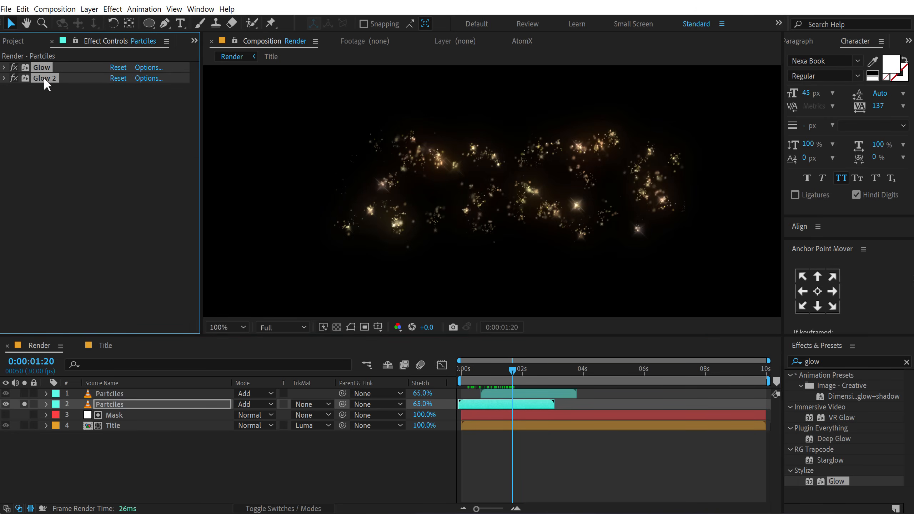
{"action": "left_click", "coordinate": [109, 394]}
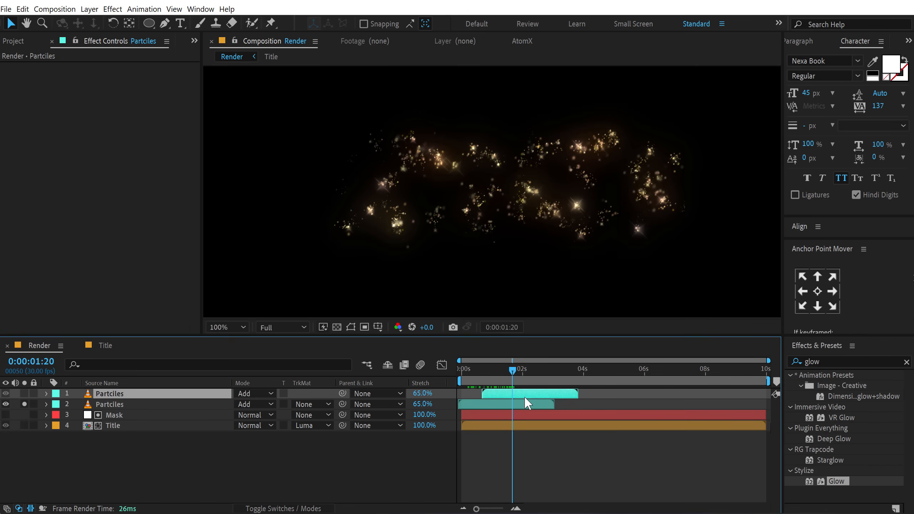
{"action": "left_click", "coordinate": [500, 369]}
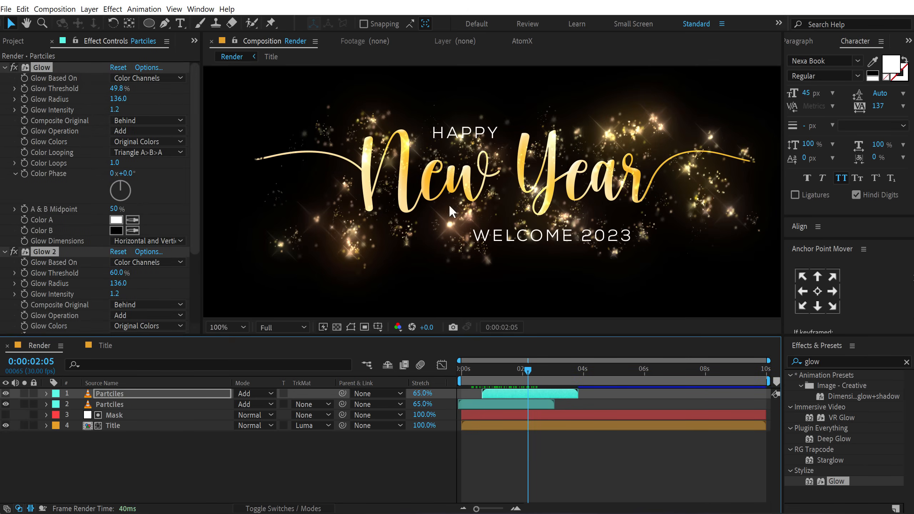
{"action": "left_click", "coordinate": [16, 40]}
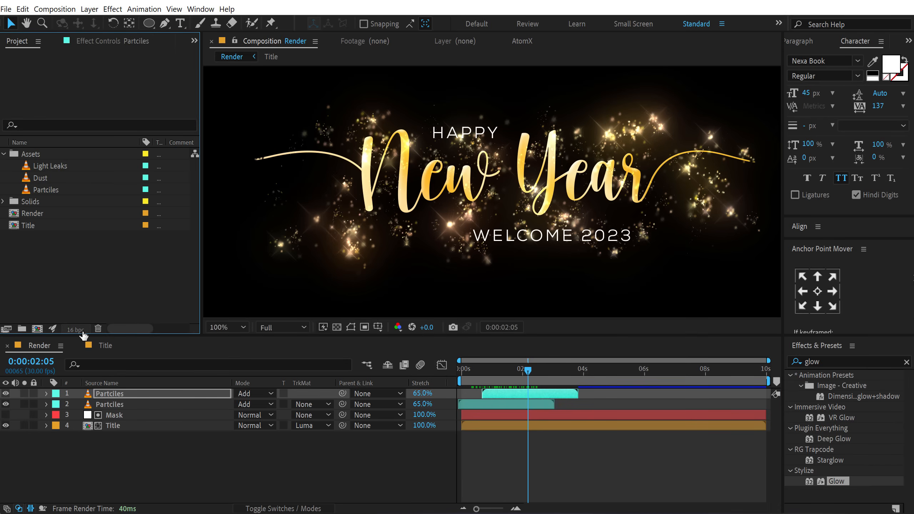
{"action": "mouse_move", "coordinate": [77, 329]}
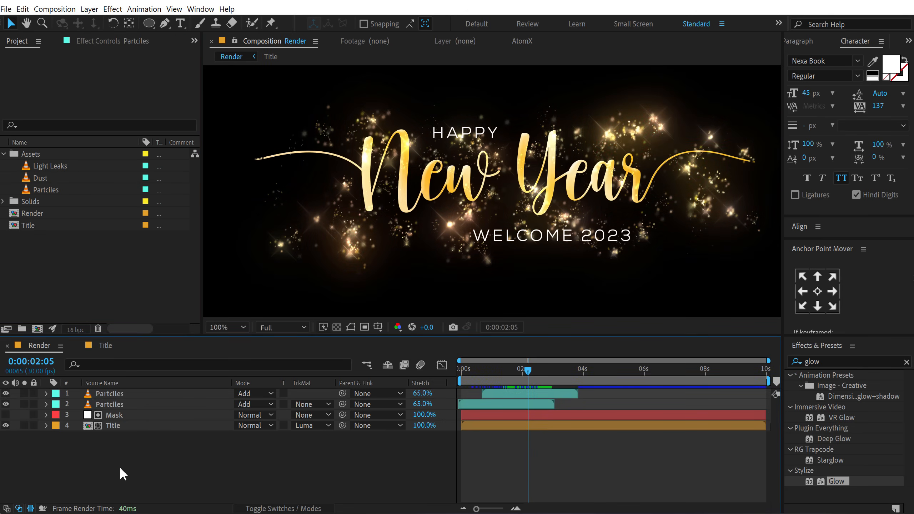
{"action": "mouse_move", "coordinate": [128, 456]}
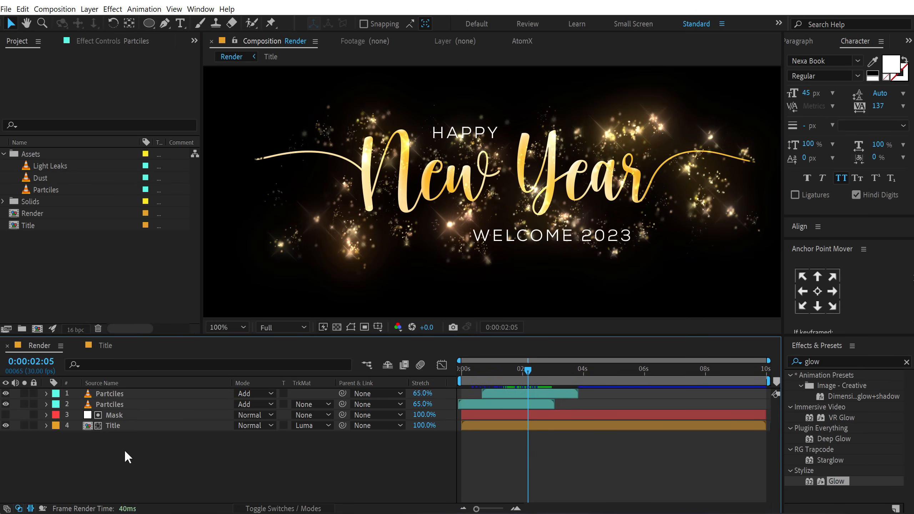
{"action": "mouse_move", "coordinate": [290, 507]}
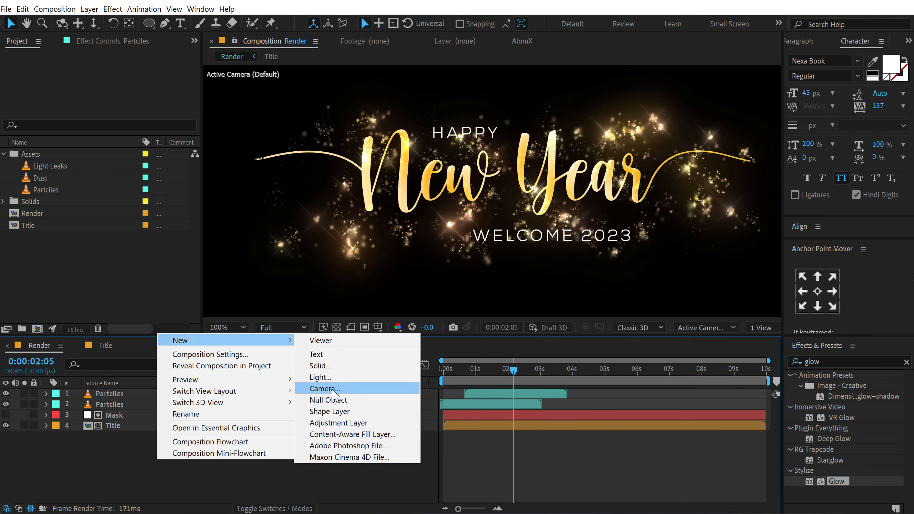
Create Camera 1 with Position keyframes at 0 and ~1 s pushing in on Z.
{"action": "left_click", "coordinate": [323, 389]}
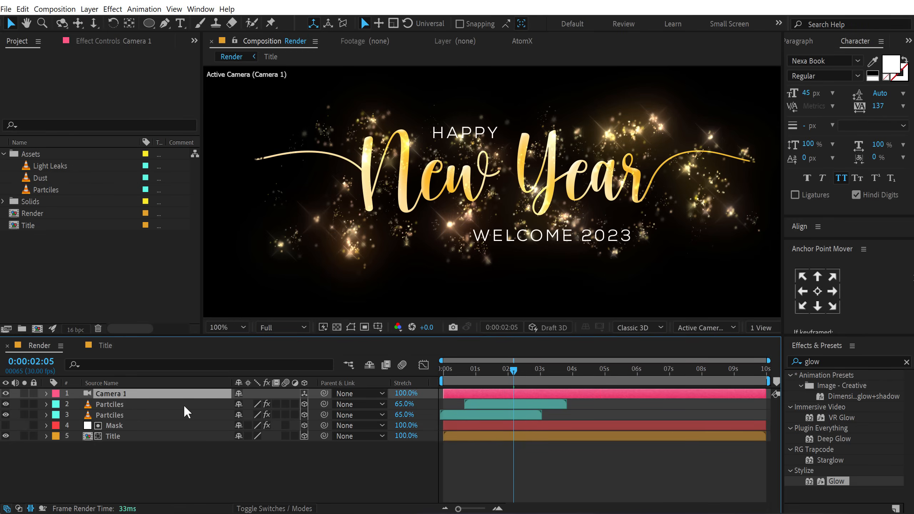
{"action": "left_click", "coordinate": [46, 394]}
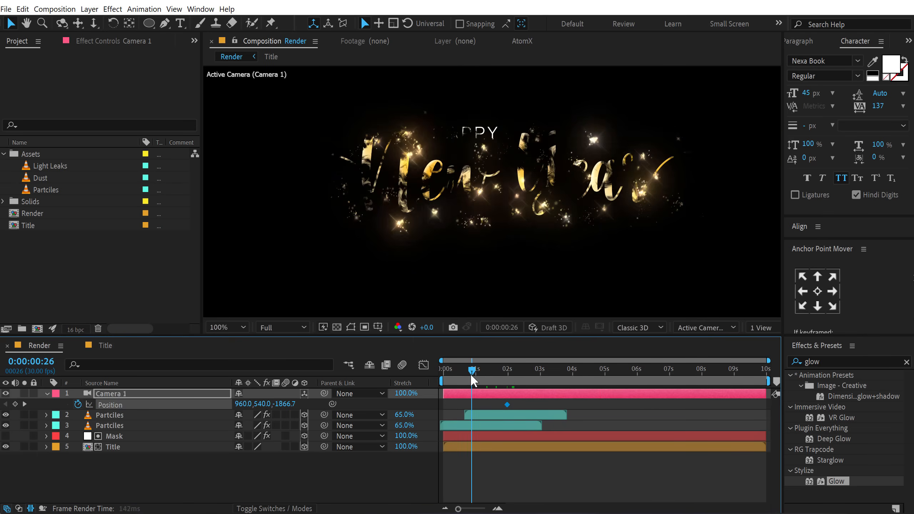
{"action": "left_click", "coordinate": [465, 369]}
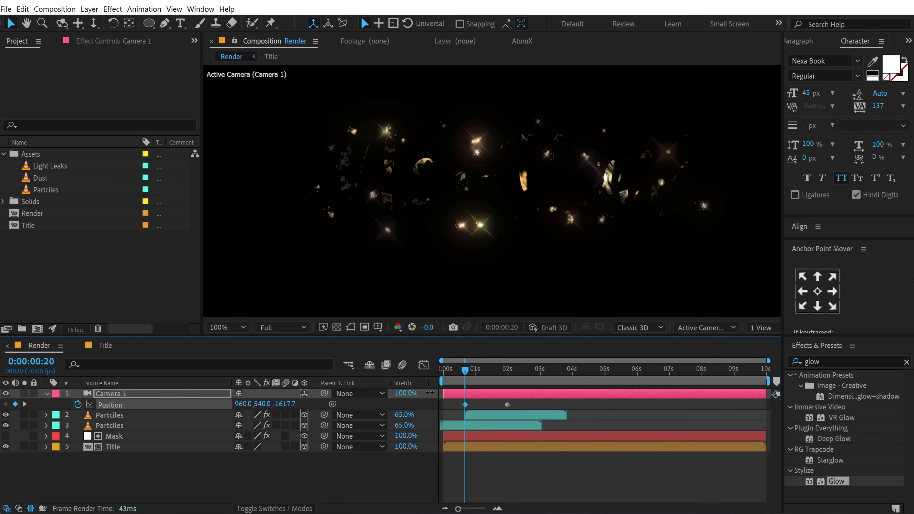
{"action": "left_click", "coordinate": [241, 328]}
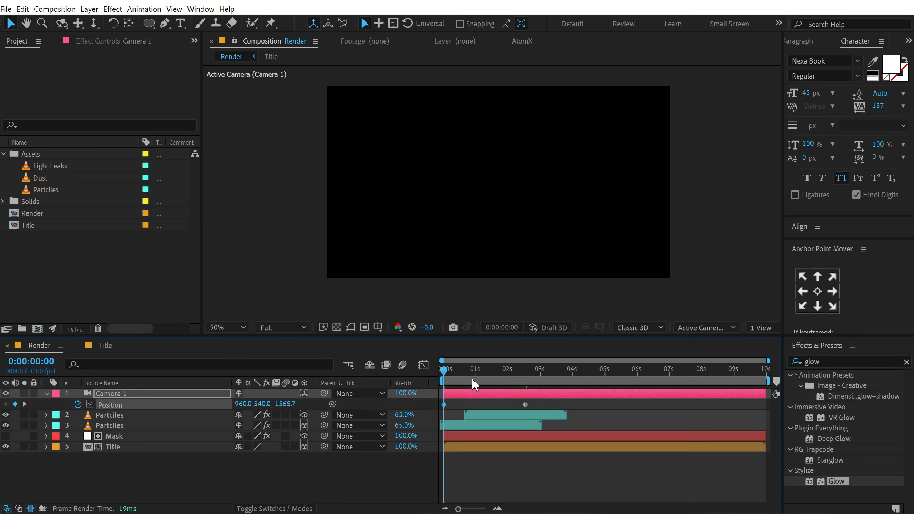
{"action": "left_click", "coordinate": [548, 369]}
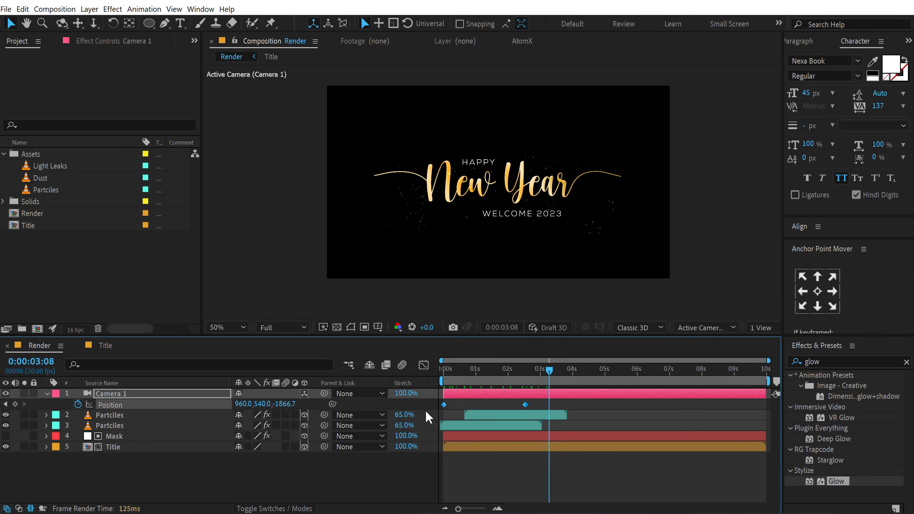
Ease the camera Position keyframes in the graph editor for a fast push-in that settles.
{"action": "left_click", "coordinate": [422, 365]}
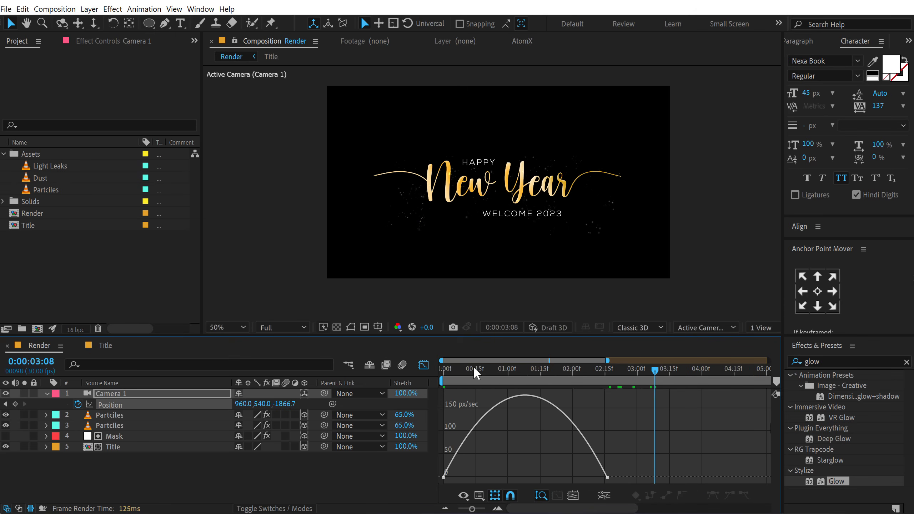
{"action": "left_click", "coordinate": [493, 371]}
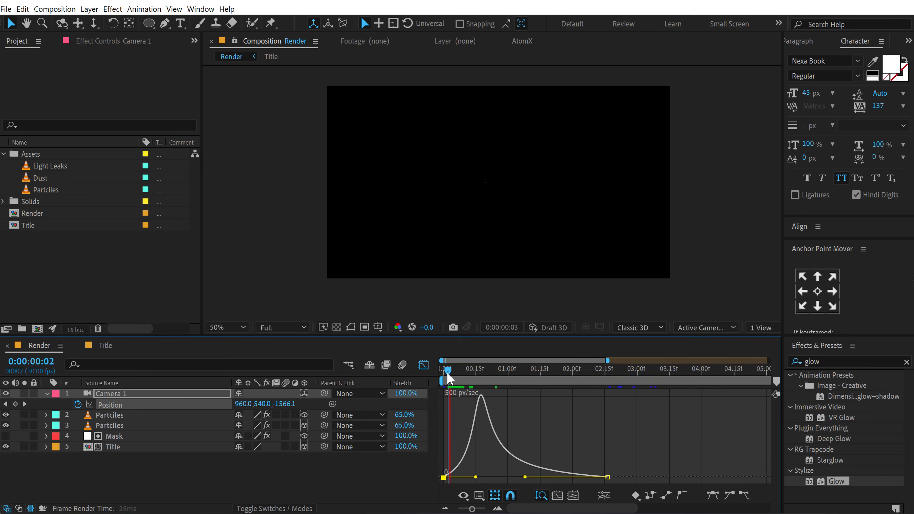
{"action": "left_click", "coordinate": [510, 370]}
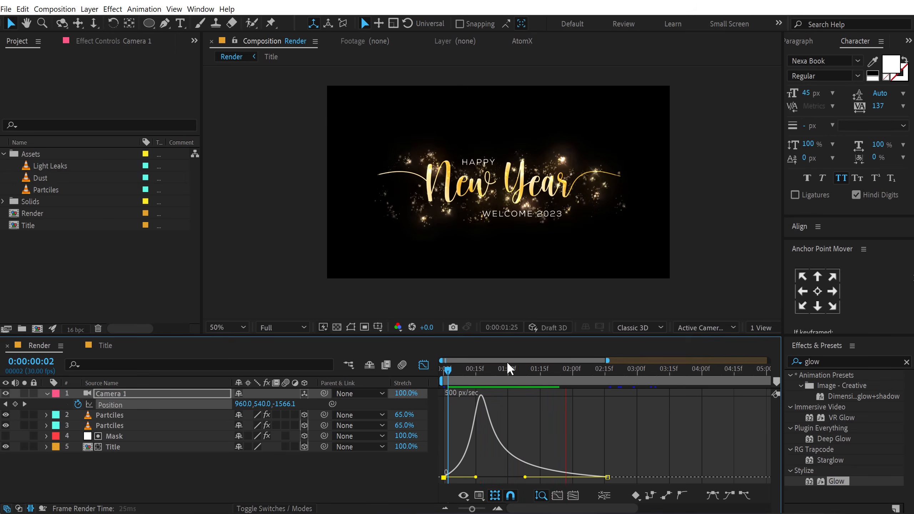
{"action": "left_click", "coordinate": [551, 369]}
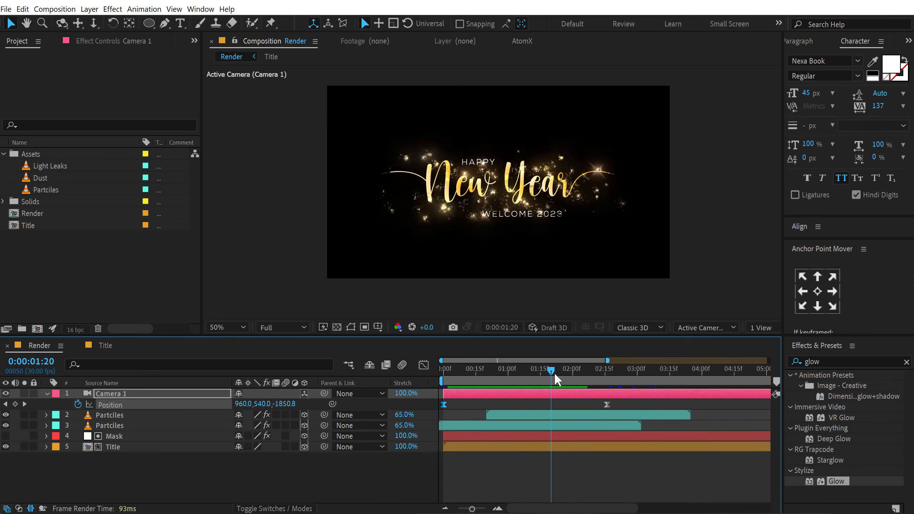
{"action": "left_click", "coordinate": [627, 370]}
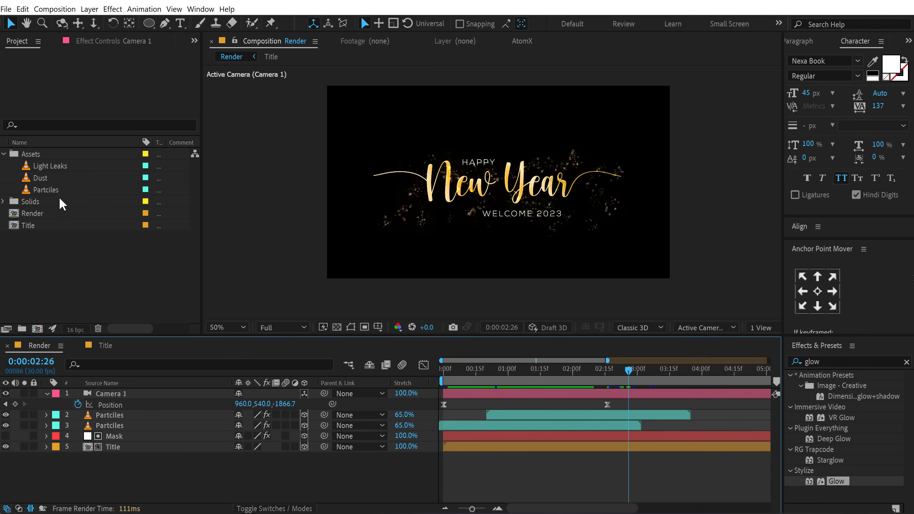
Add the Dust footage atop the Render comp and blend it in as Screen.
{"action": "left_click", "coordinate": [42, 178]}
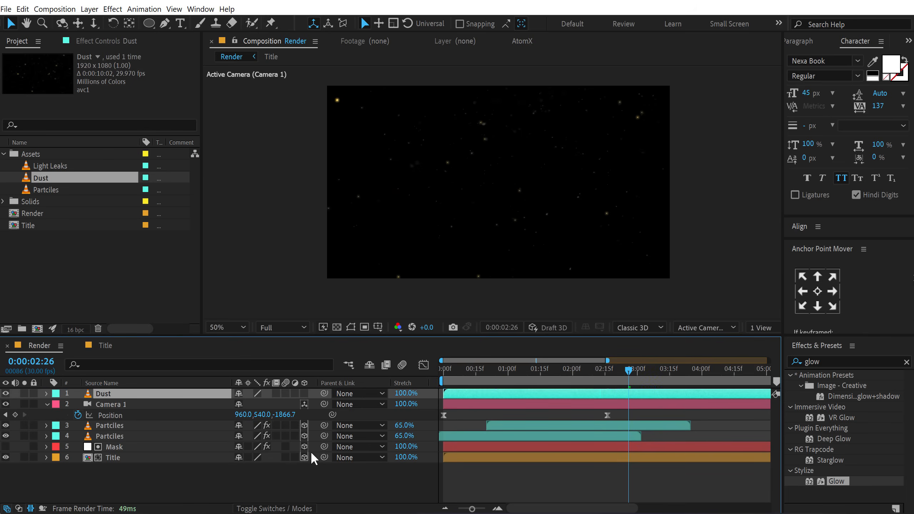
{"action": "left_click", "coordinate": [254, 394]}
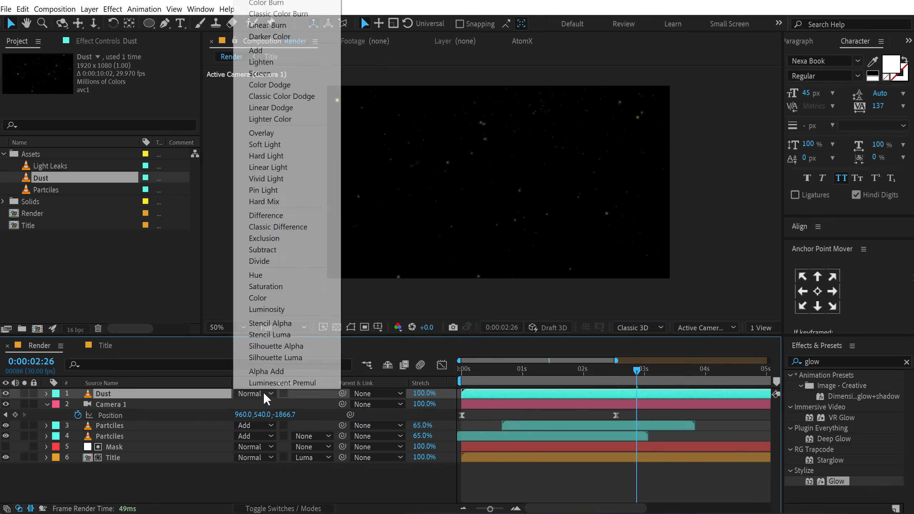
{"action": "left_click", "coordinate": [260, 62]}
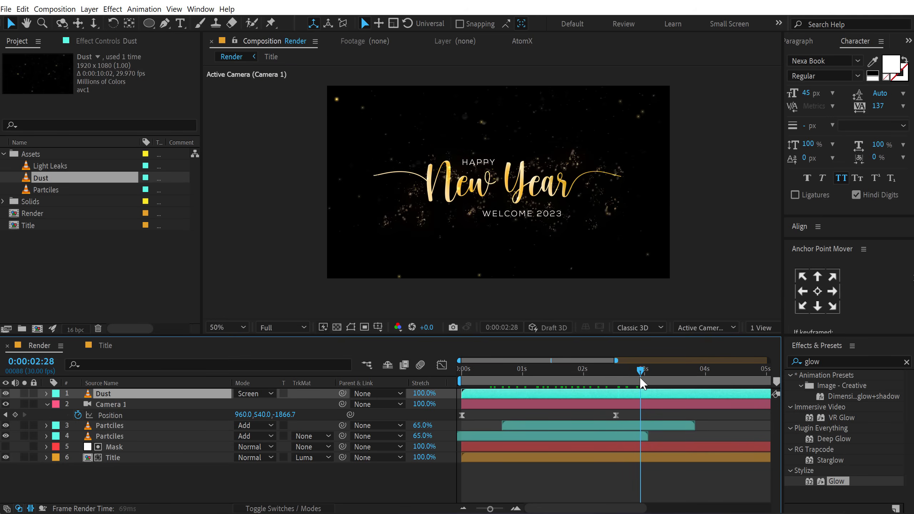
Apply Curves to the Dust layer with a contrast-boosting S-curve.
{"action": "left_click", "coordinate": [582, 368]}
{"action": "type", "text": "curv"}
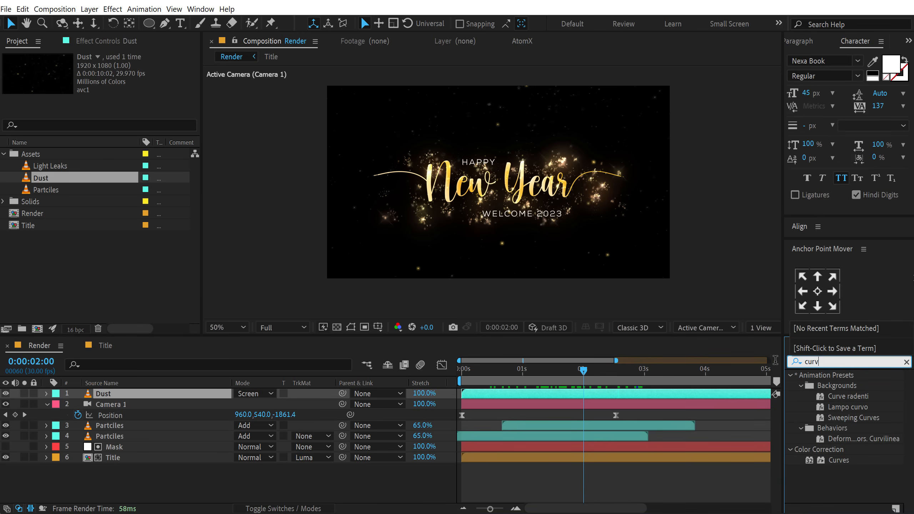
{"action": "double_click", "coordinate": [838, 460]}
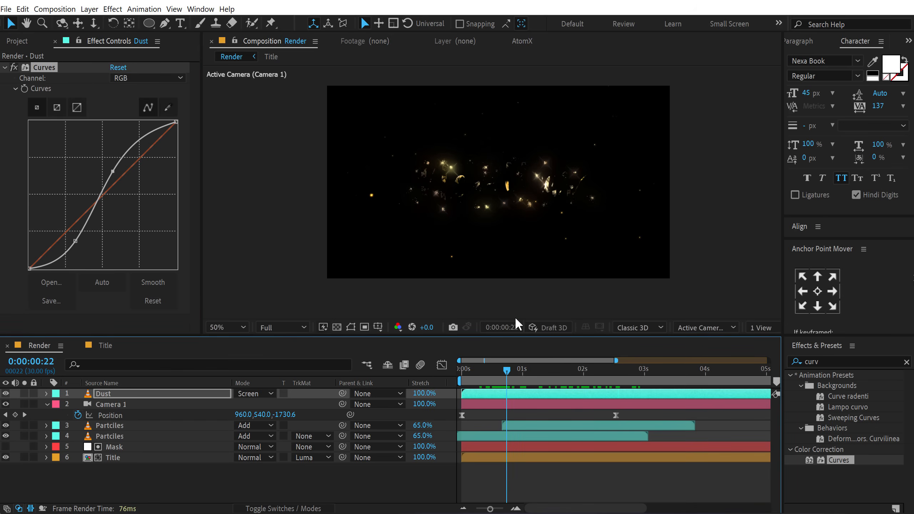
{"action": "mouse_move", "coordinate": [497, 270]}
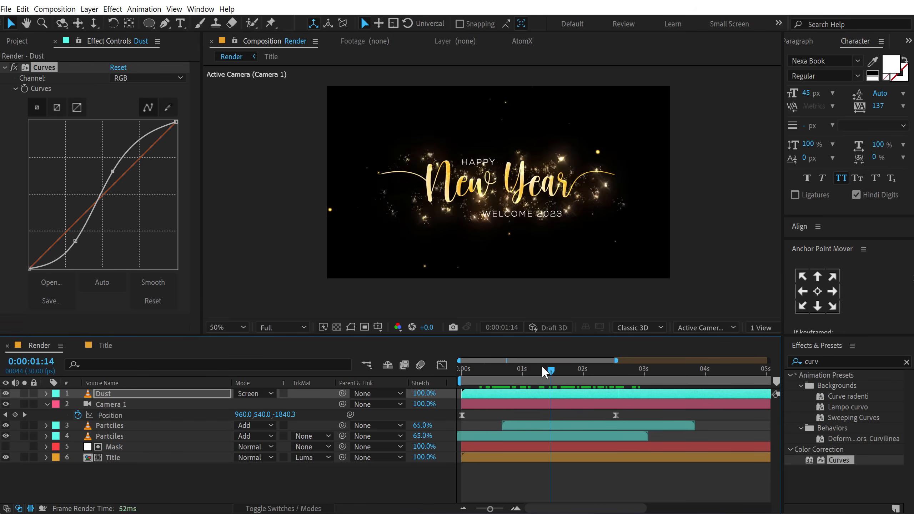
{"action": "left_click", "coordinate": [18, 40]}
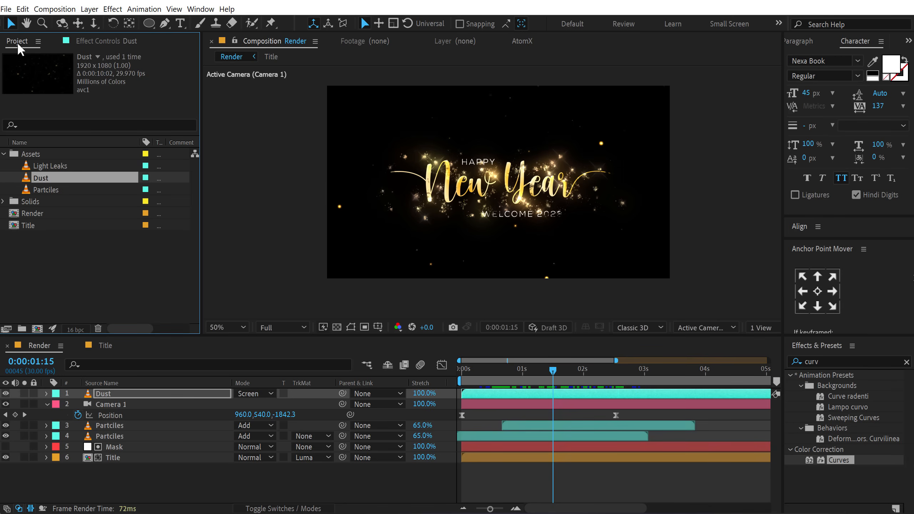
Add the Light Leaks footage as a Screen layer at 45% opacity.
{"action": "left_click", "coordinate": [52, 166]}
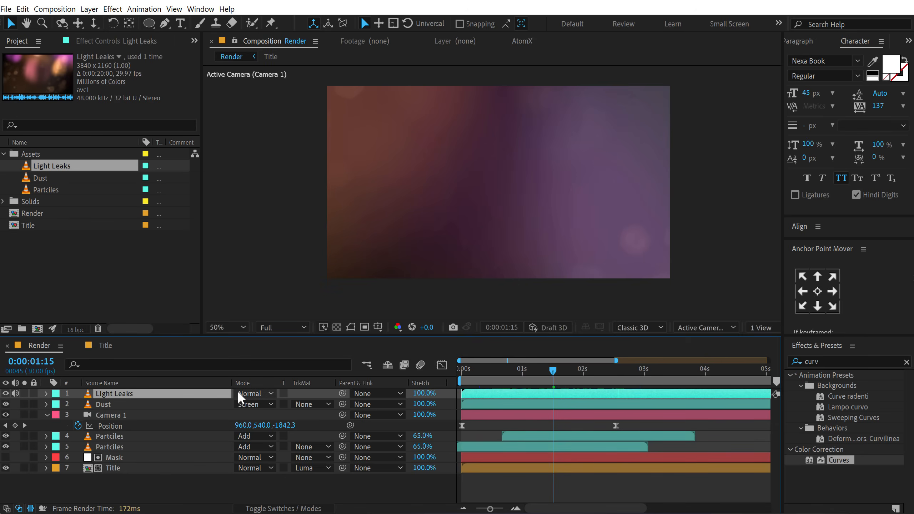
{"action": "left_click", "coordinate": [252, 394]}
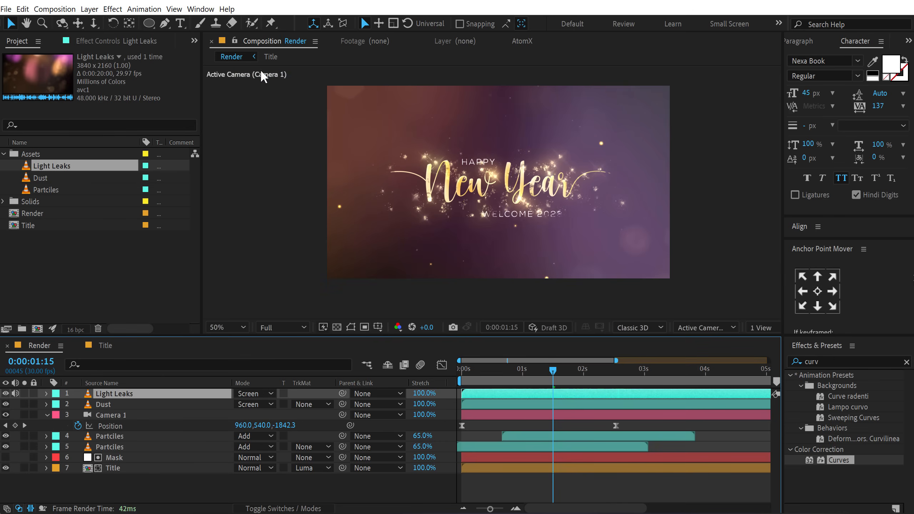
{"action": "mouse_move", "coordinate": [109, 407]}
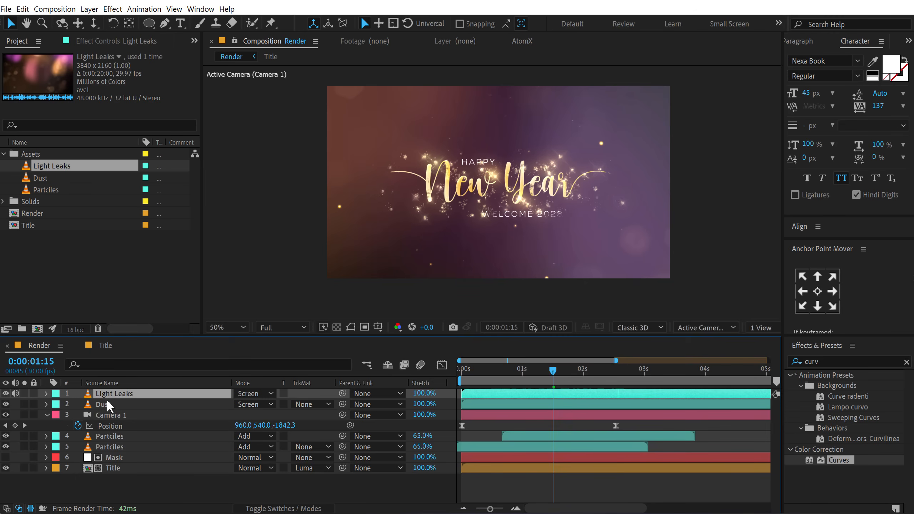
{"action": "left_click", "coordinate": [45, 394]}
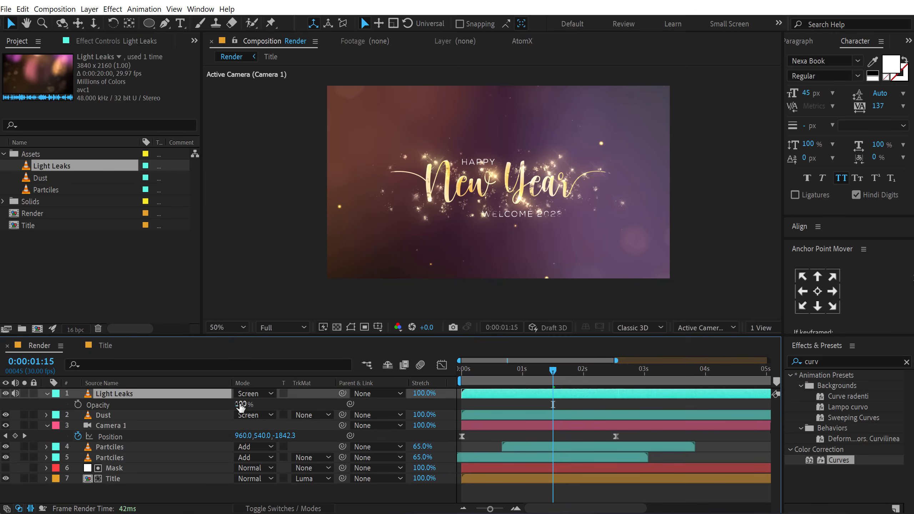
{"action": "double_click", "coordinate": [243, 405]}
{"action": "type", "text": "45"}
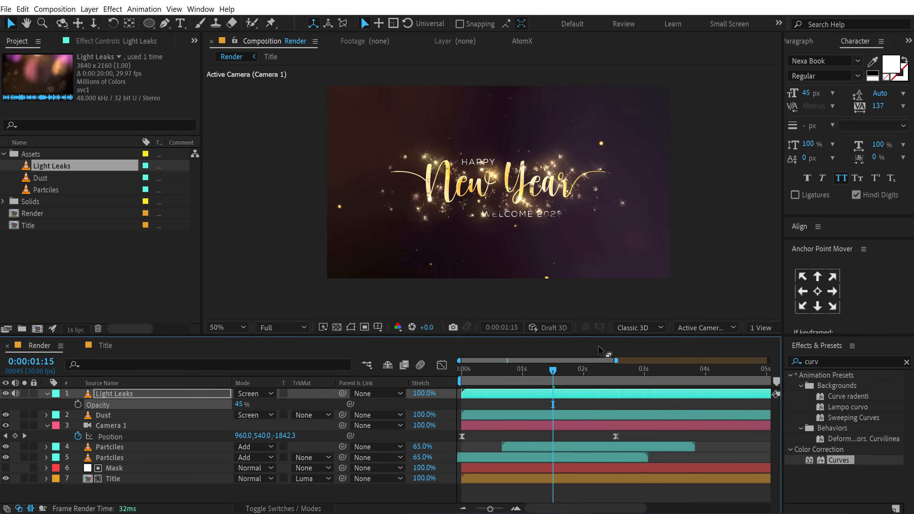
Keyframe Light Leaks and Dust opacity from 0% so both fade in at the start.
{"action": "left_click", "coordinate": [535, 370]}
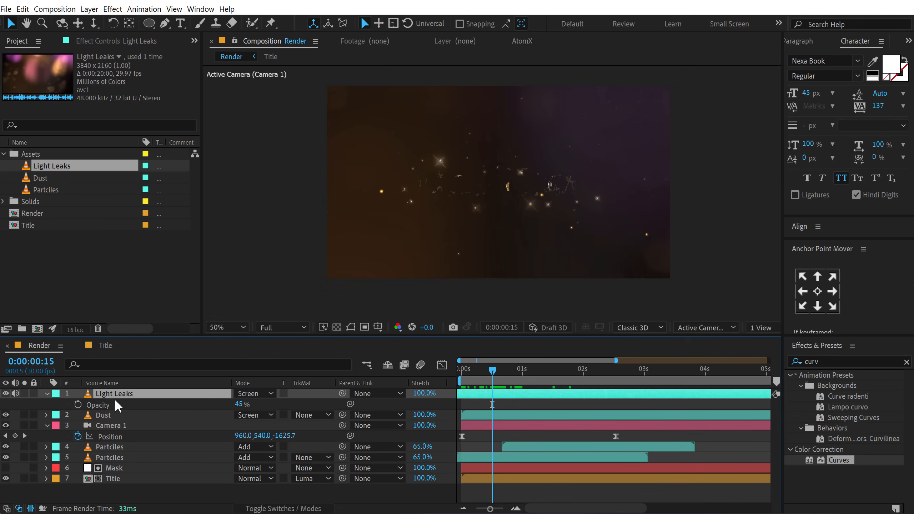
{"action": "left_click", "coordinate": [45, 394]}
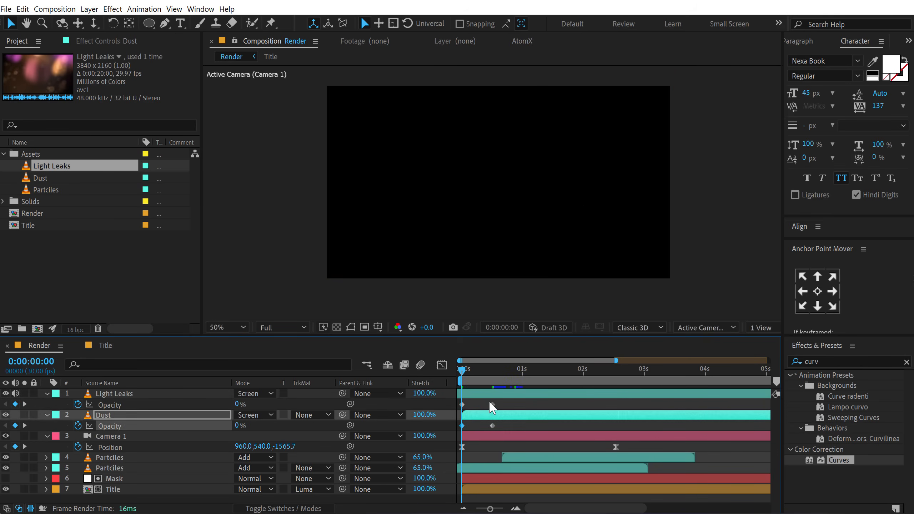
{"action": "left_click", "coordinate": [114, 393]}
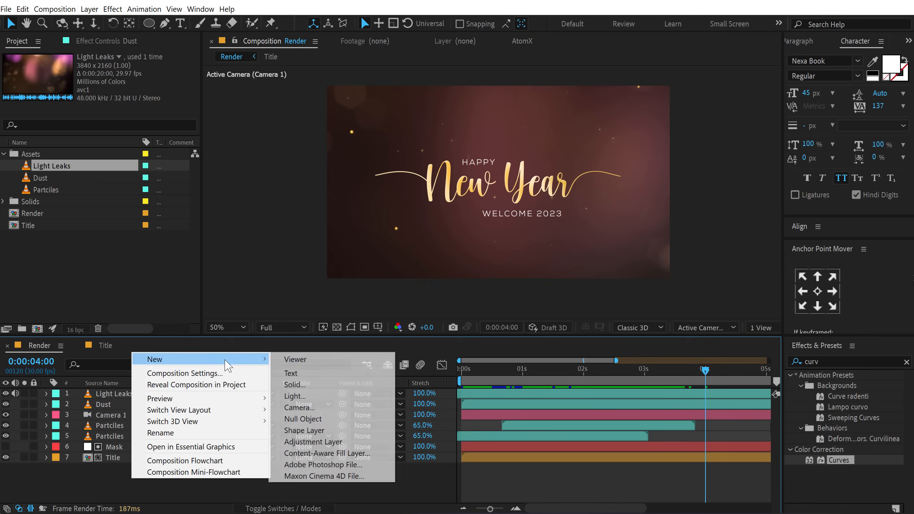
Create a CC adjustment layer with Curves, Sharpen at 15 and 4% Noise over the scene.
{"action": "left_click", "coordinate": [313, 442]}
{"action": "type", "text": "shar"}
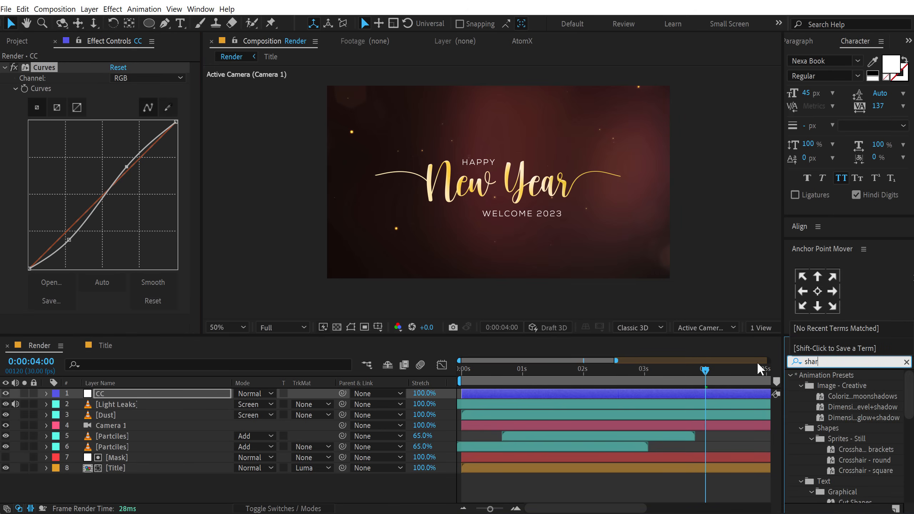
{"action": "double_click", "coordinate": [842, 386]}
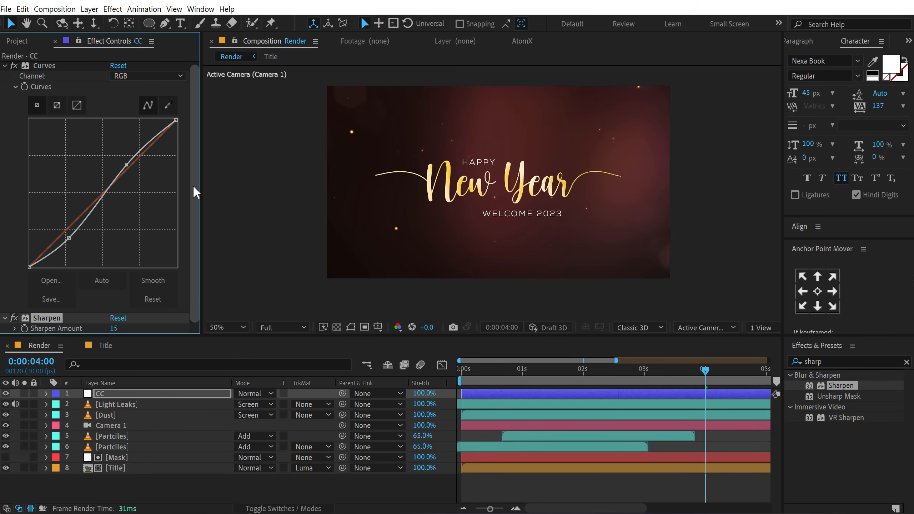
{"action": "mouse_move", "coordinate": [731, 332]}
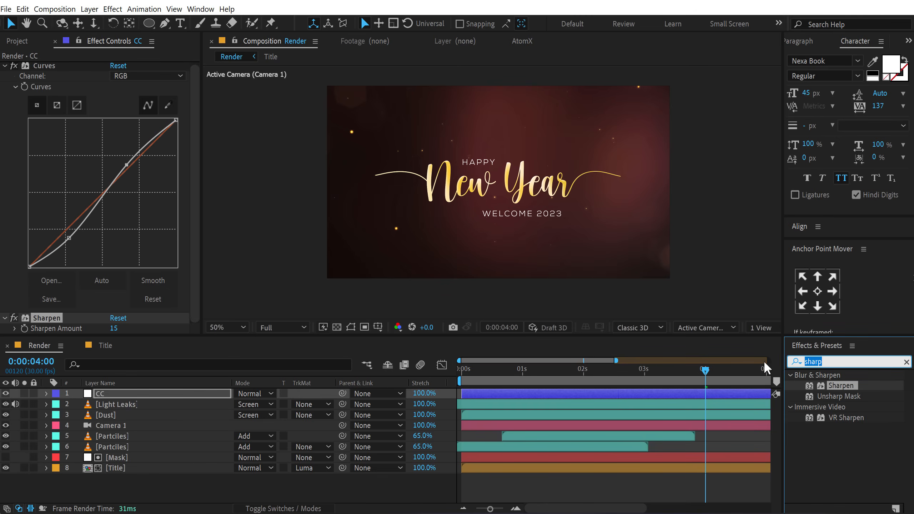
{"action": "type", "text": "noise"}
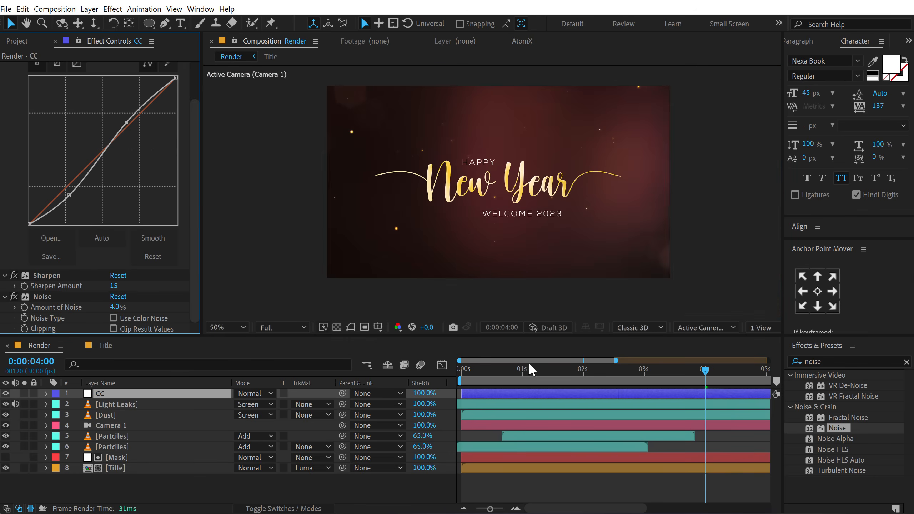
{"action": "left_click", "coordinate": [464, 369]}
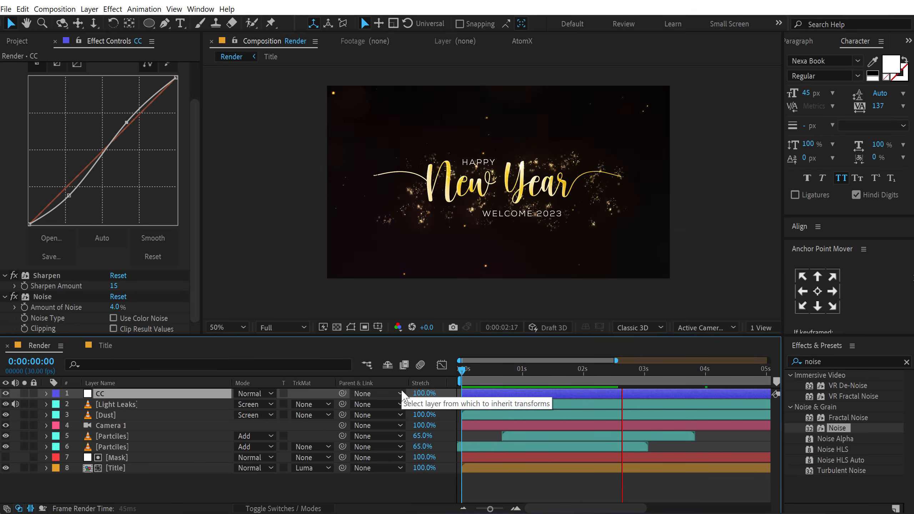
{"action": "left_click", "coordinate": [704, 369]}
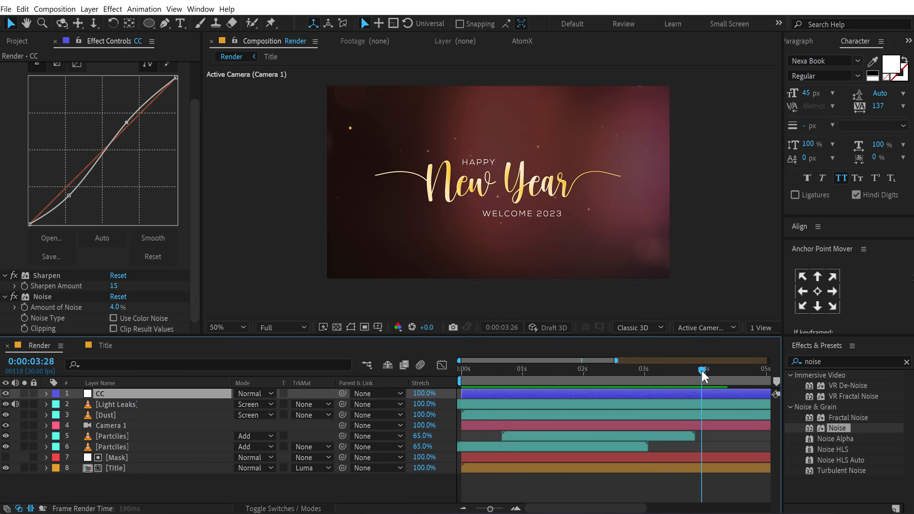
{"action": "left_click", "coordinate": [705, 369]}
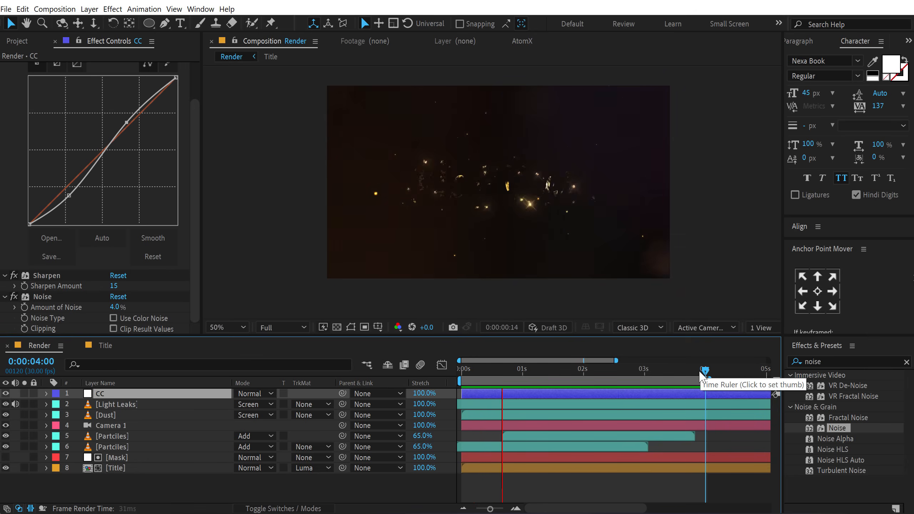
{"action": "left_click", "coordinate": [624, 368]}
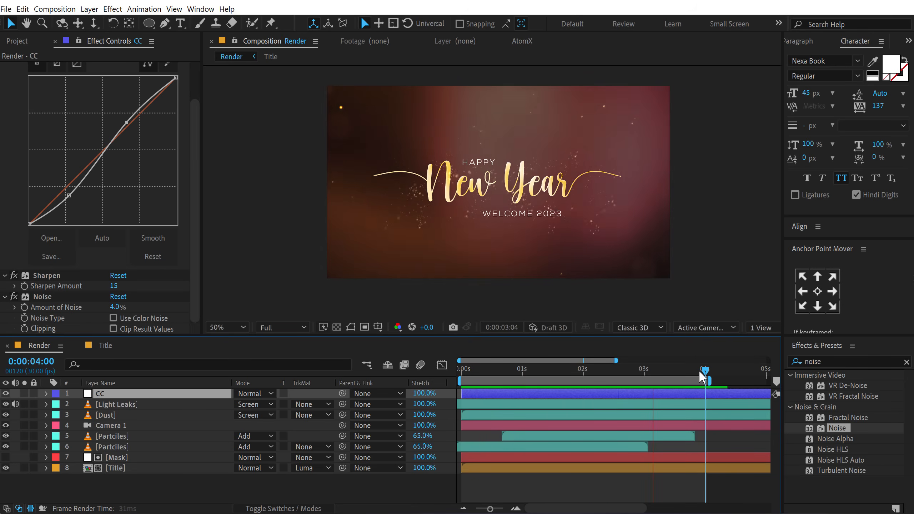
{"action": "left_click", "coordinate": [524, 370]}
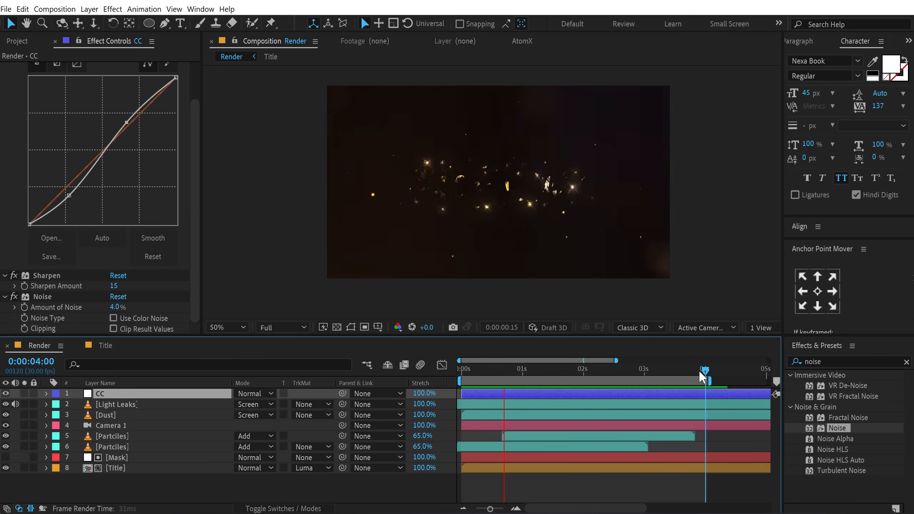
{"action": "left_click", "coordinate": [625, 394]}
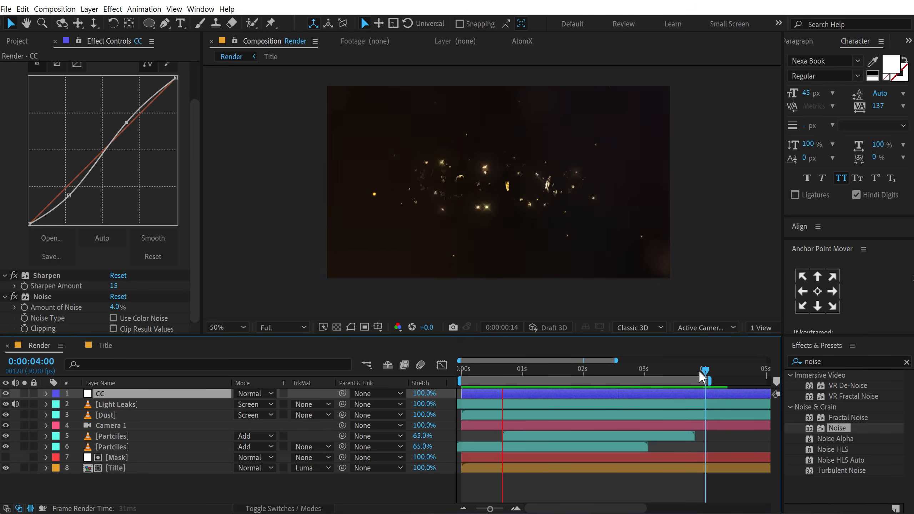
{"action": "left_click", "coordinate": [626, 377]}
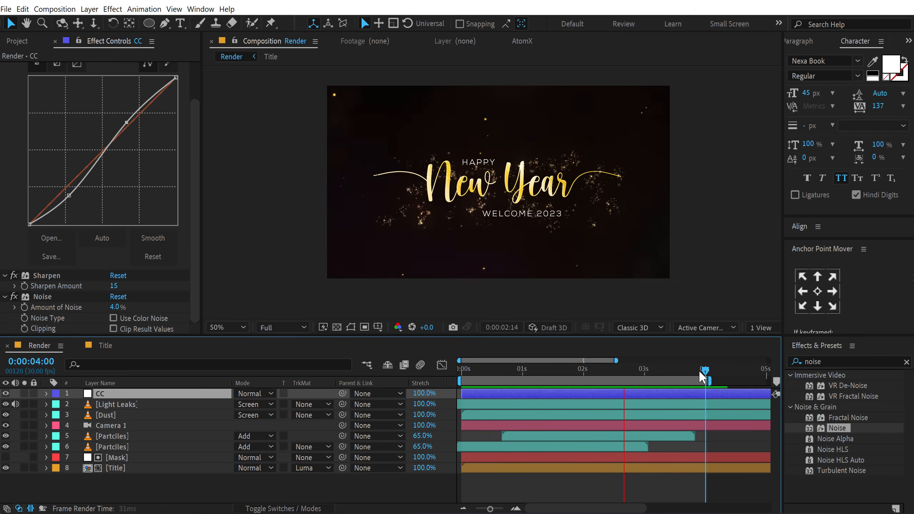